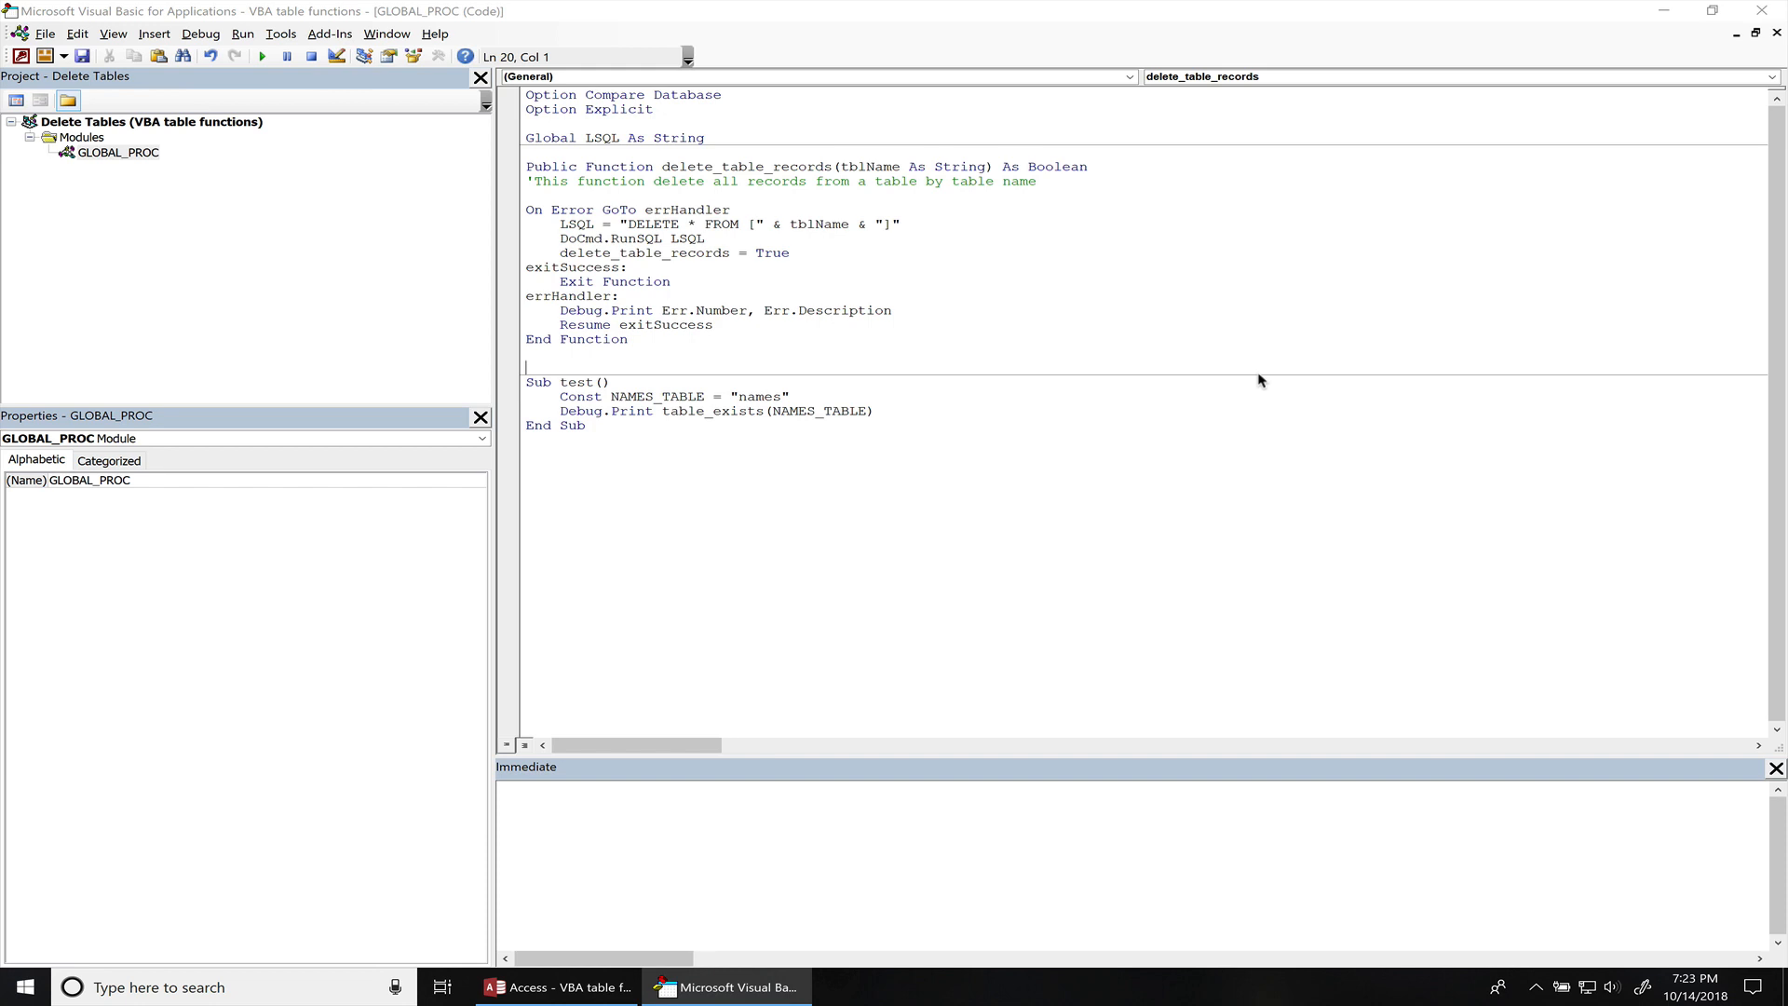
# - Add 'Public Function table_exists(tblName As String) As Boolean' declaring 'Dim tdf As TableDefs'
pyautogui.write('public fu')
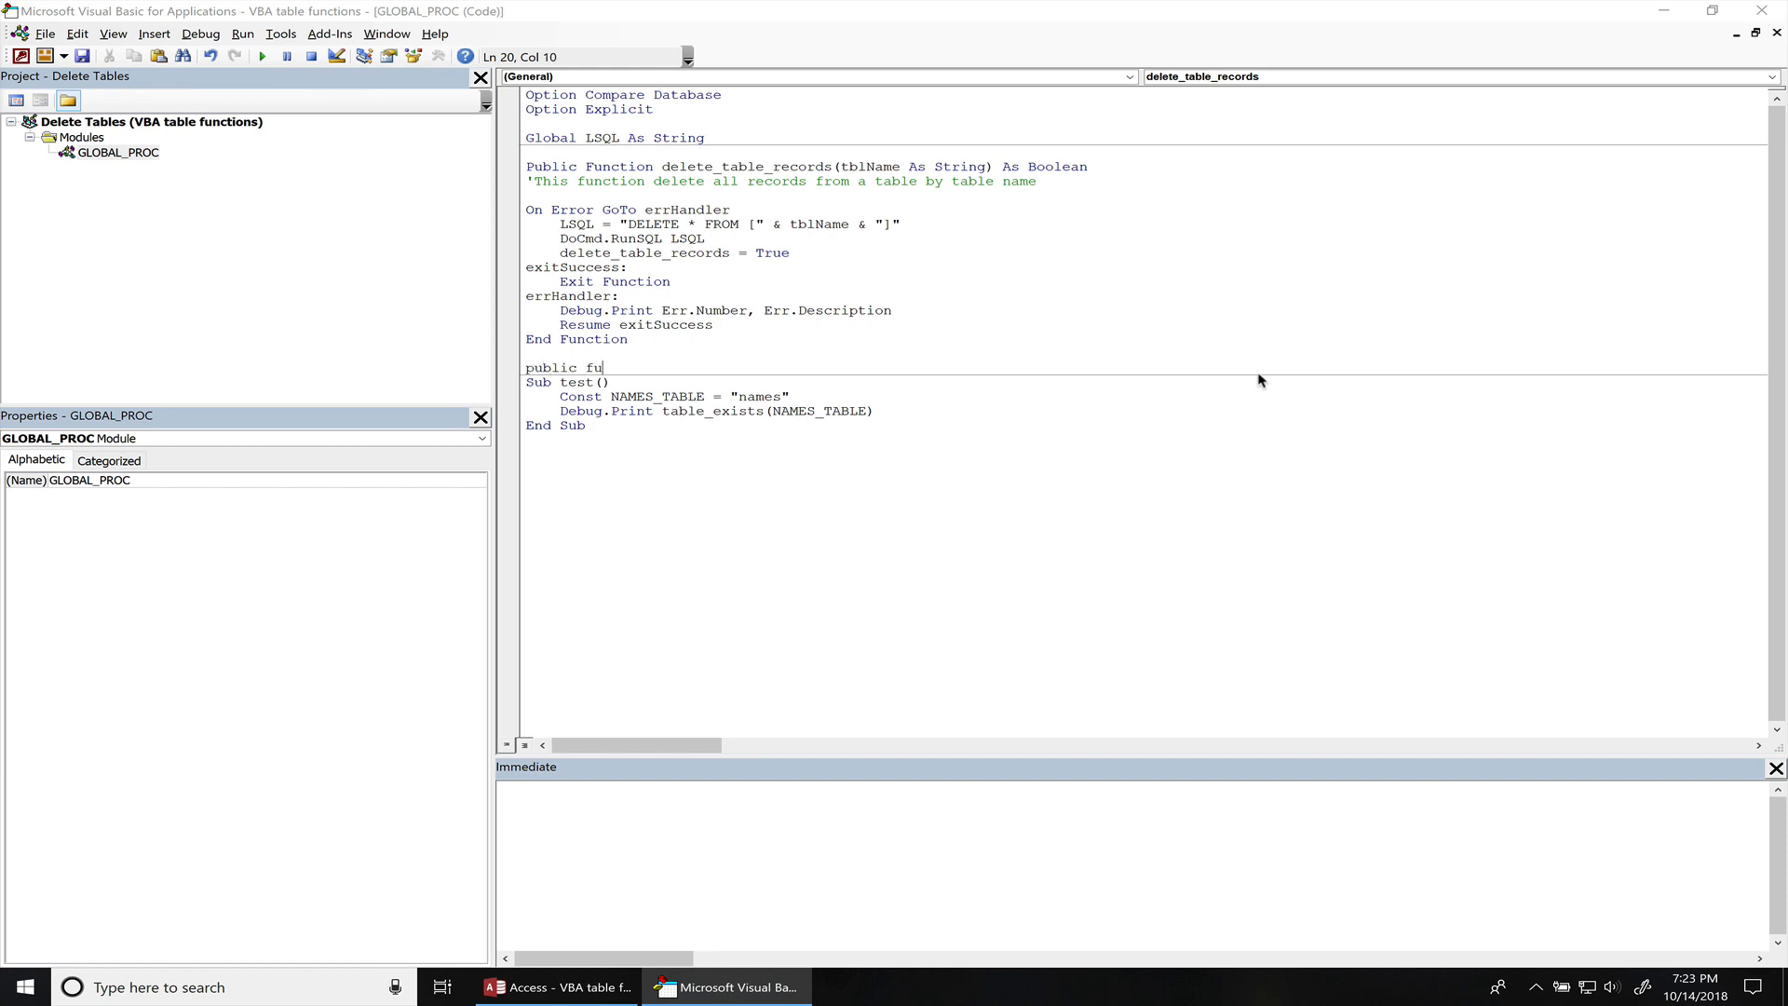
pyautogui.write('nc')
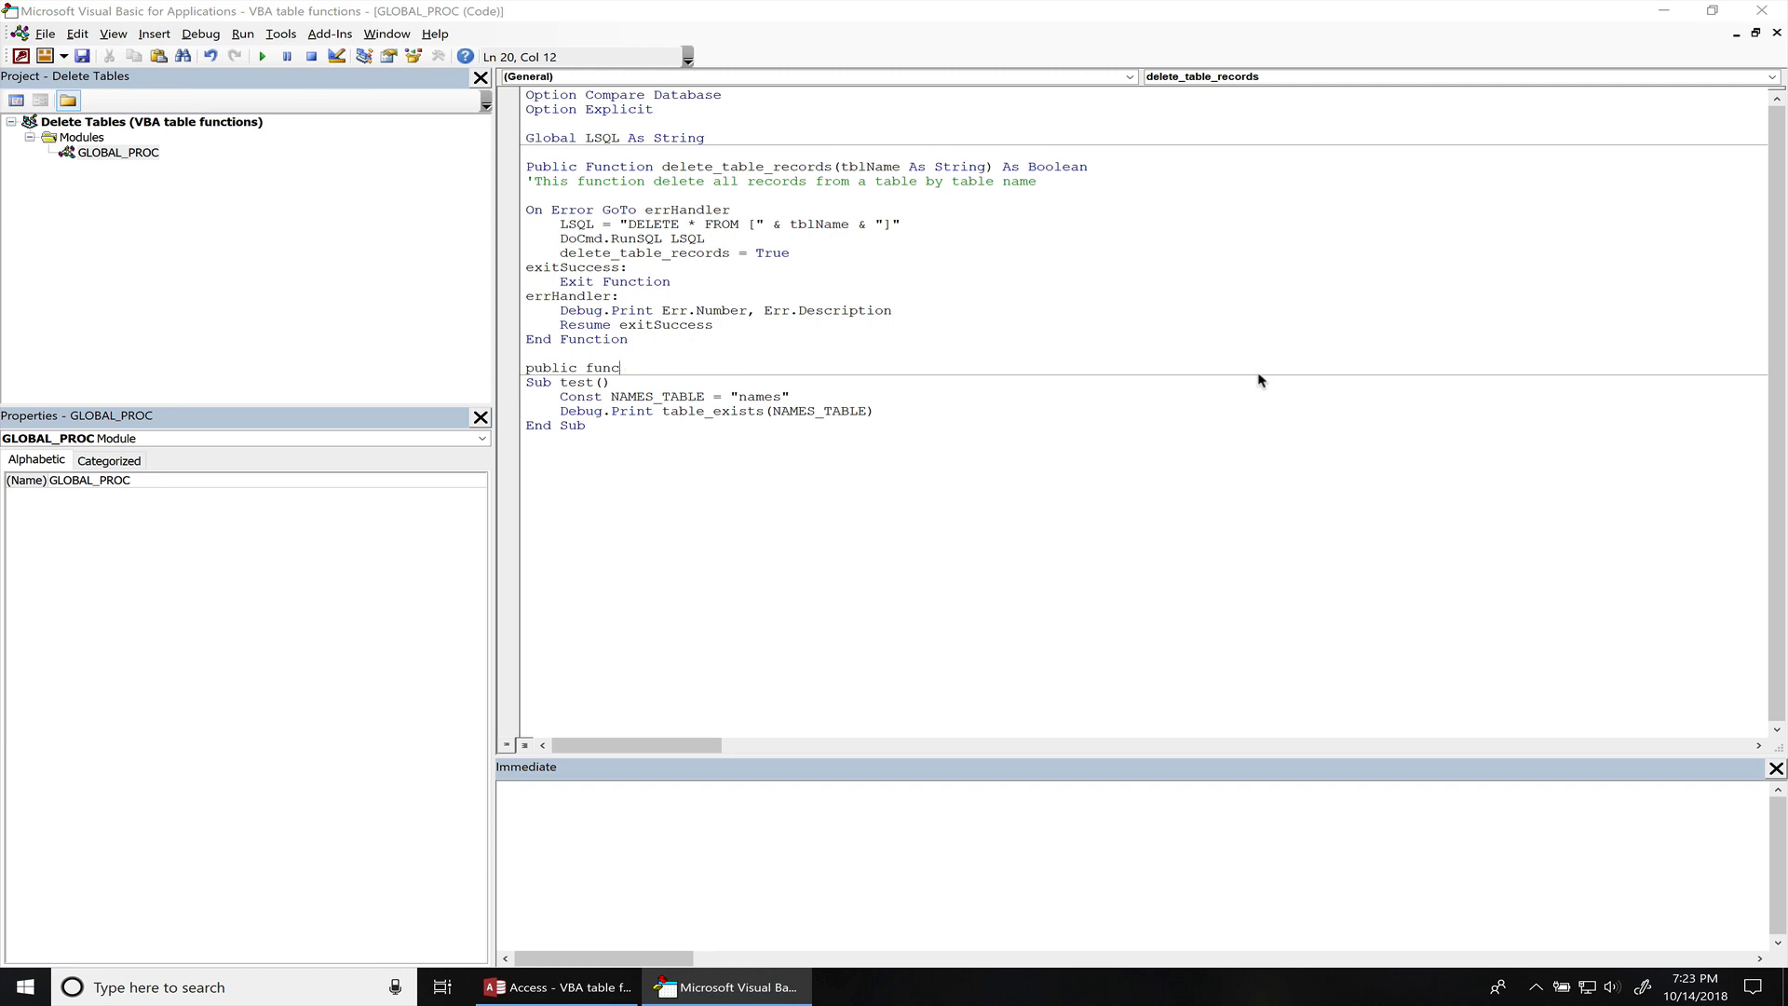
pyautogui.write('tion table exist')
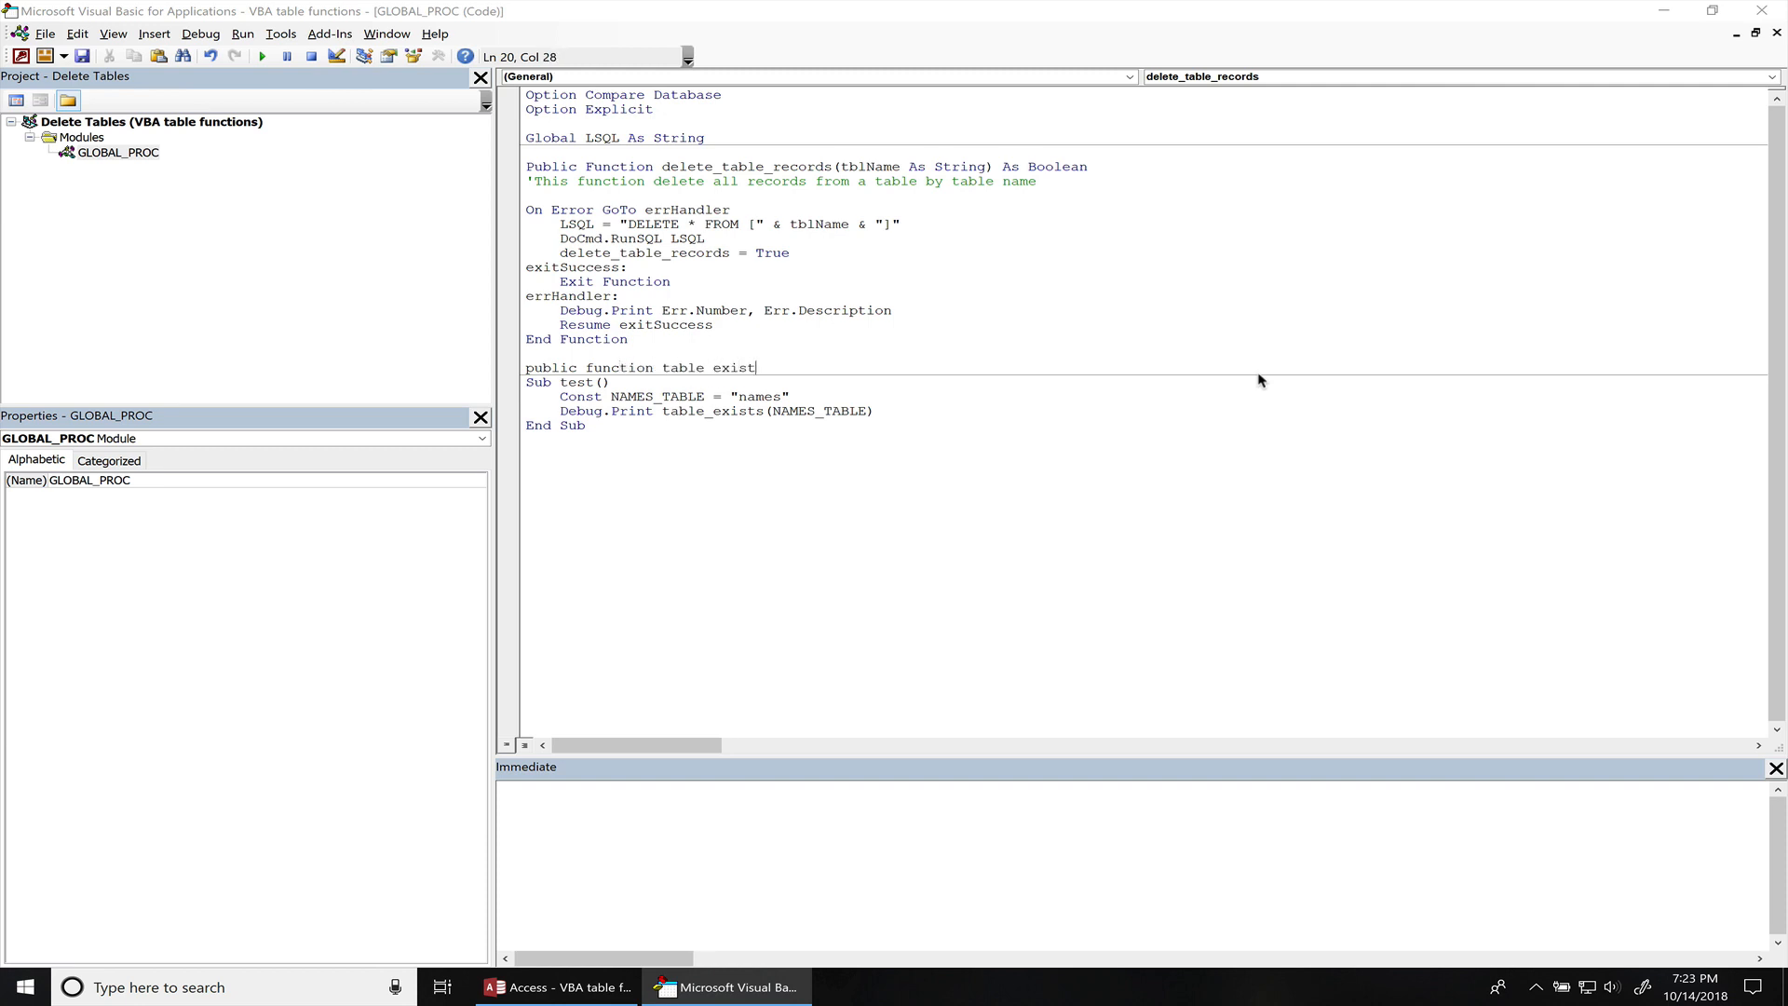
pyautogui.write('s(tbl')
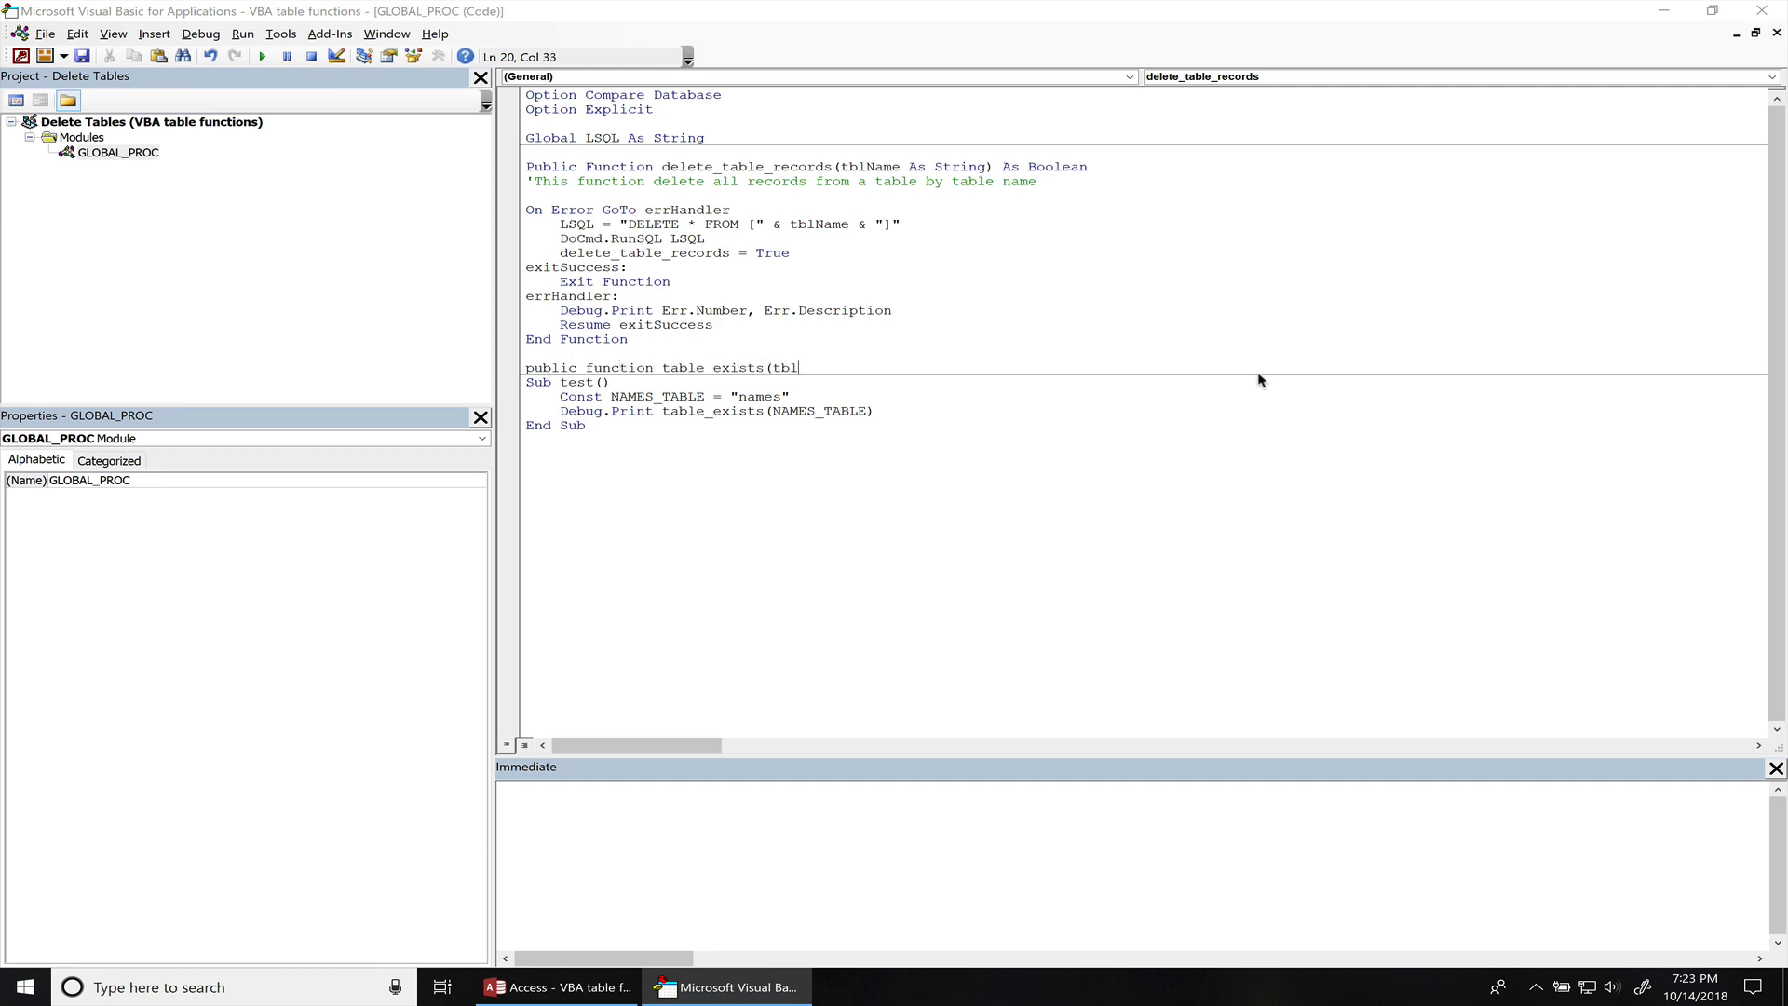
pyautogui.write('Name as String) As Boolean')
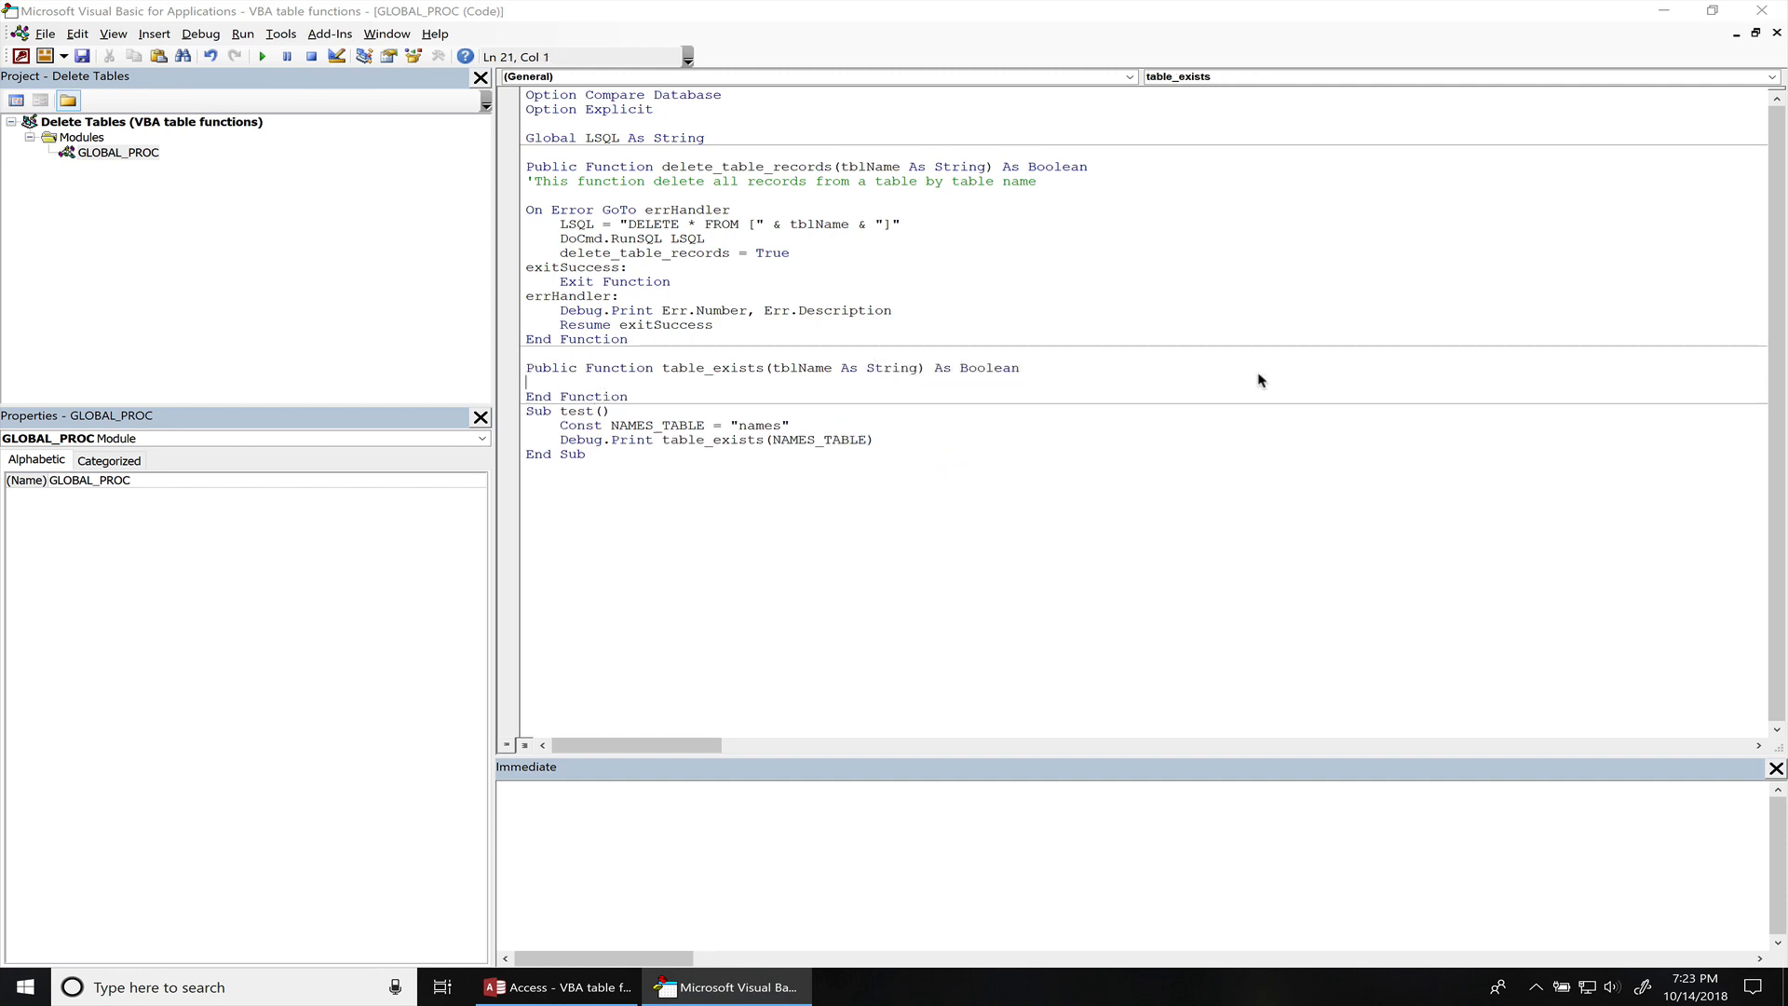
pyautogui.moveTo(939, 337)
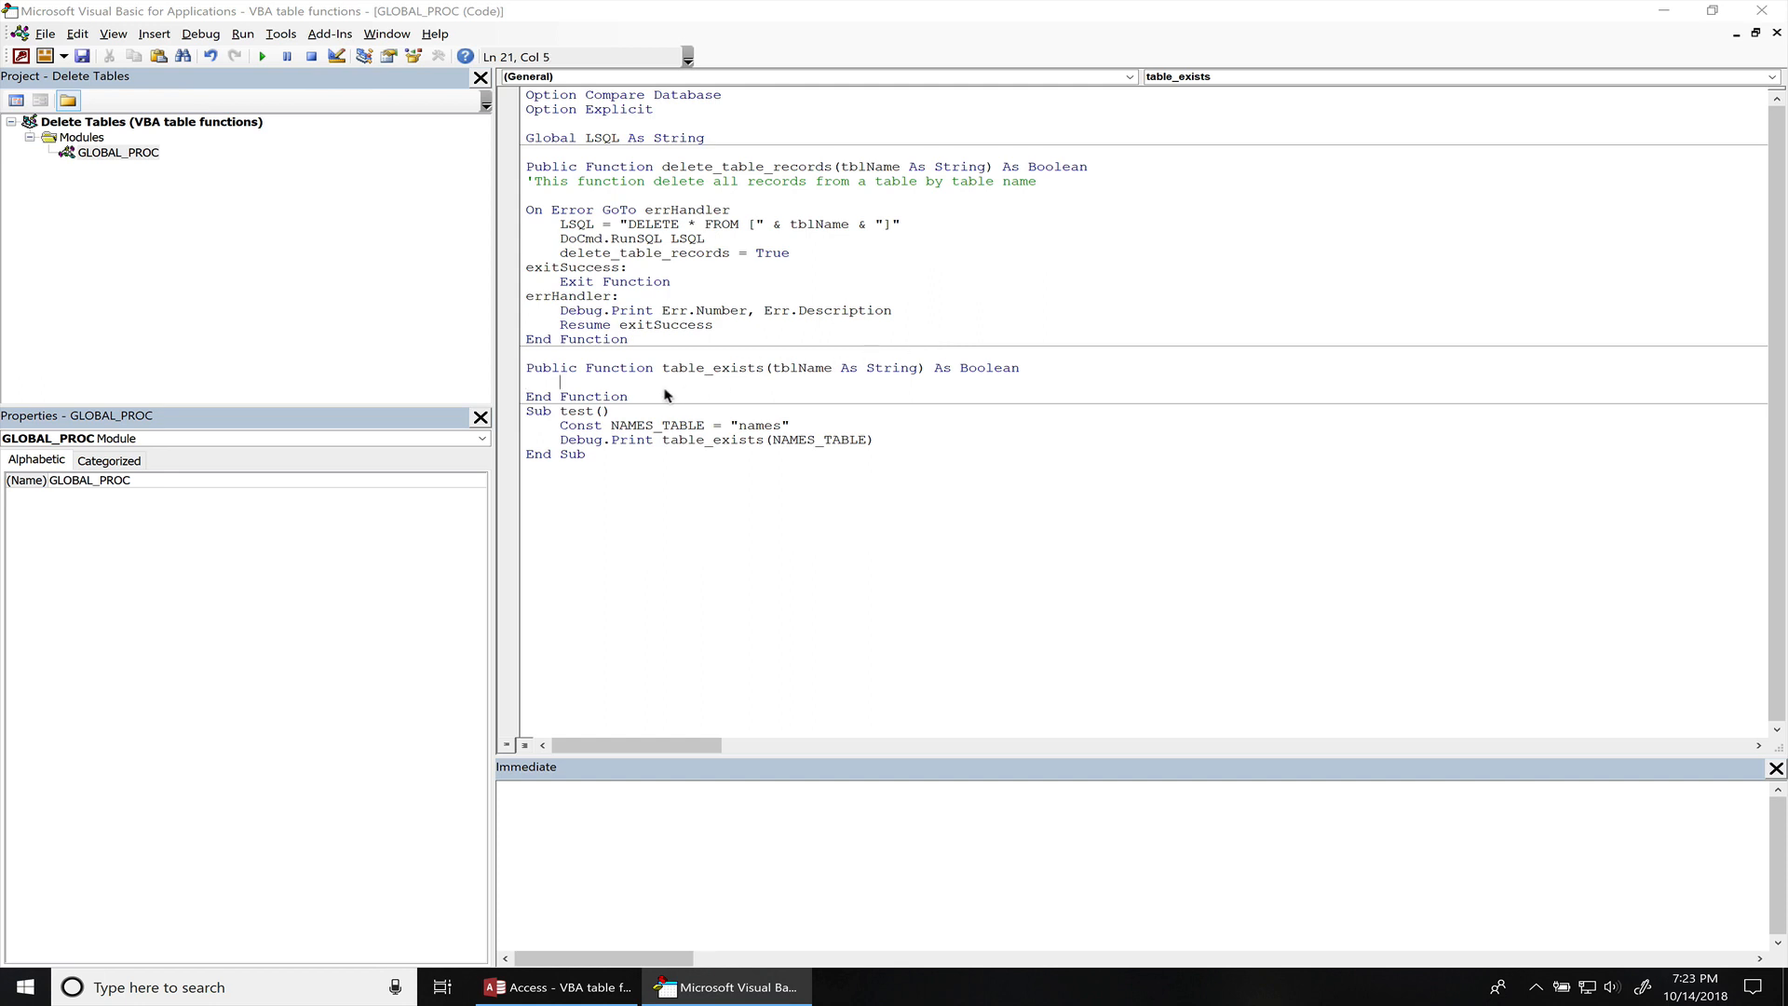
pyautogui.write('dim tdf as t')
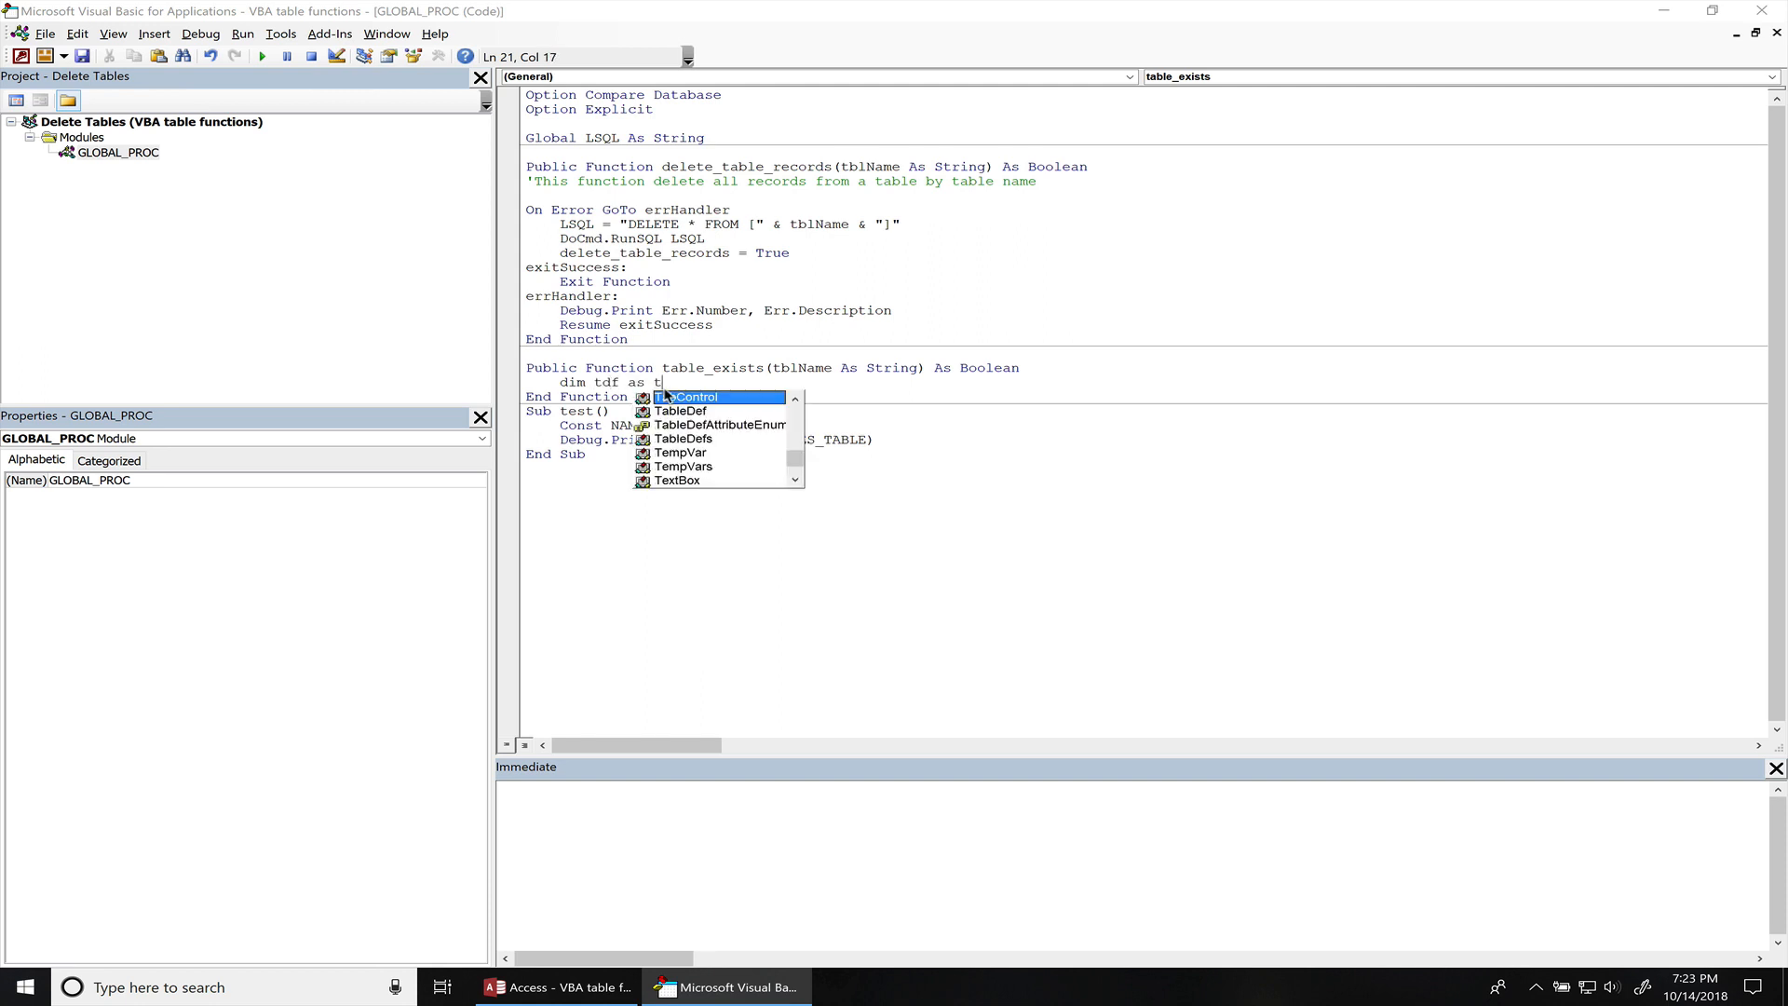
pyautogui.write('abl')
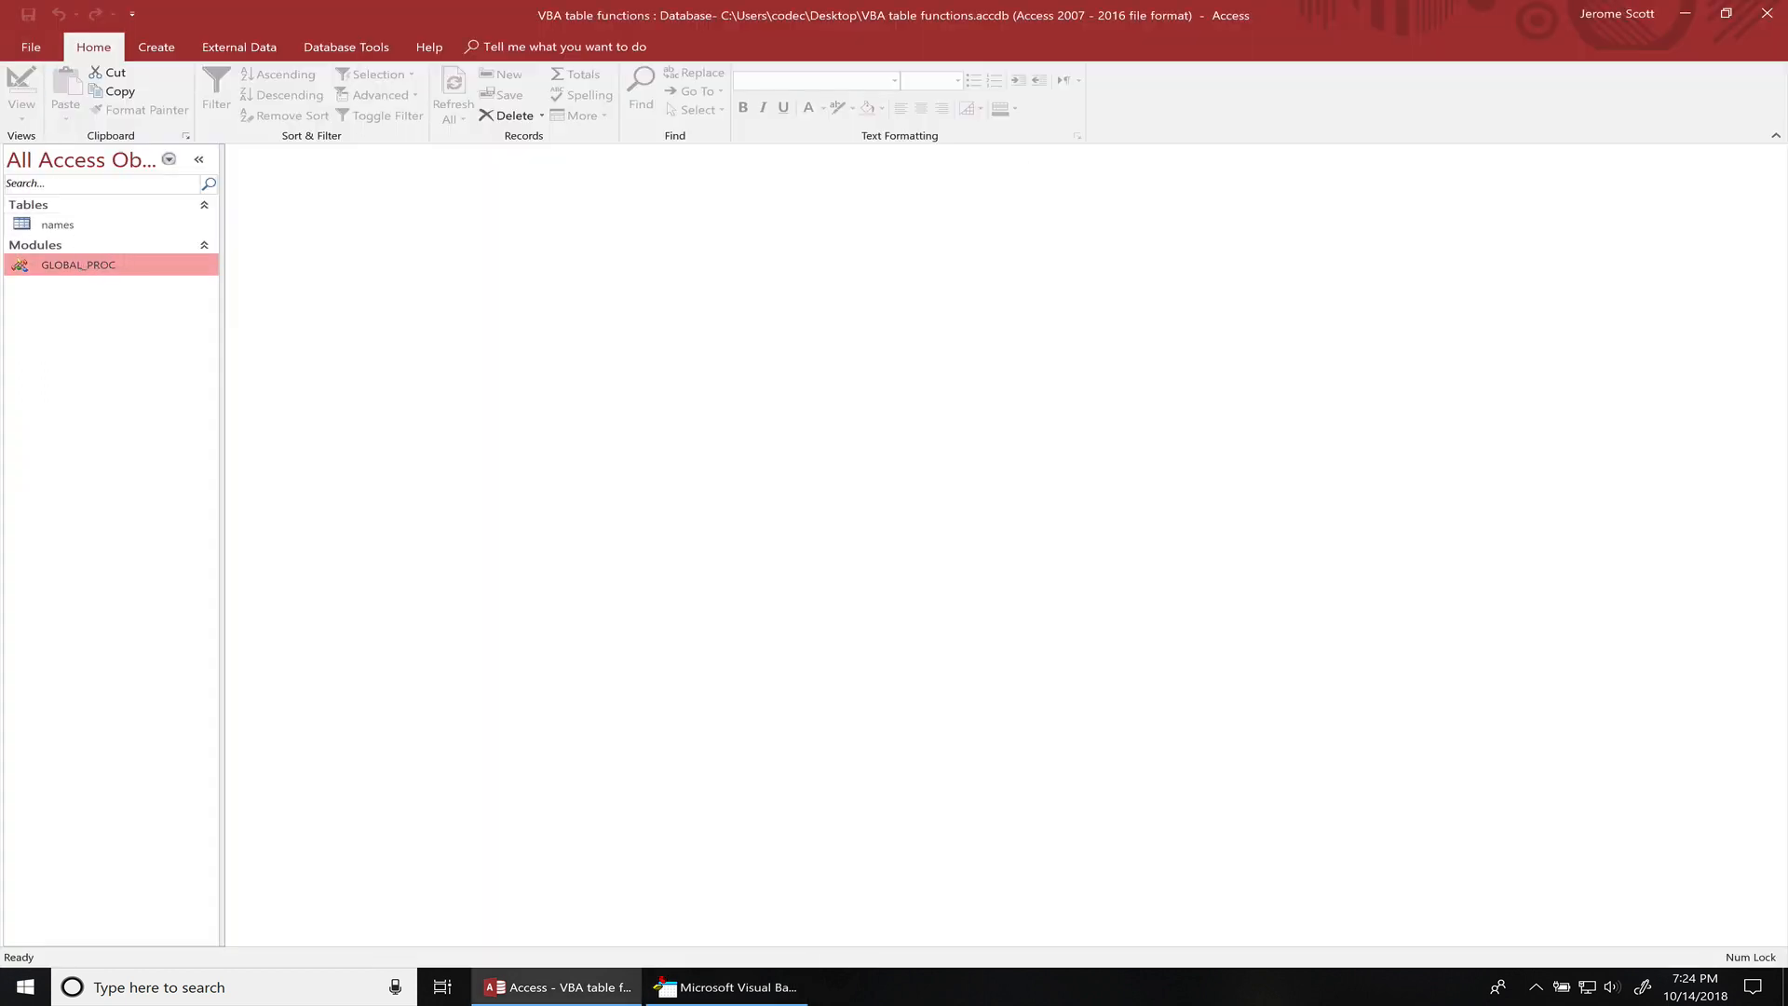
pyautogui.click(725, 986)
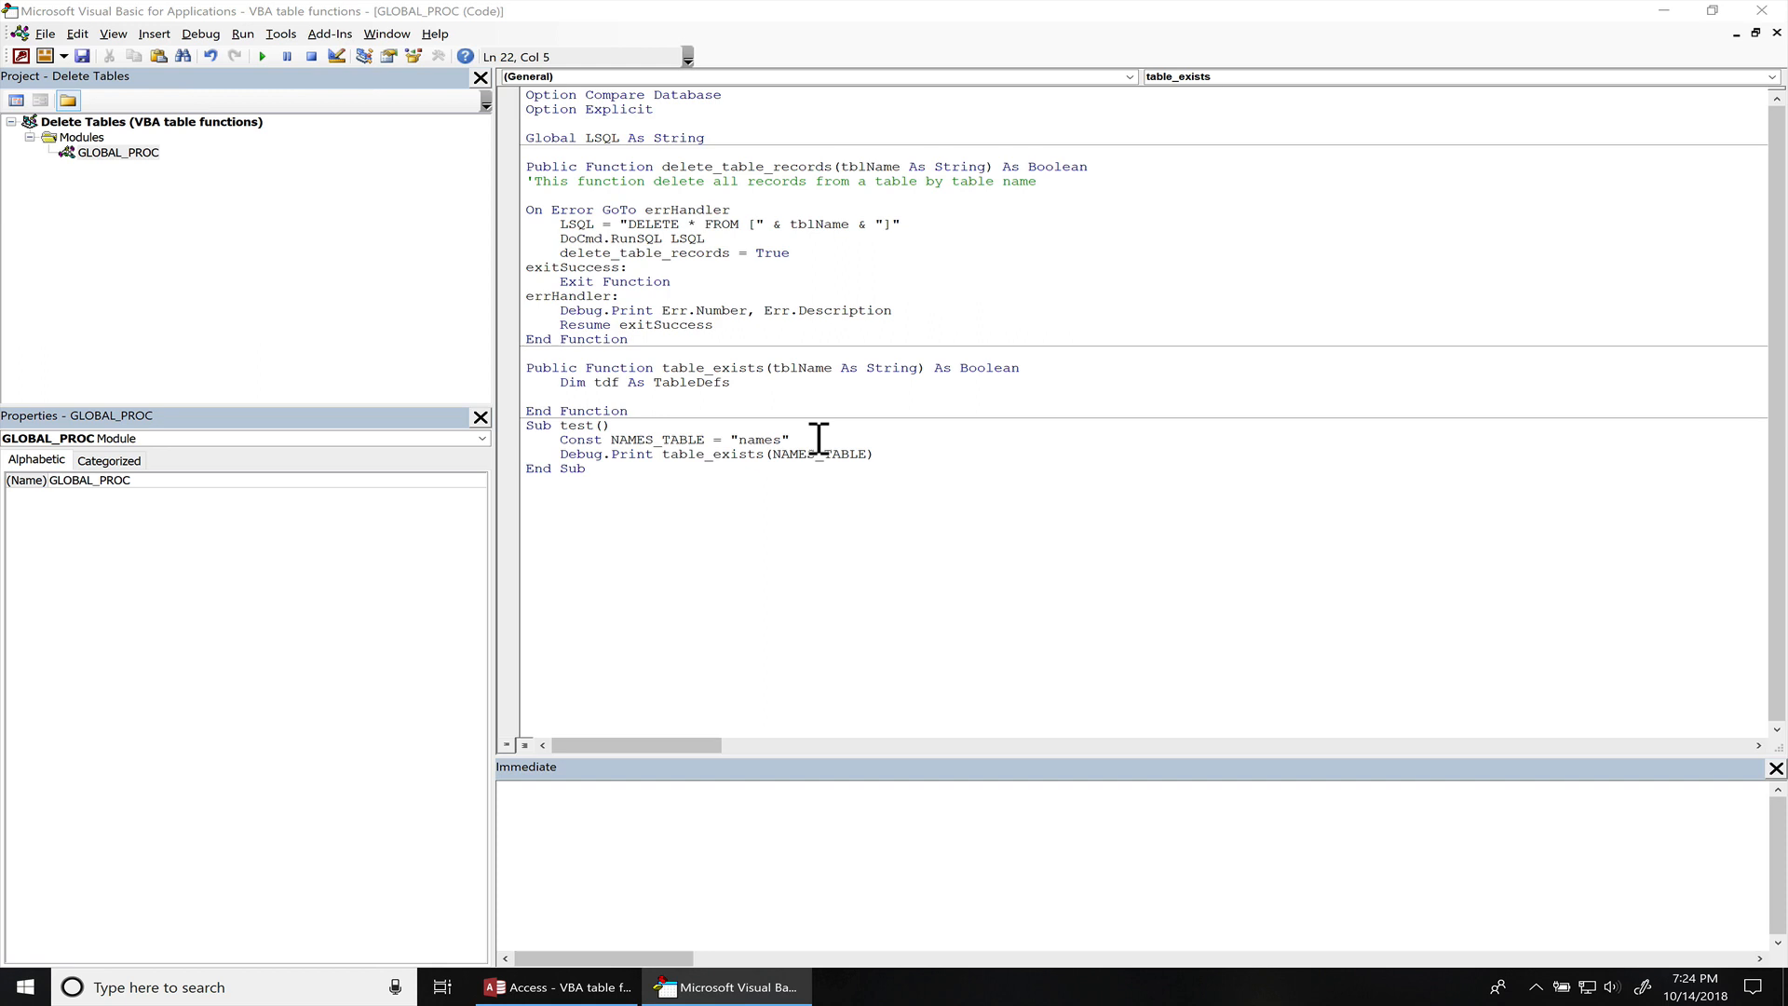
# - Start a 'For Each tdf In CurrentDb.TableDefs' loop inside table_exists
pyautogui.write('for each t')
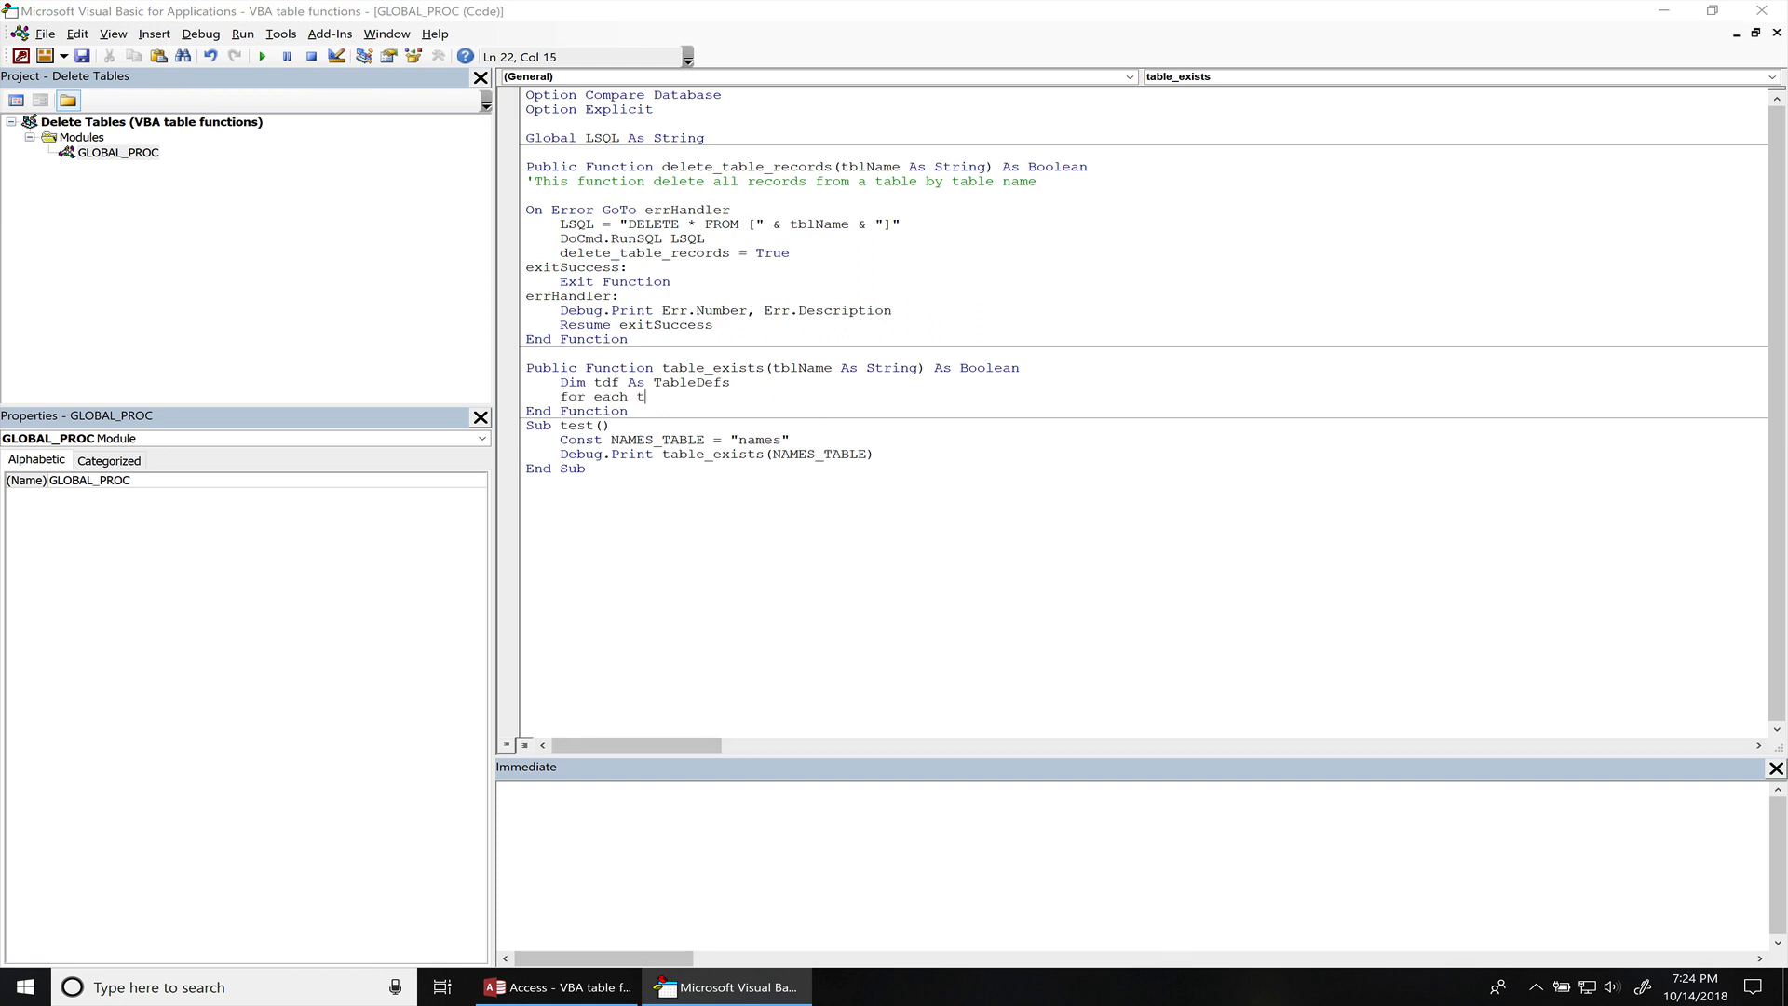
pyautogui.write('df in')
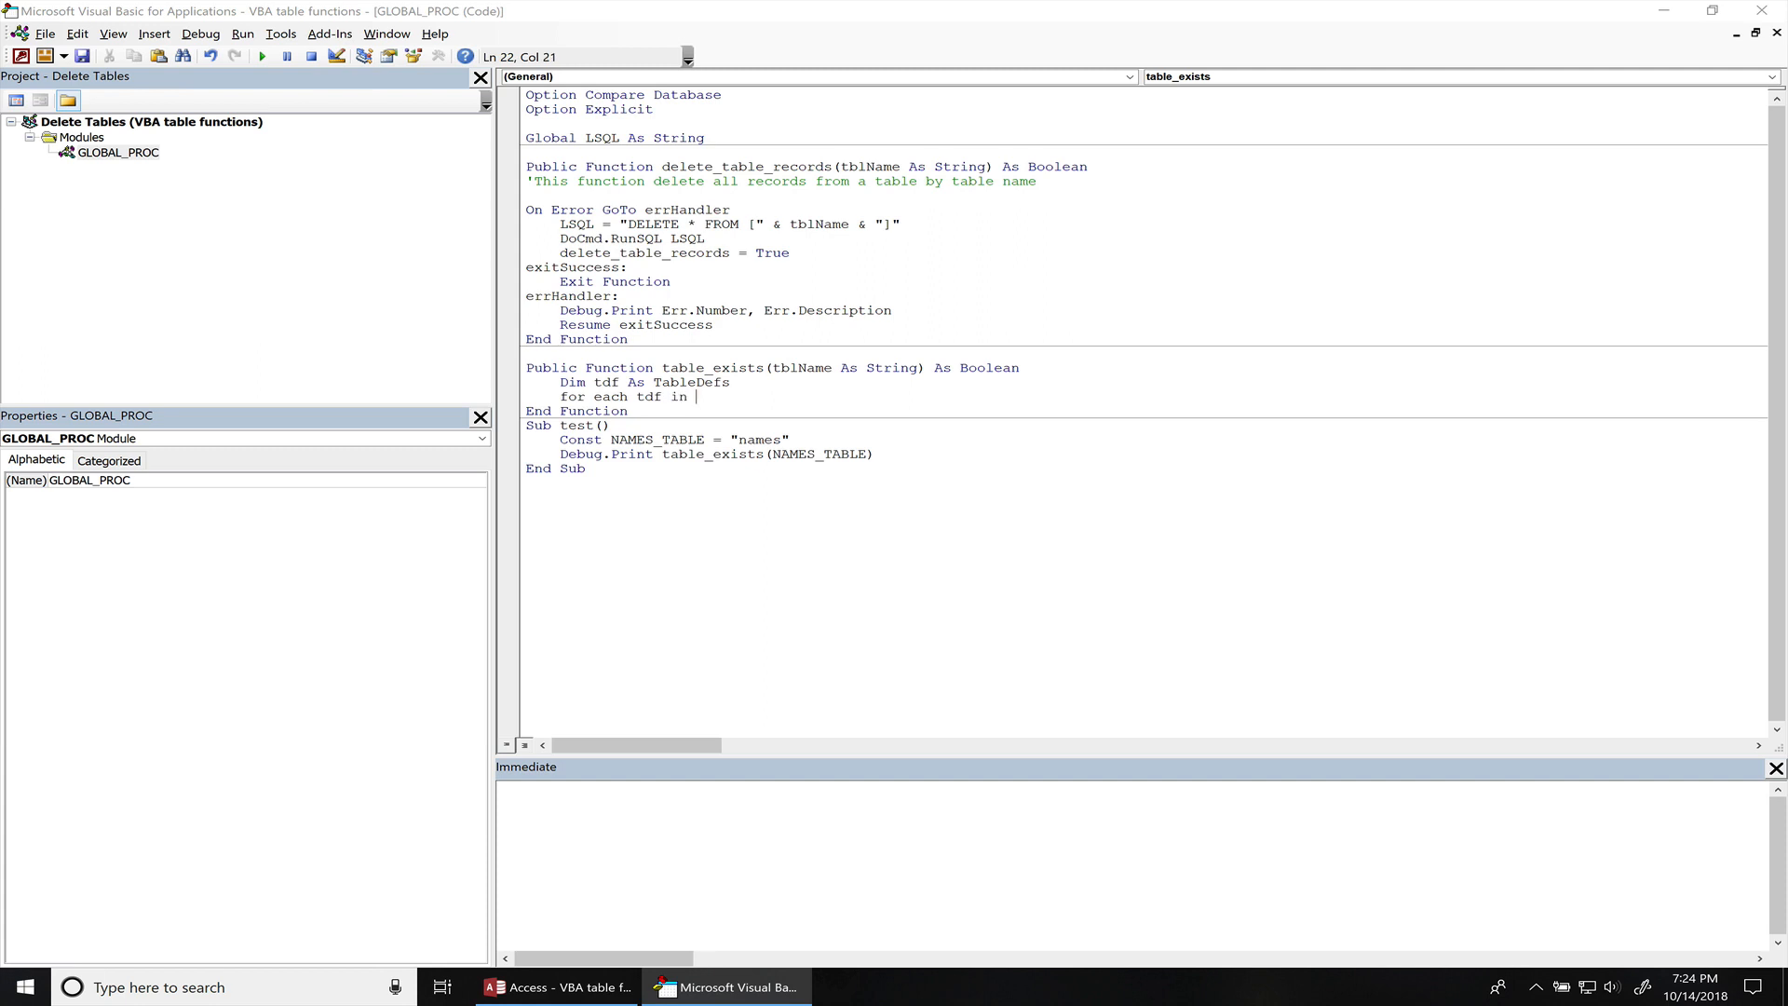
pyautogui.write('current')
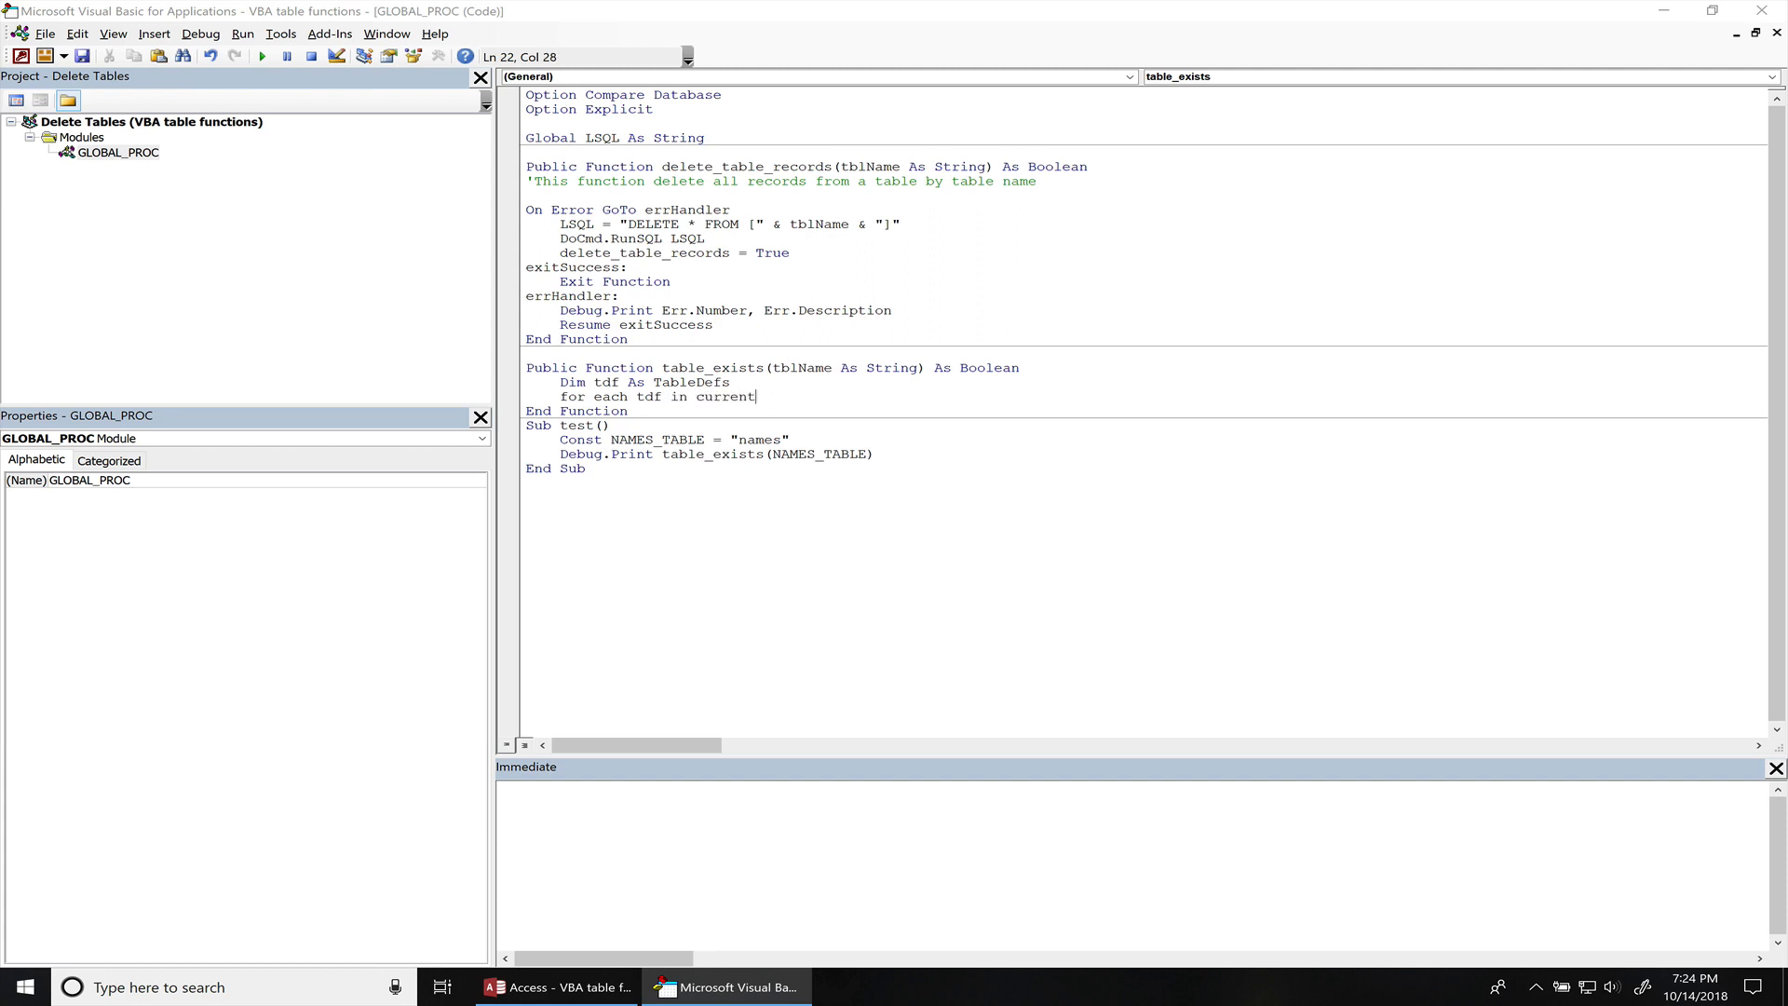
pyautogui.write('db.')
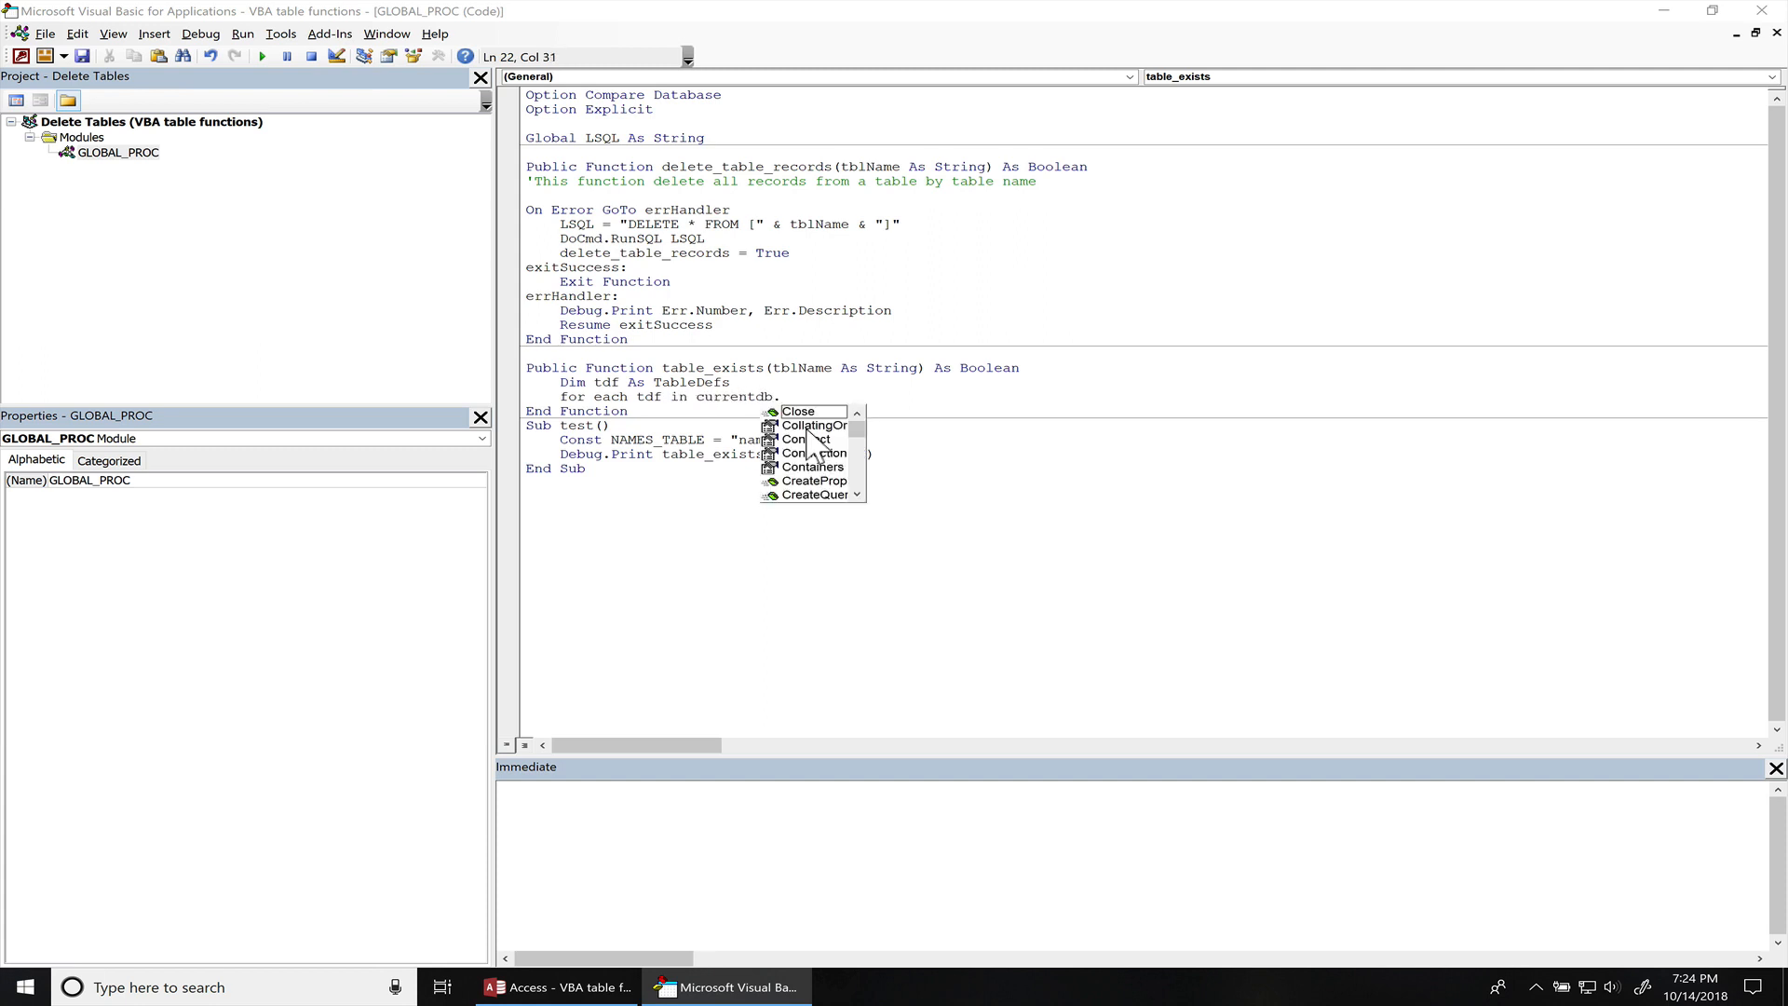
pyautogui.write('tableDefs')
pyautogui.write('Next tdf')
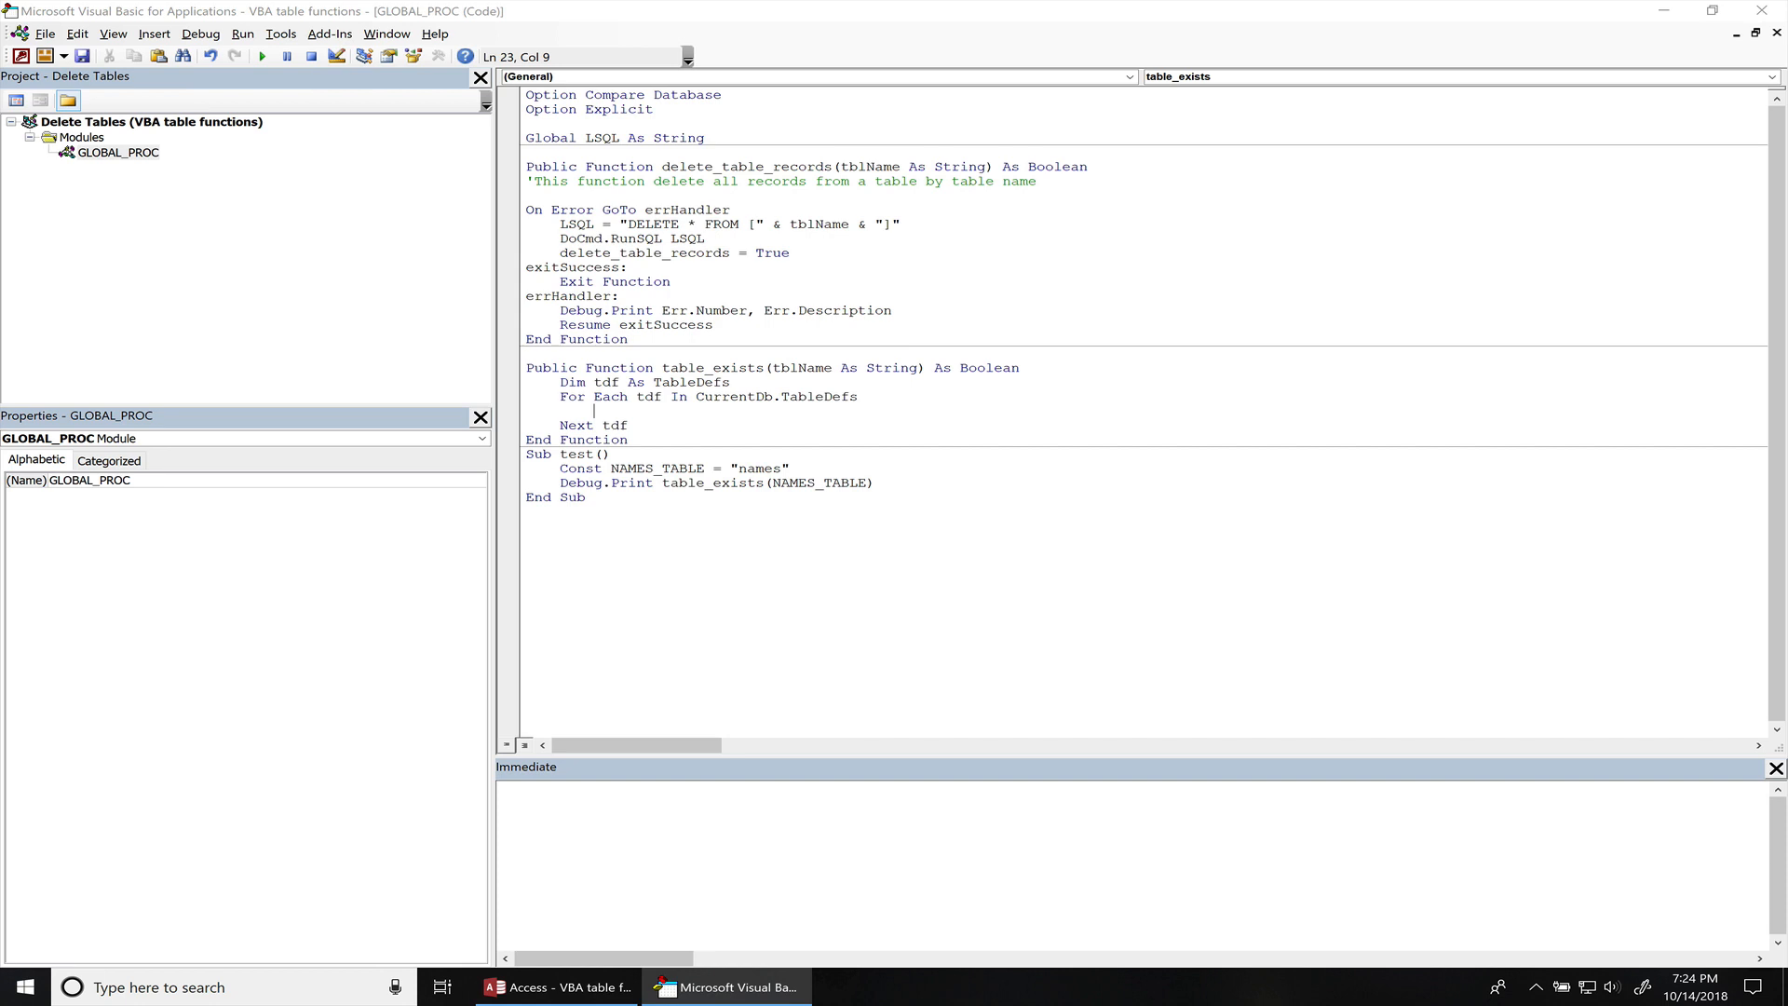
# - Add the condition 'If StrComp(tblName, tdf.Name) = 0 Then' inside the loop
pyautogui.write('if tdf')
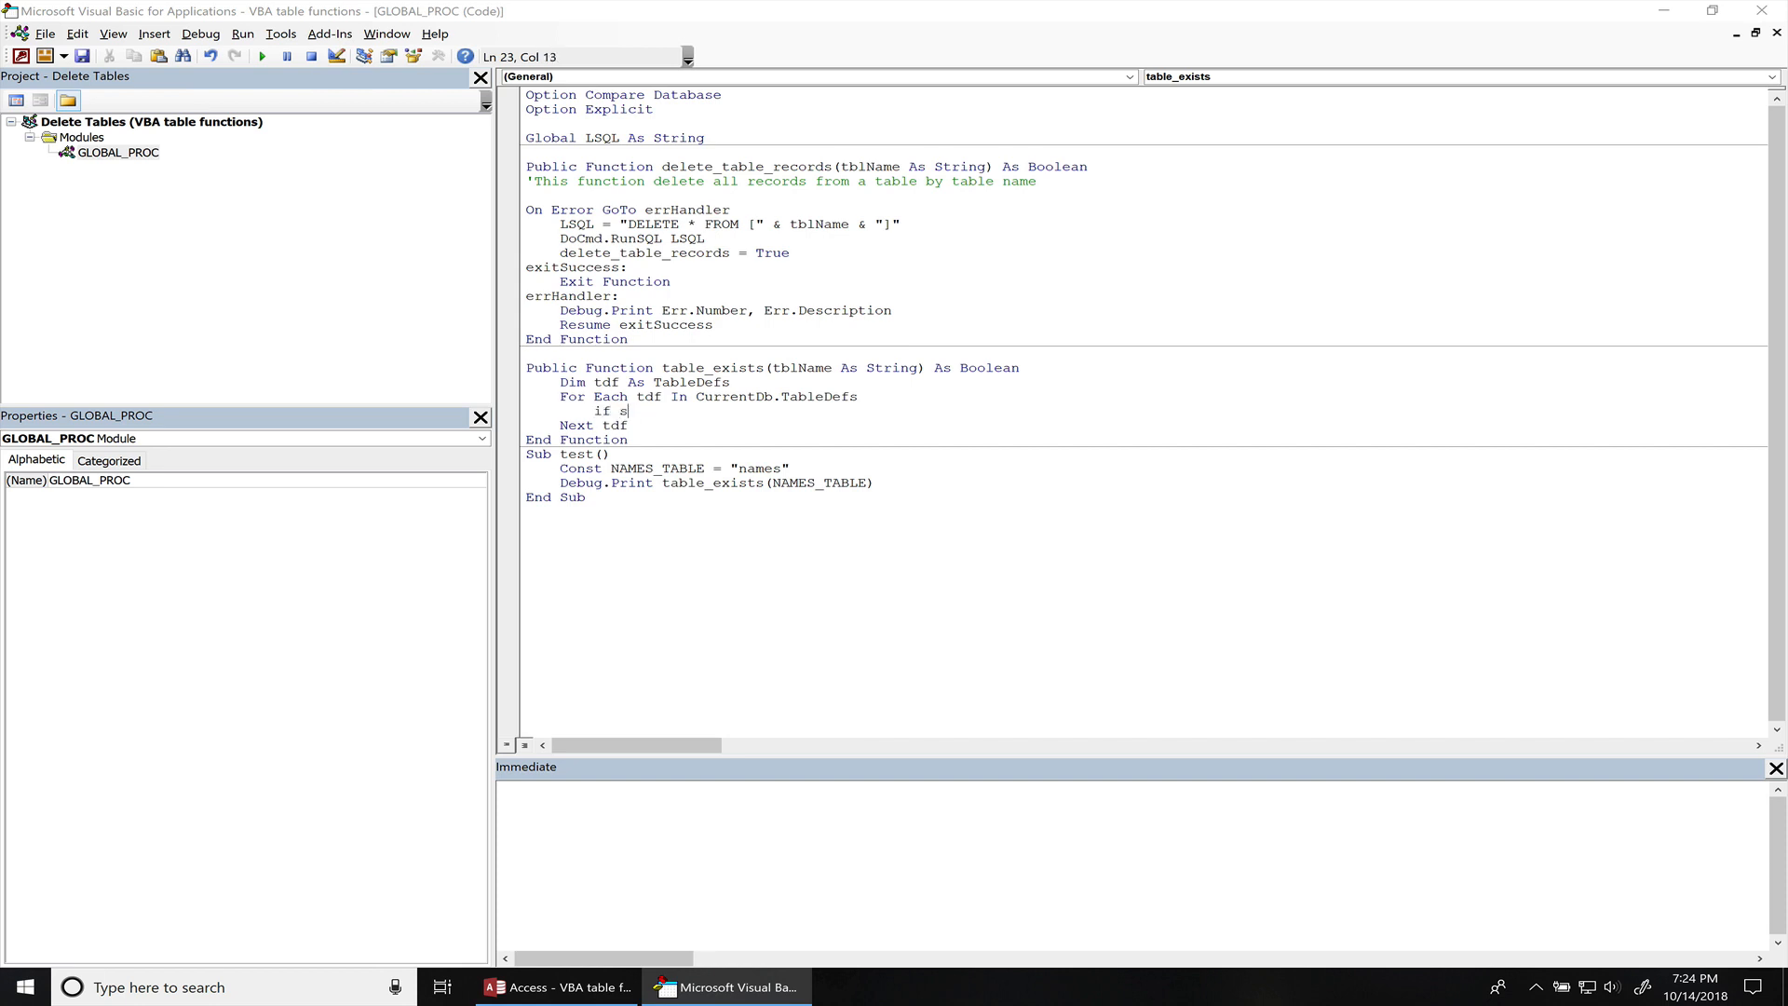
pyautogui.write('trcomp(')
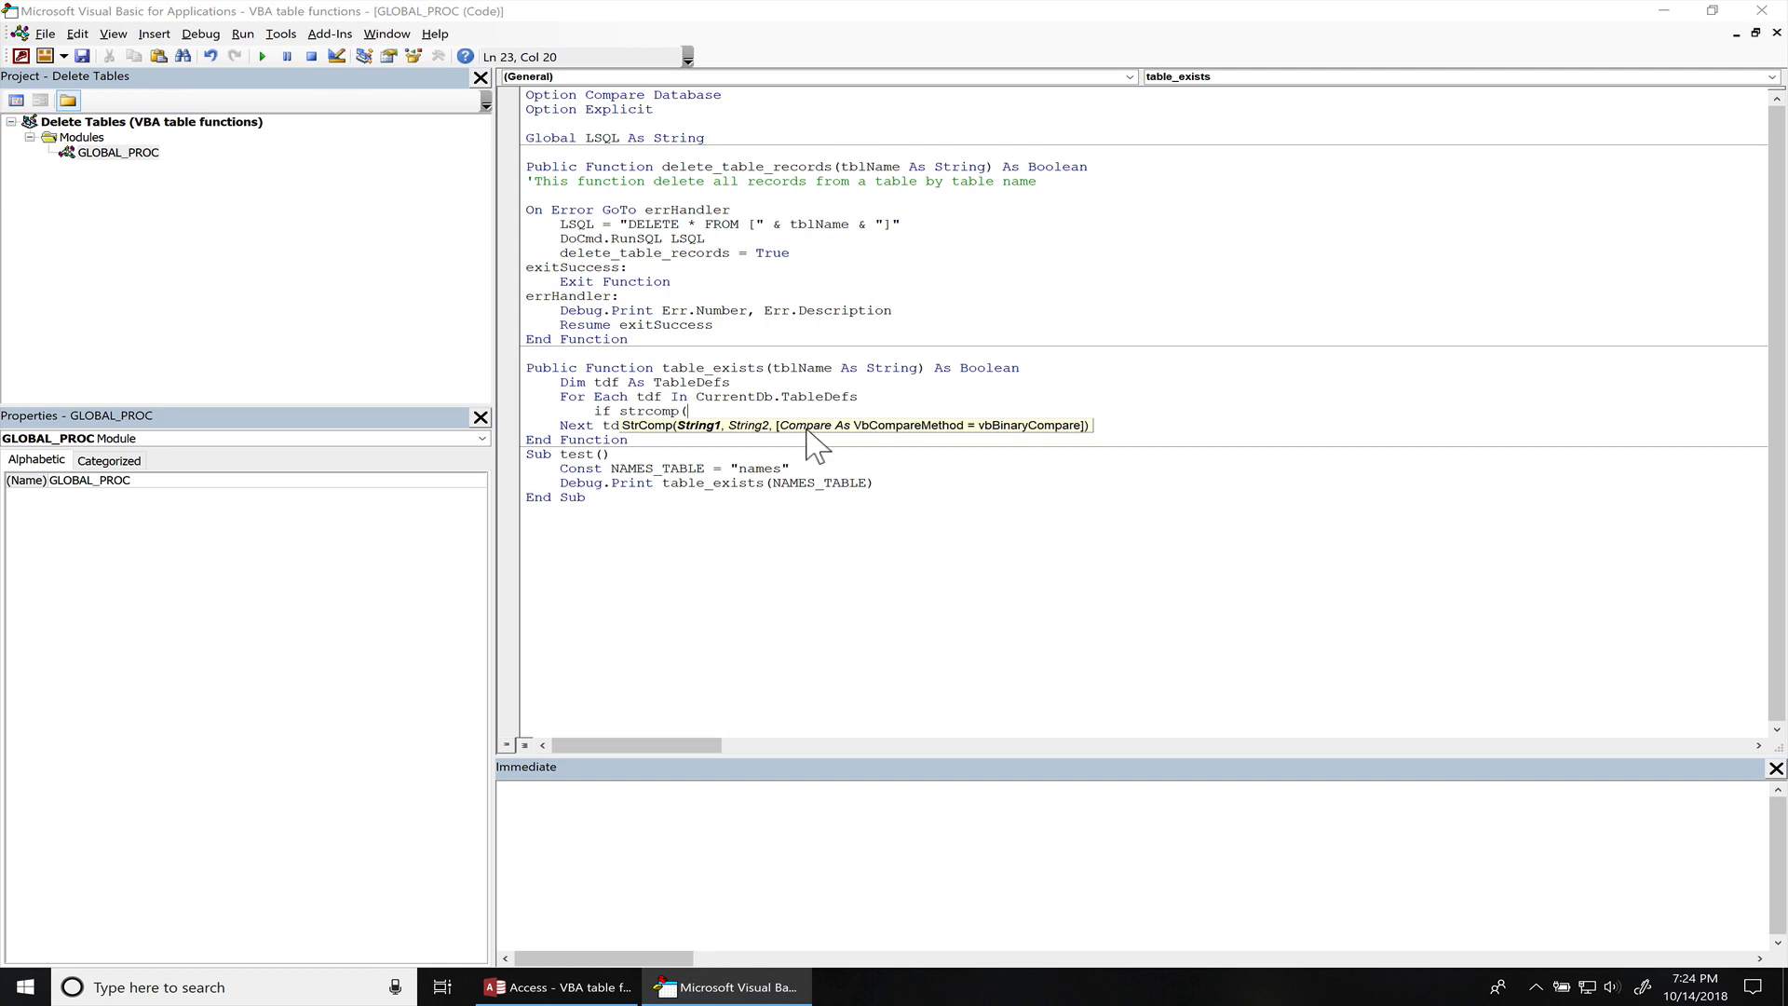
pyautogui.write('tblName')
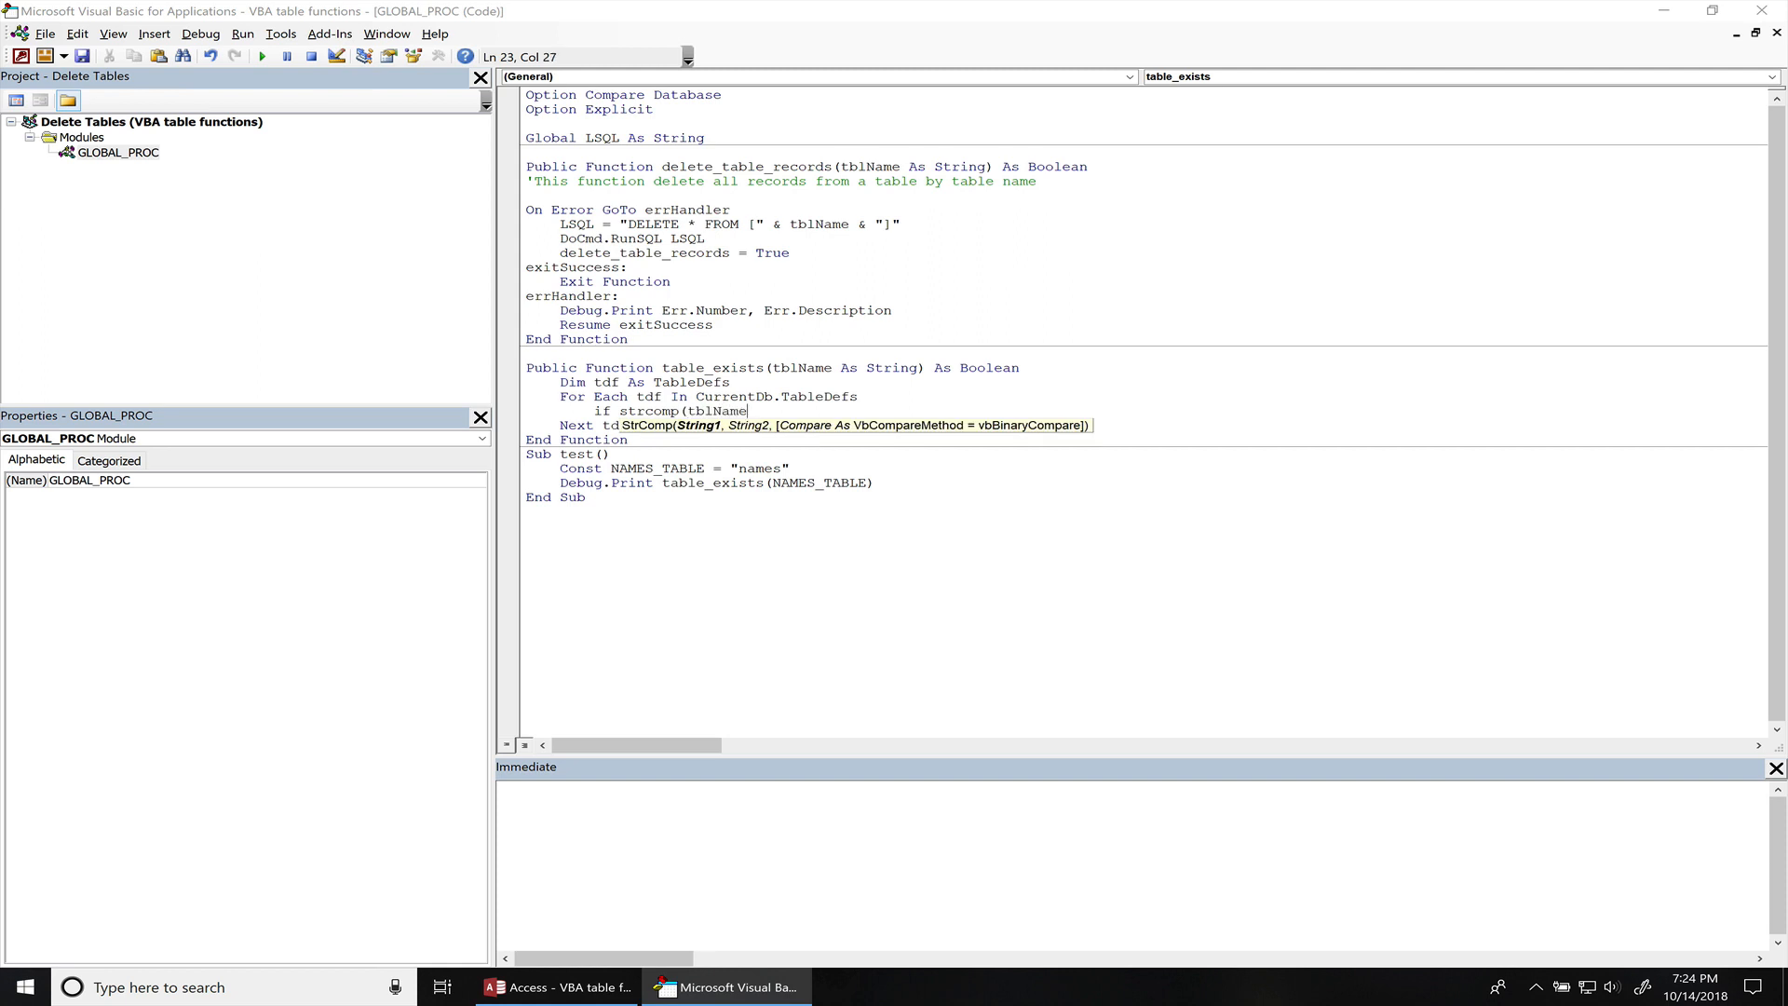
pyautogui.write(',')
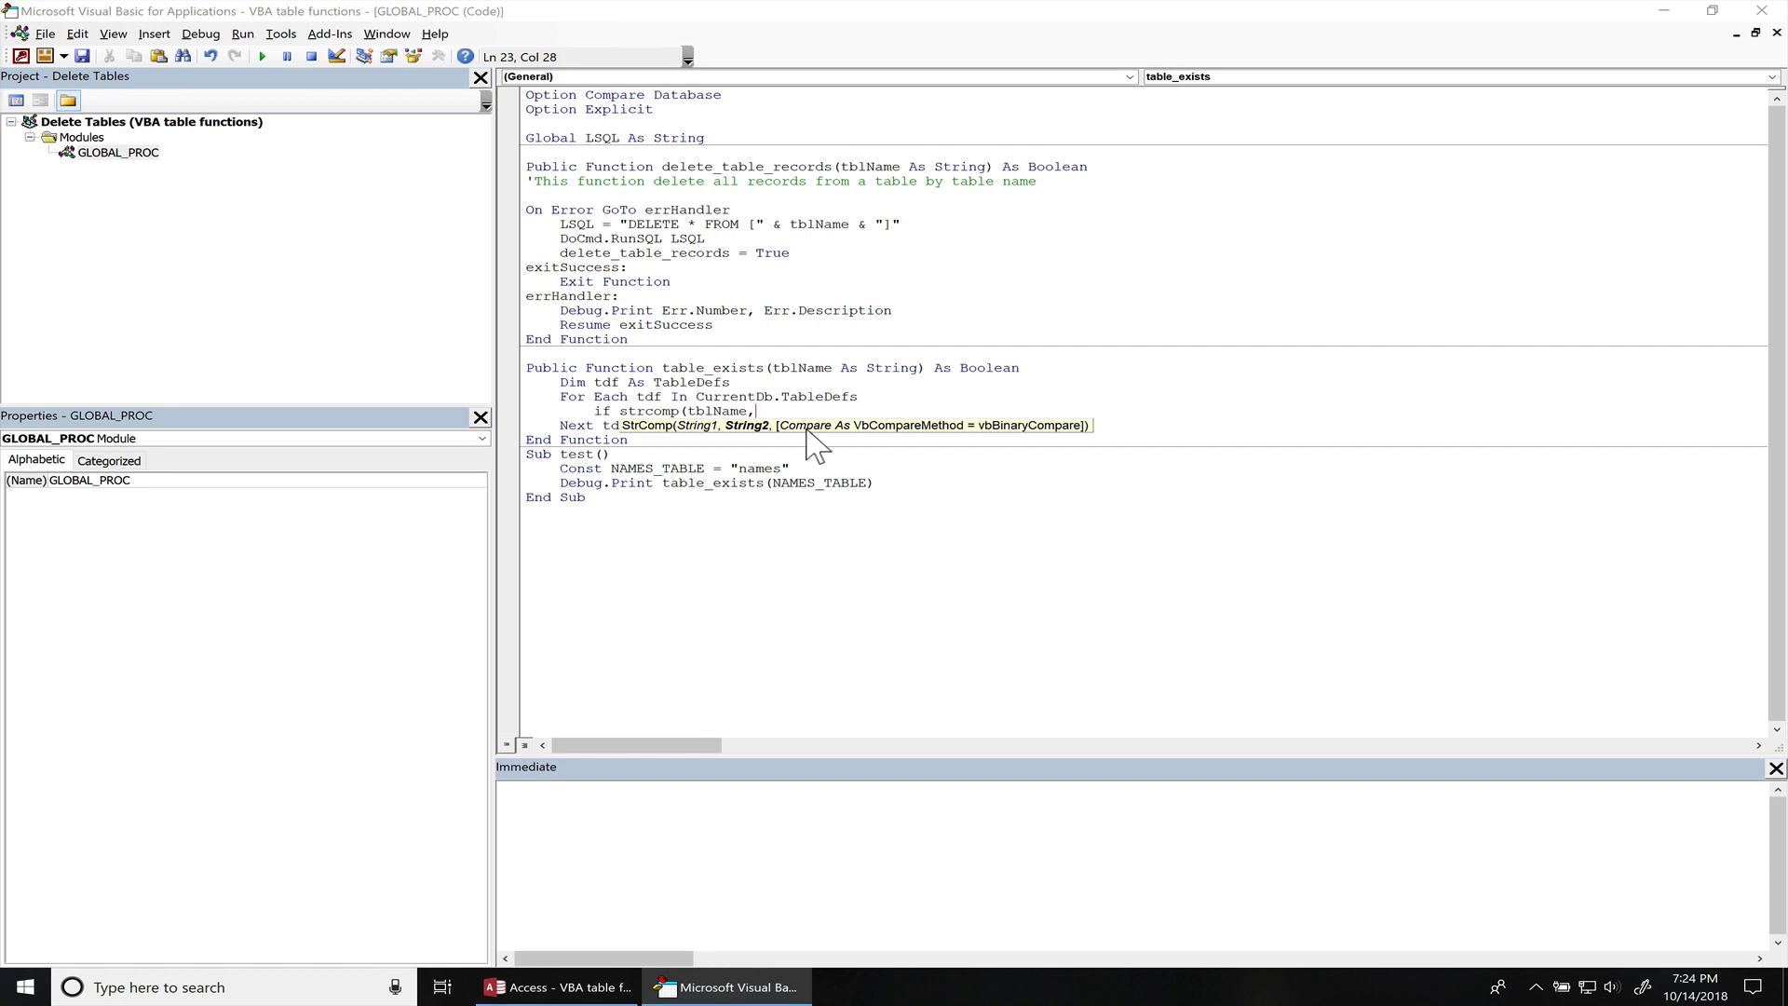
pyautogui.write('tdf')
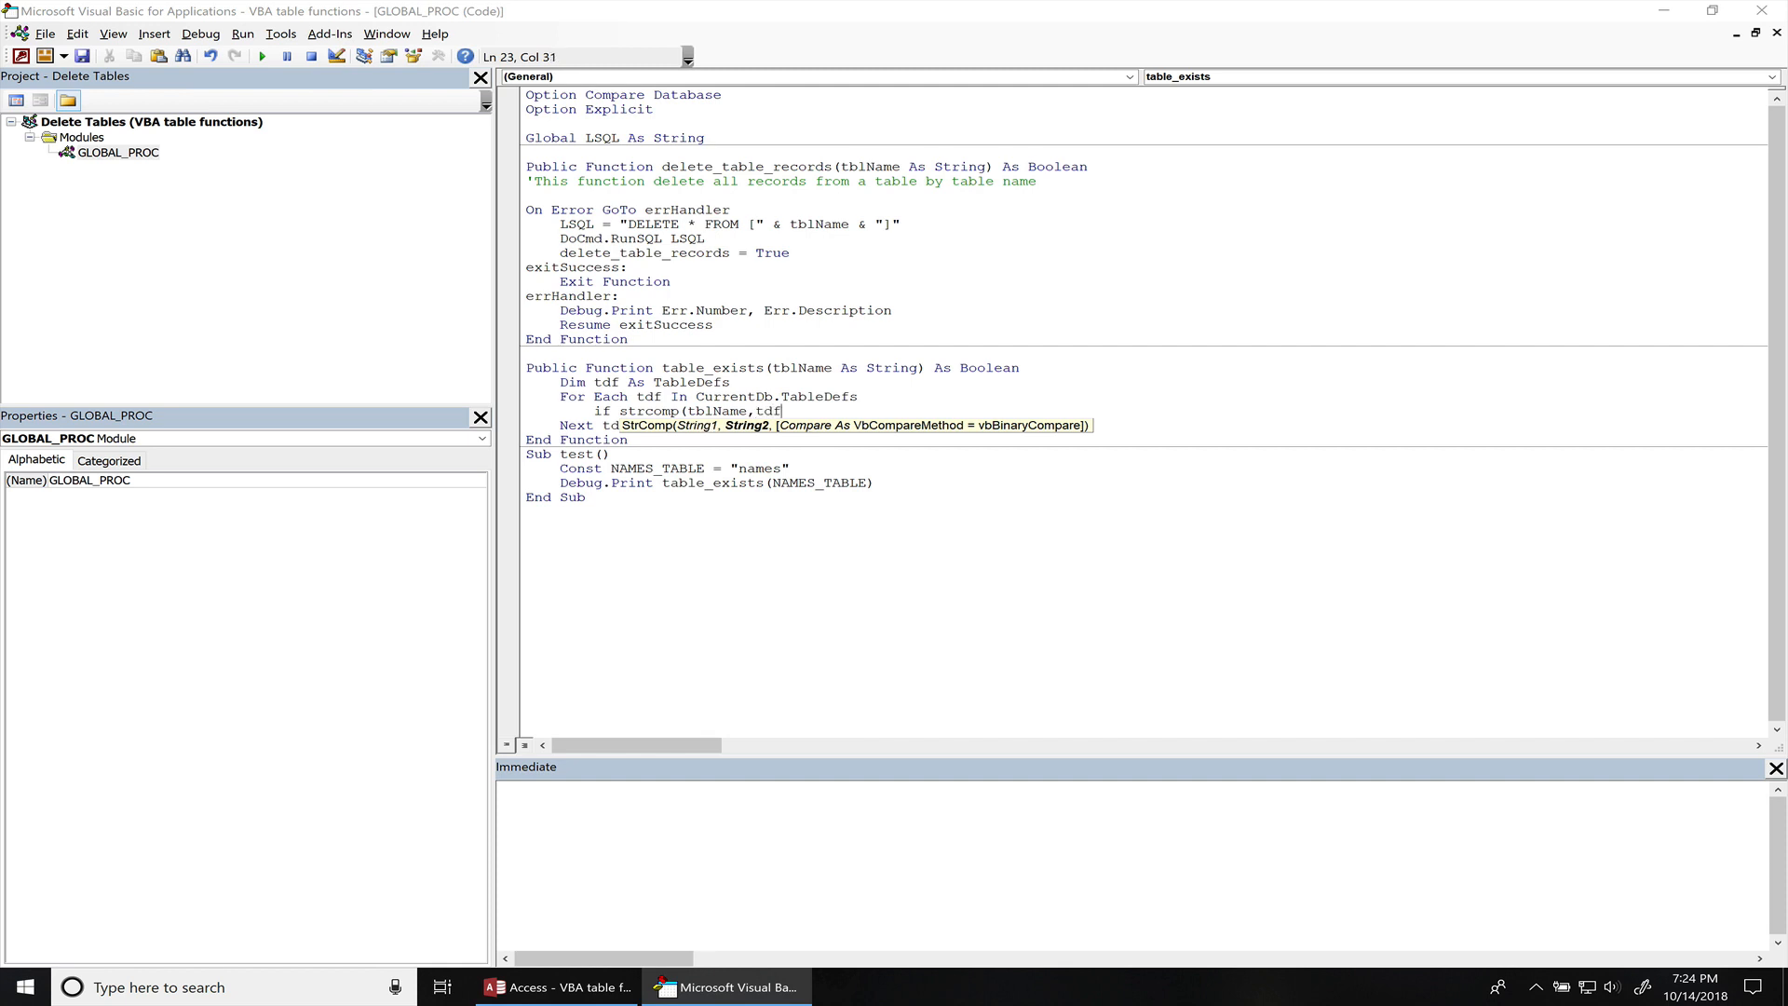
pyautogui.write('.name')
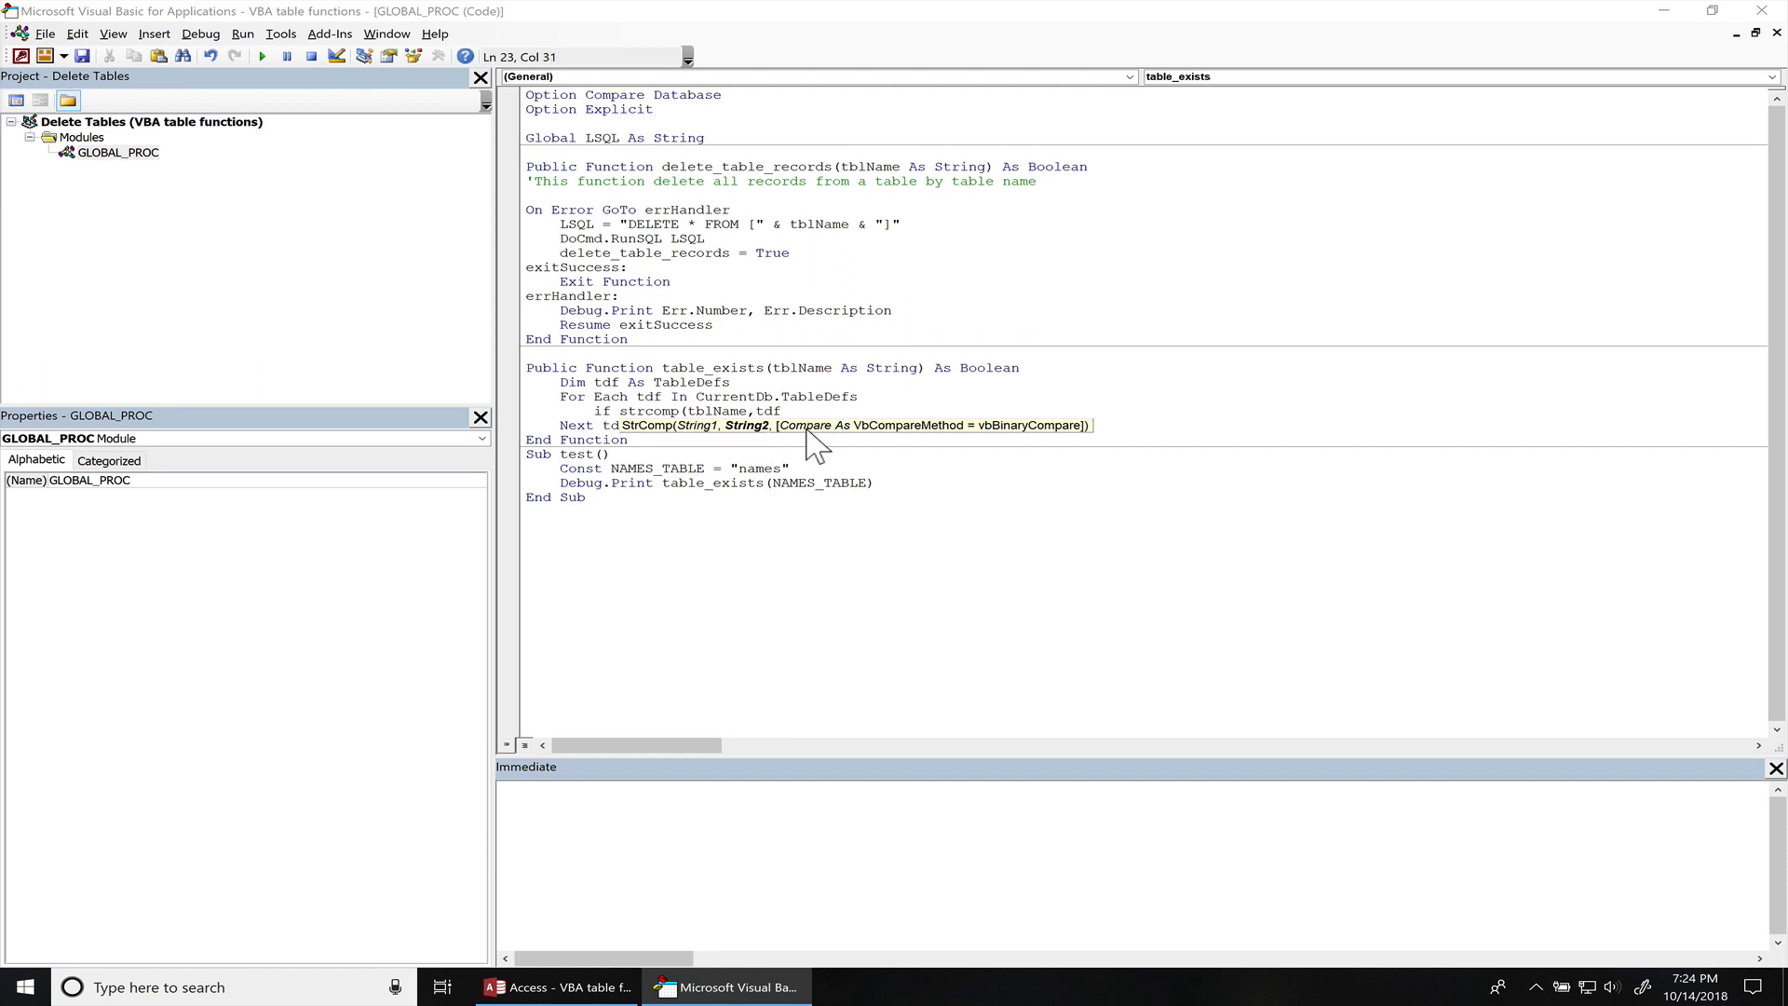
pyautogui.write('.na')
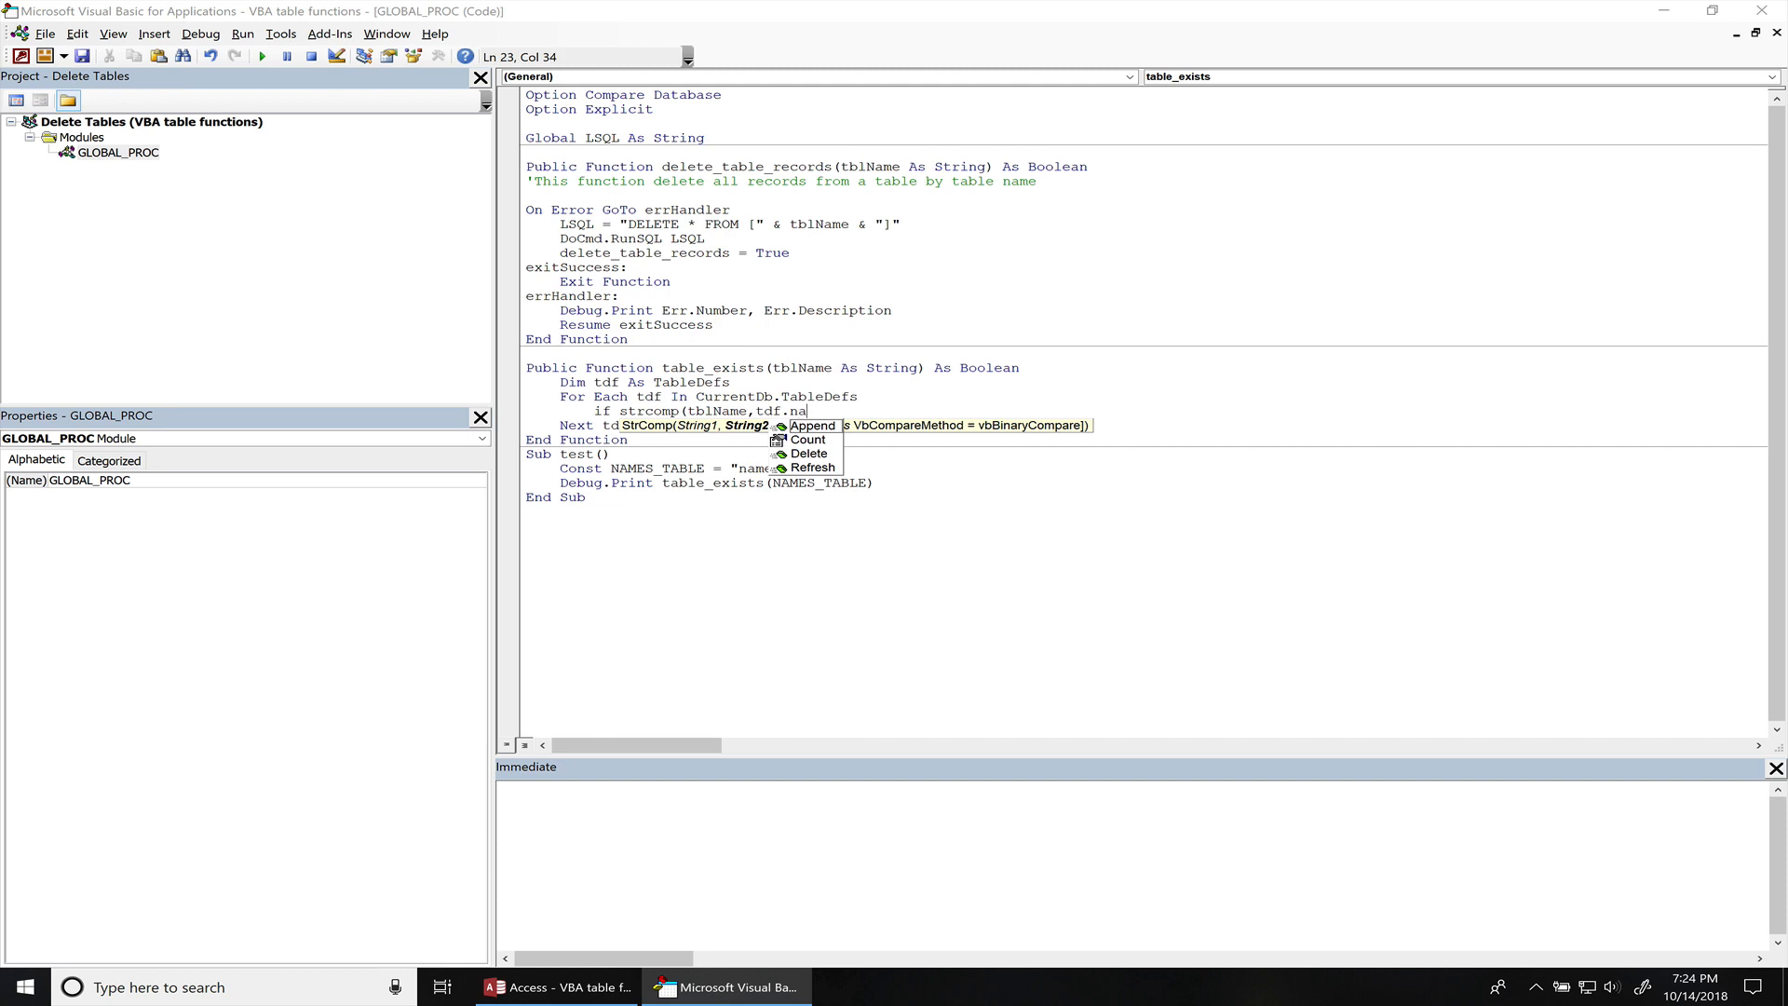
pyautogui.write('me')
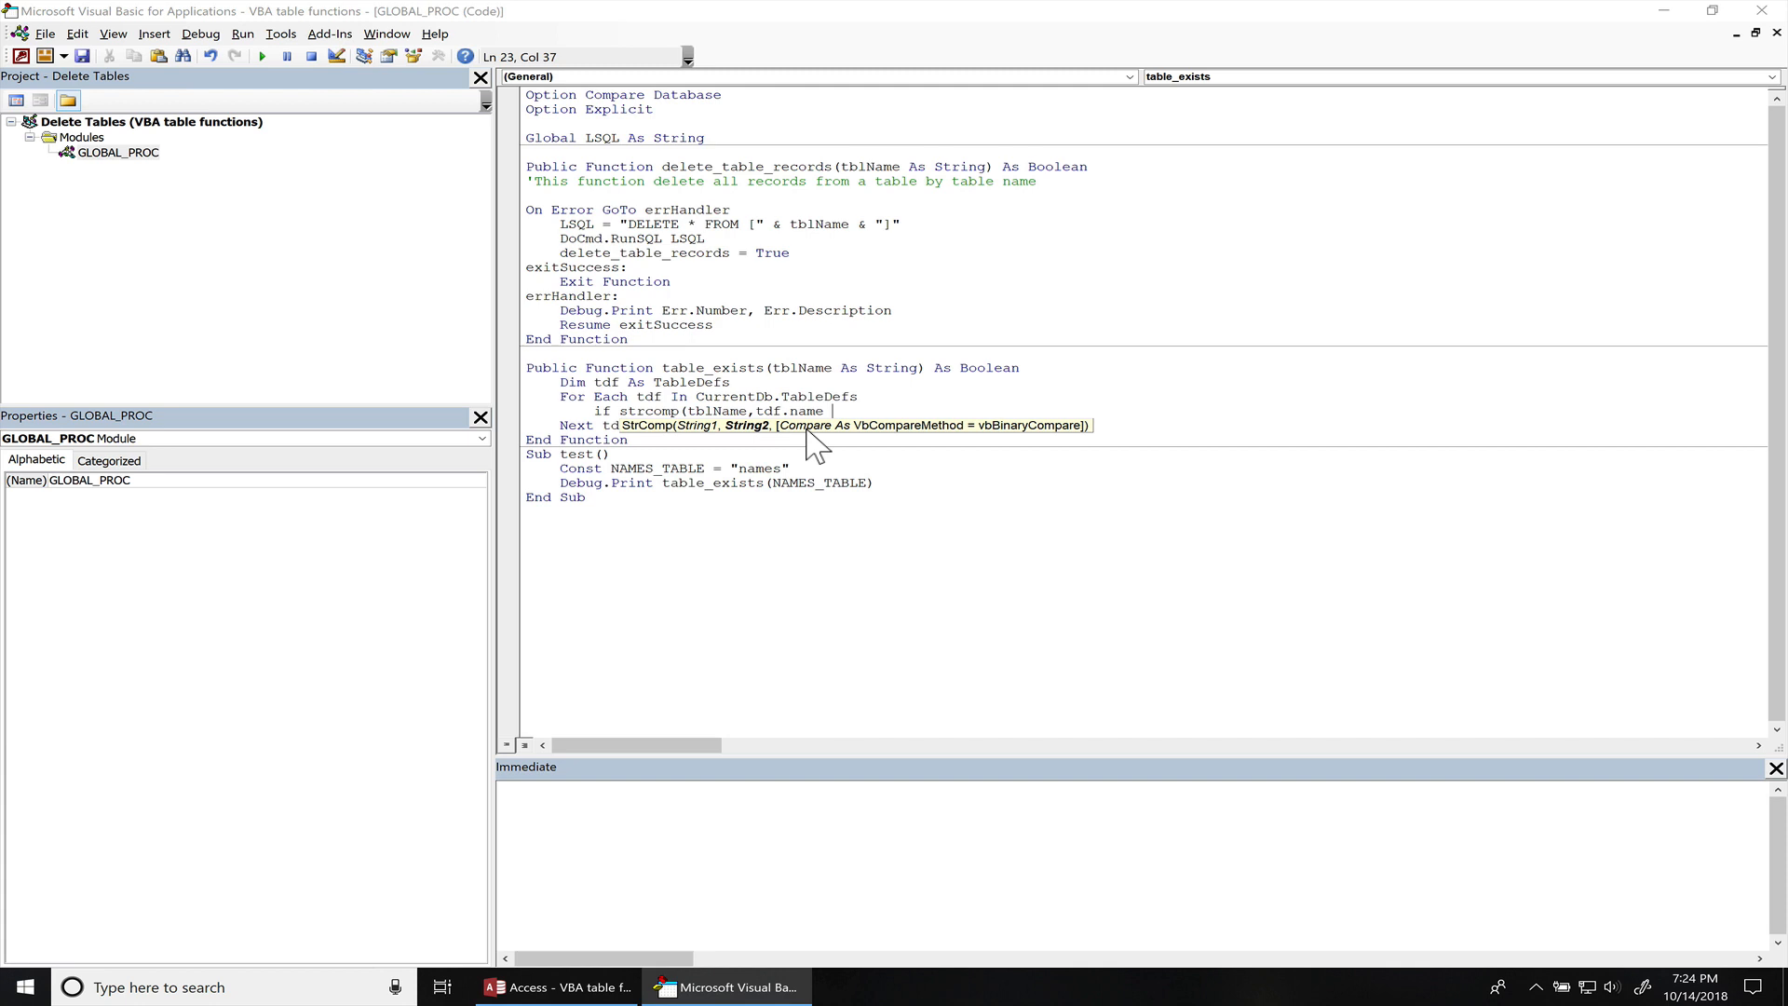
pyautogui.write('= 0 Then')
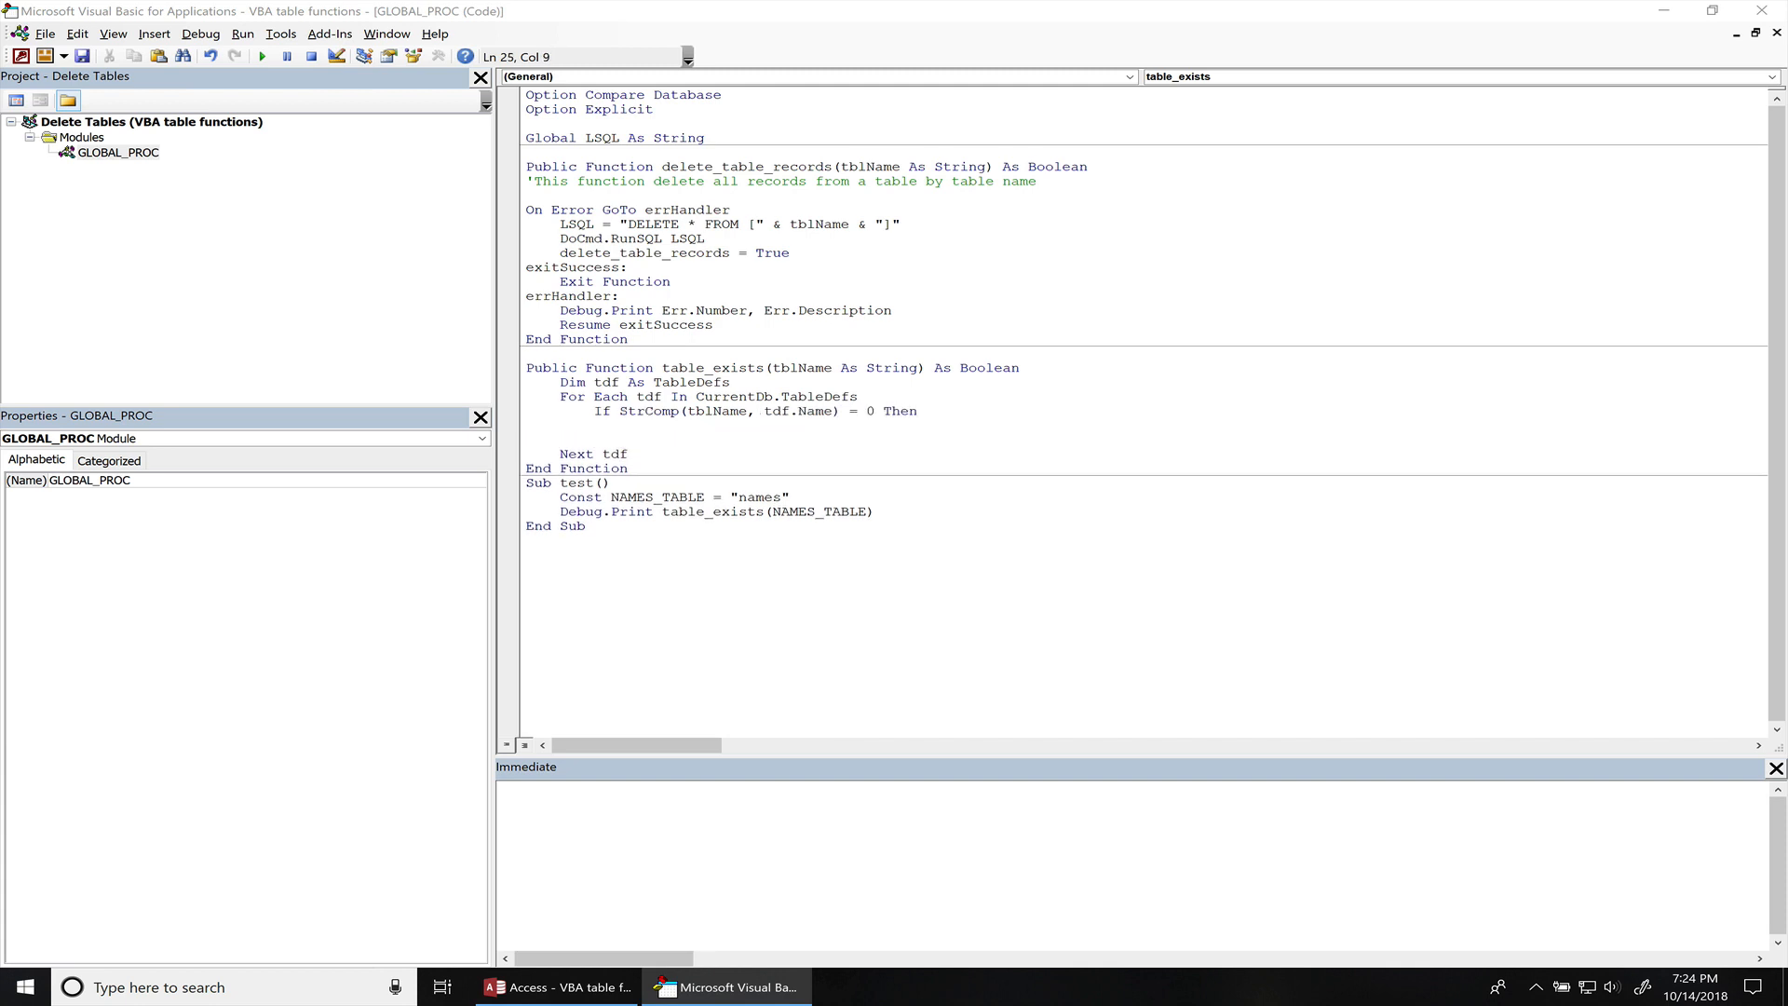
# - Close the If block with End If, setting table_exists = True and Exit For inside
pyautogui.write('End If')
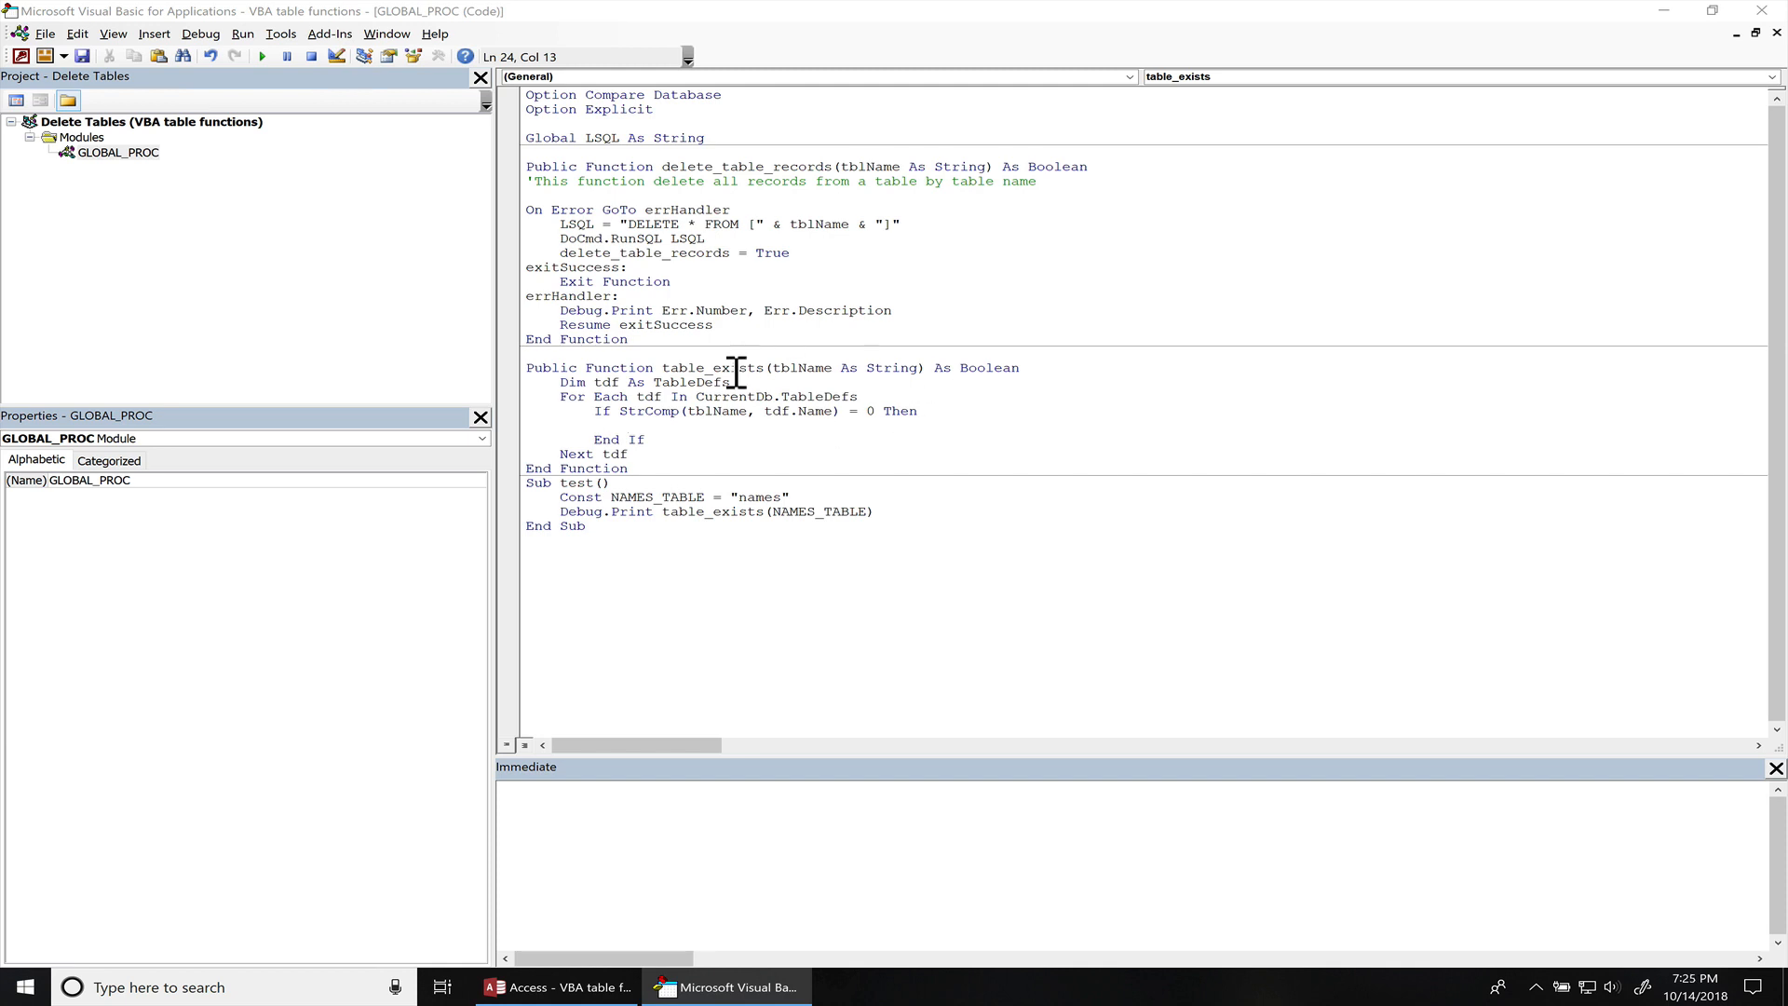
pyautogui.doubleClick(710, 367)
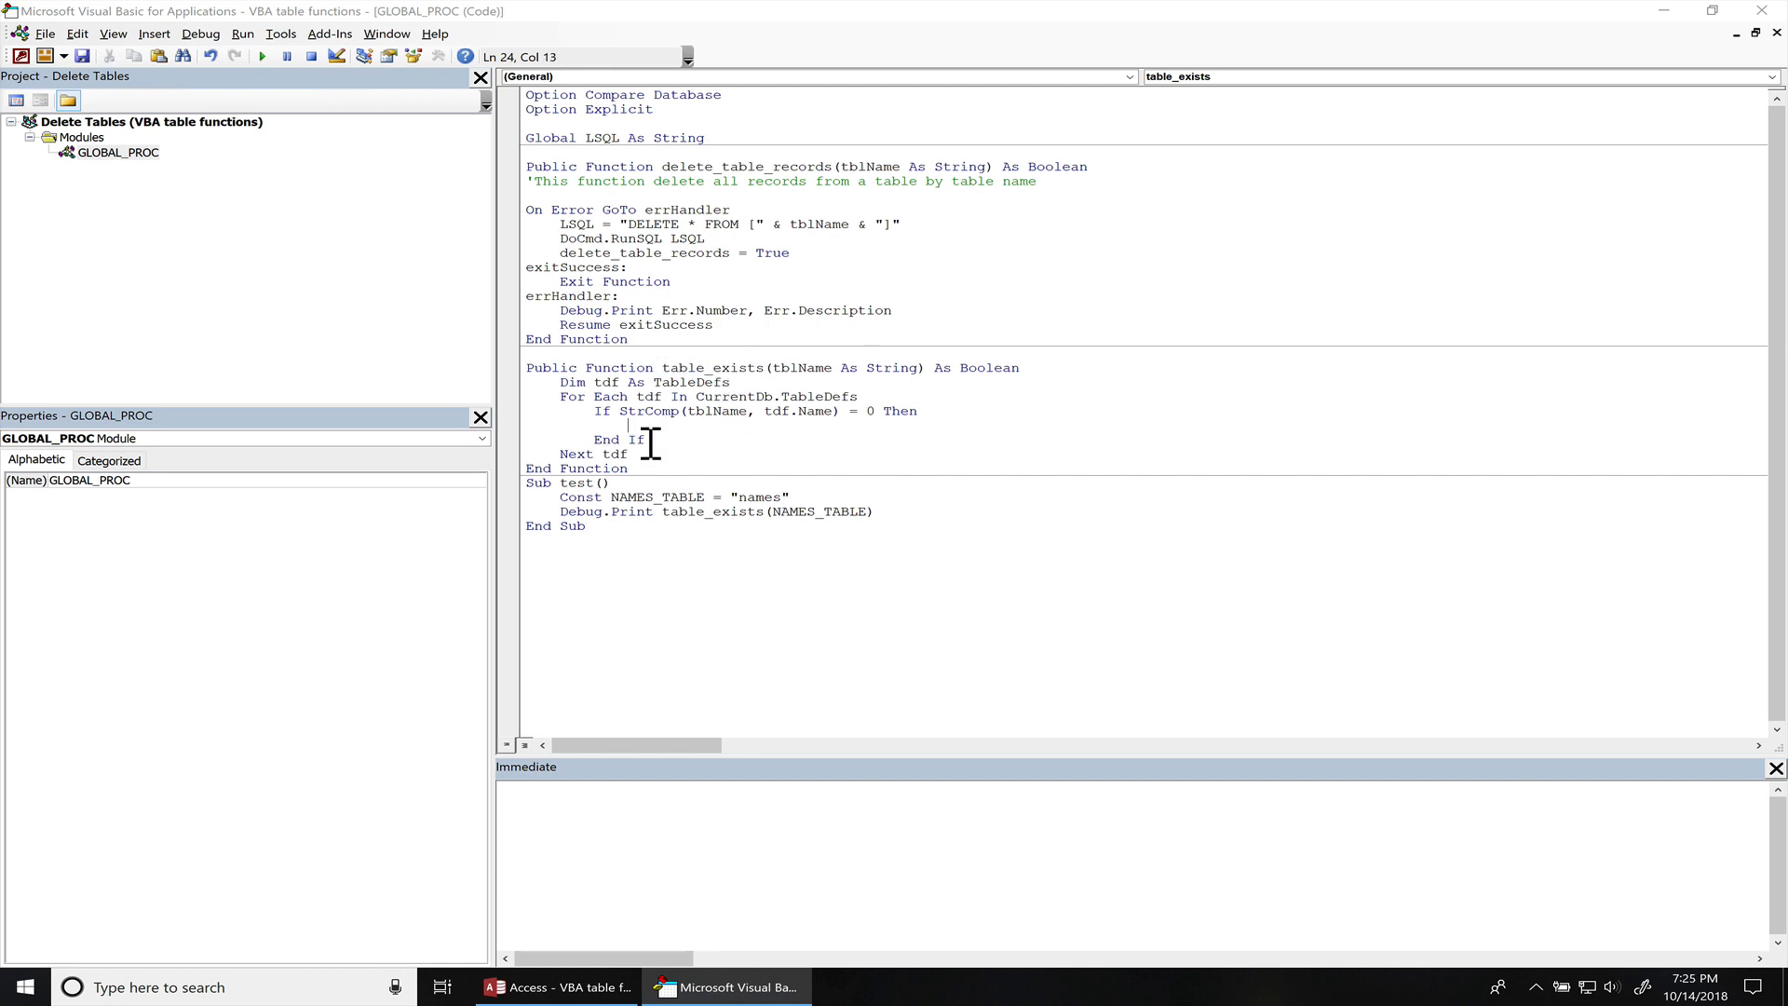
pyautogui.write('table_exists = t')
pyautogui.write('exit for')
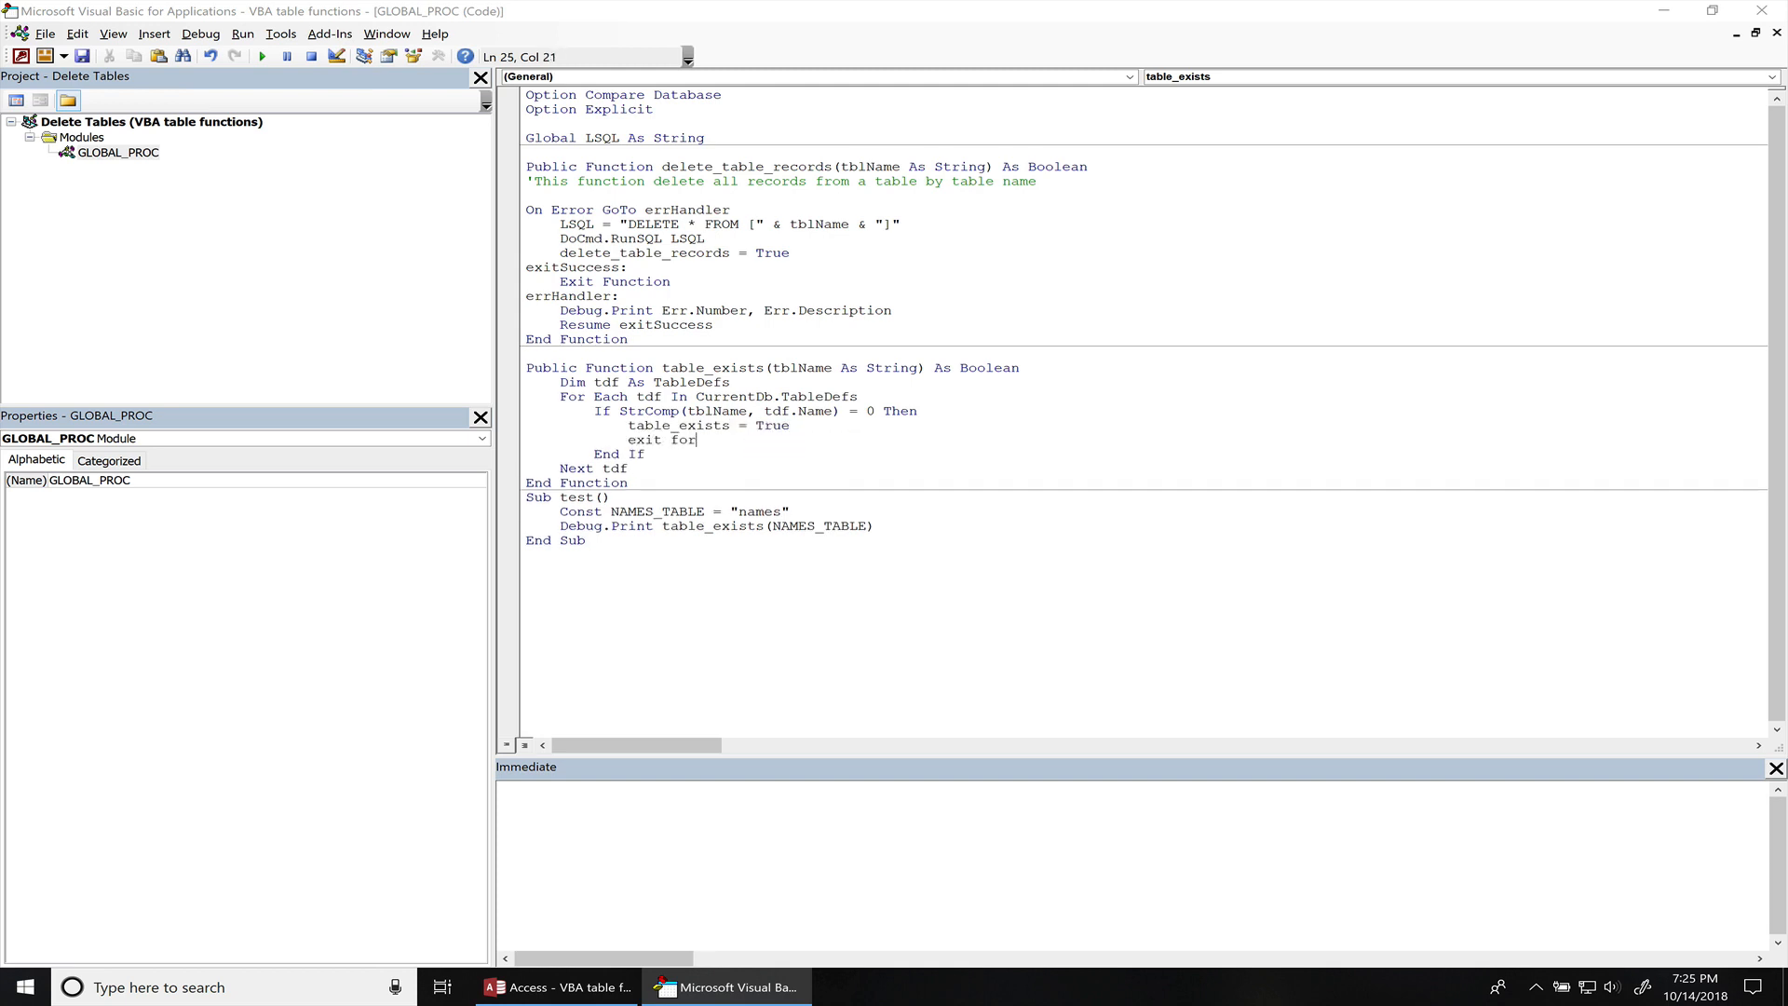
pyautogui.doubleClick(684, 439)
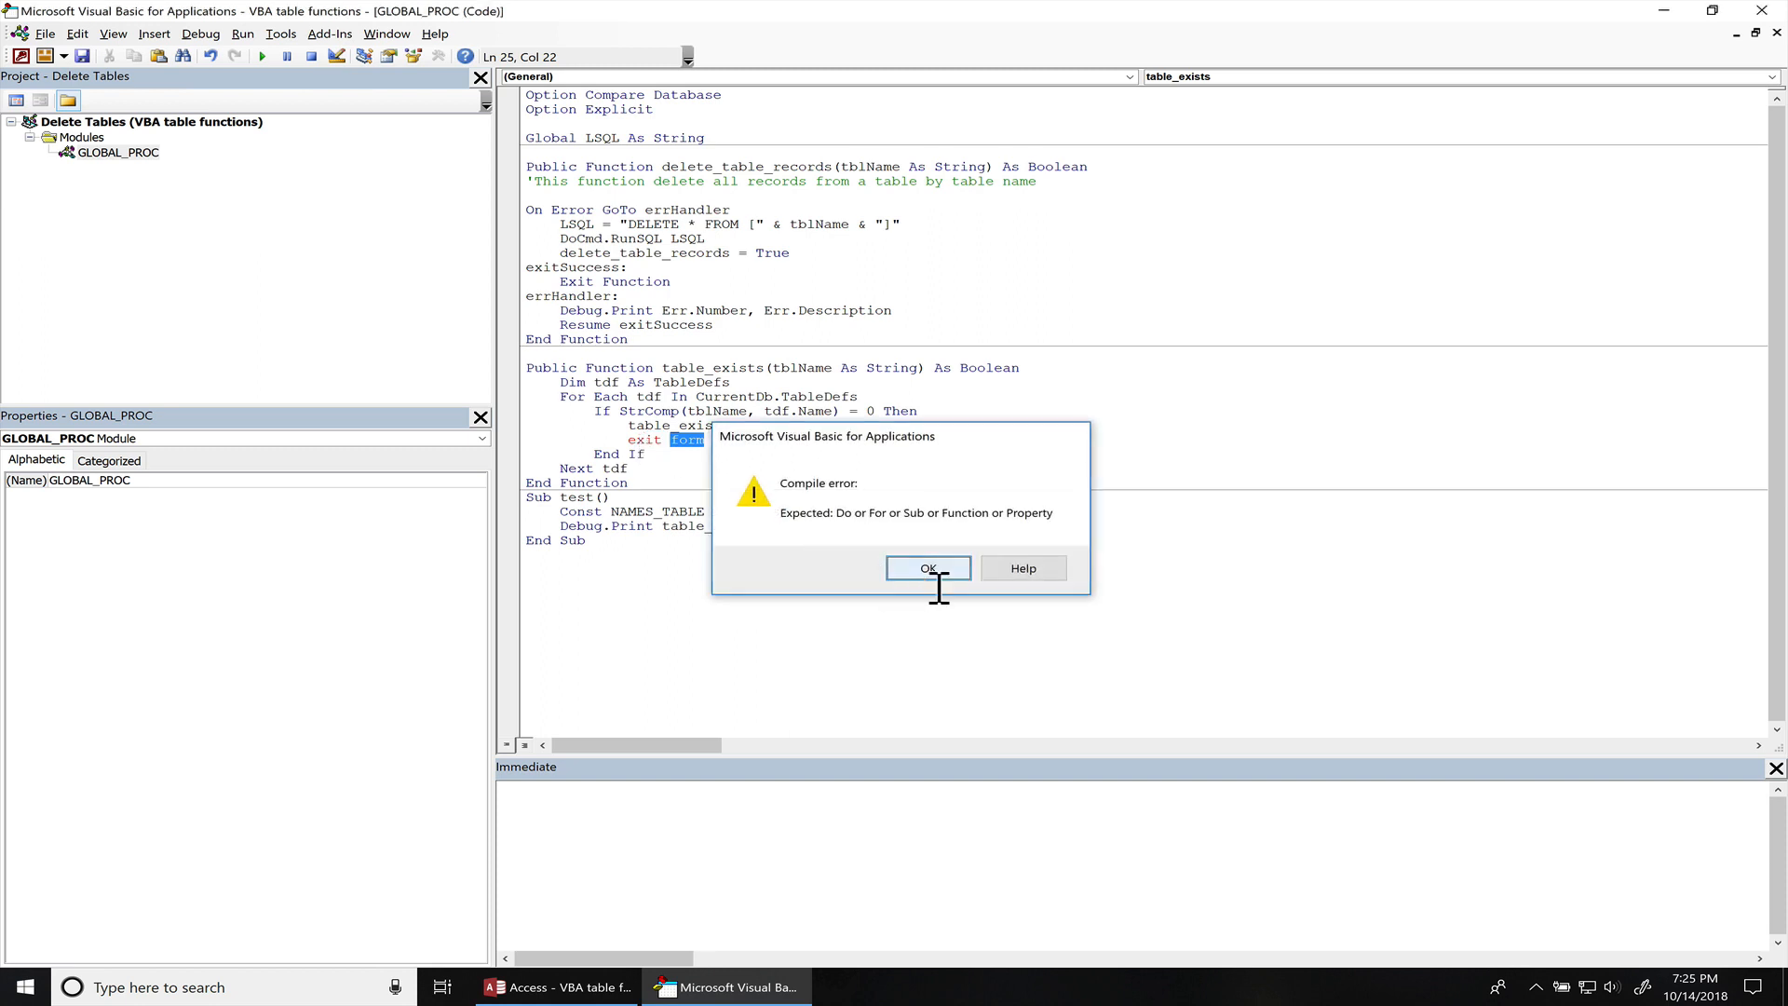
# - Clear the compile errors via Debug > Compile Delete Tables, declaring tdf As TableDef
pyautogui.click(927, 568)
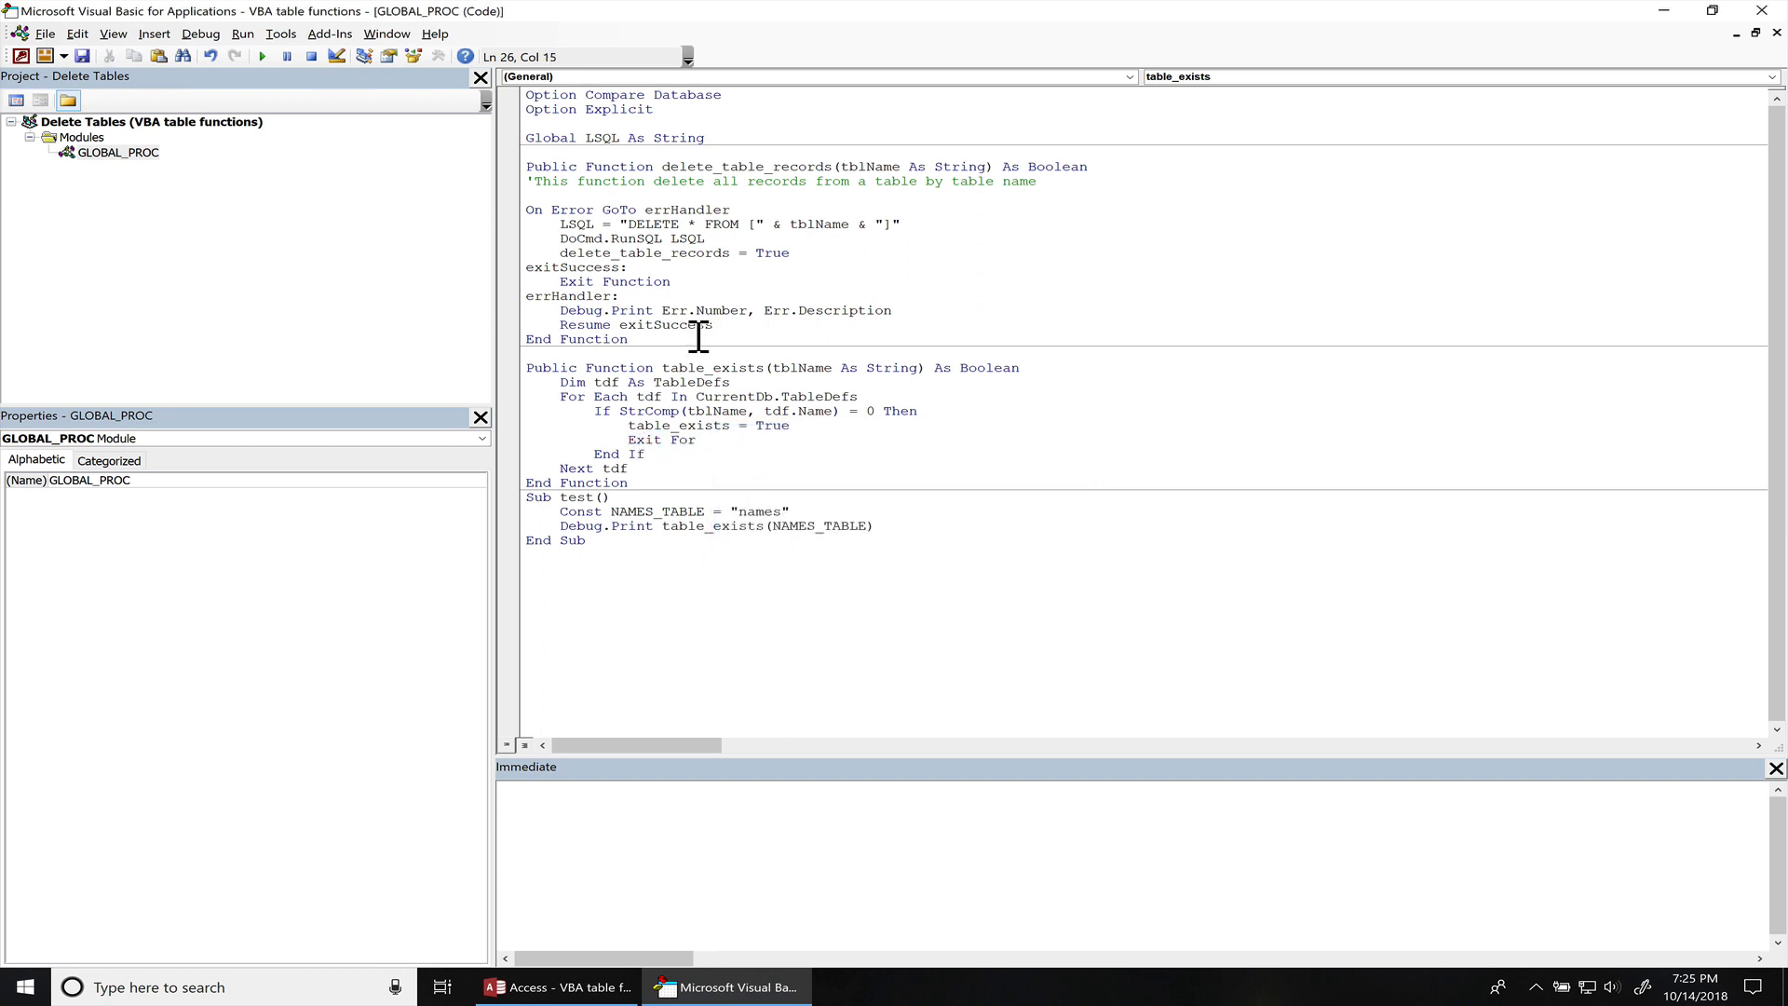
pyautogui.click(201, 34)
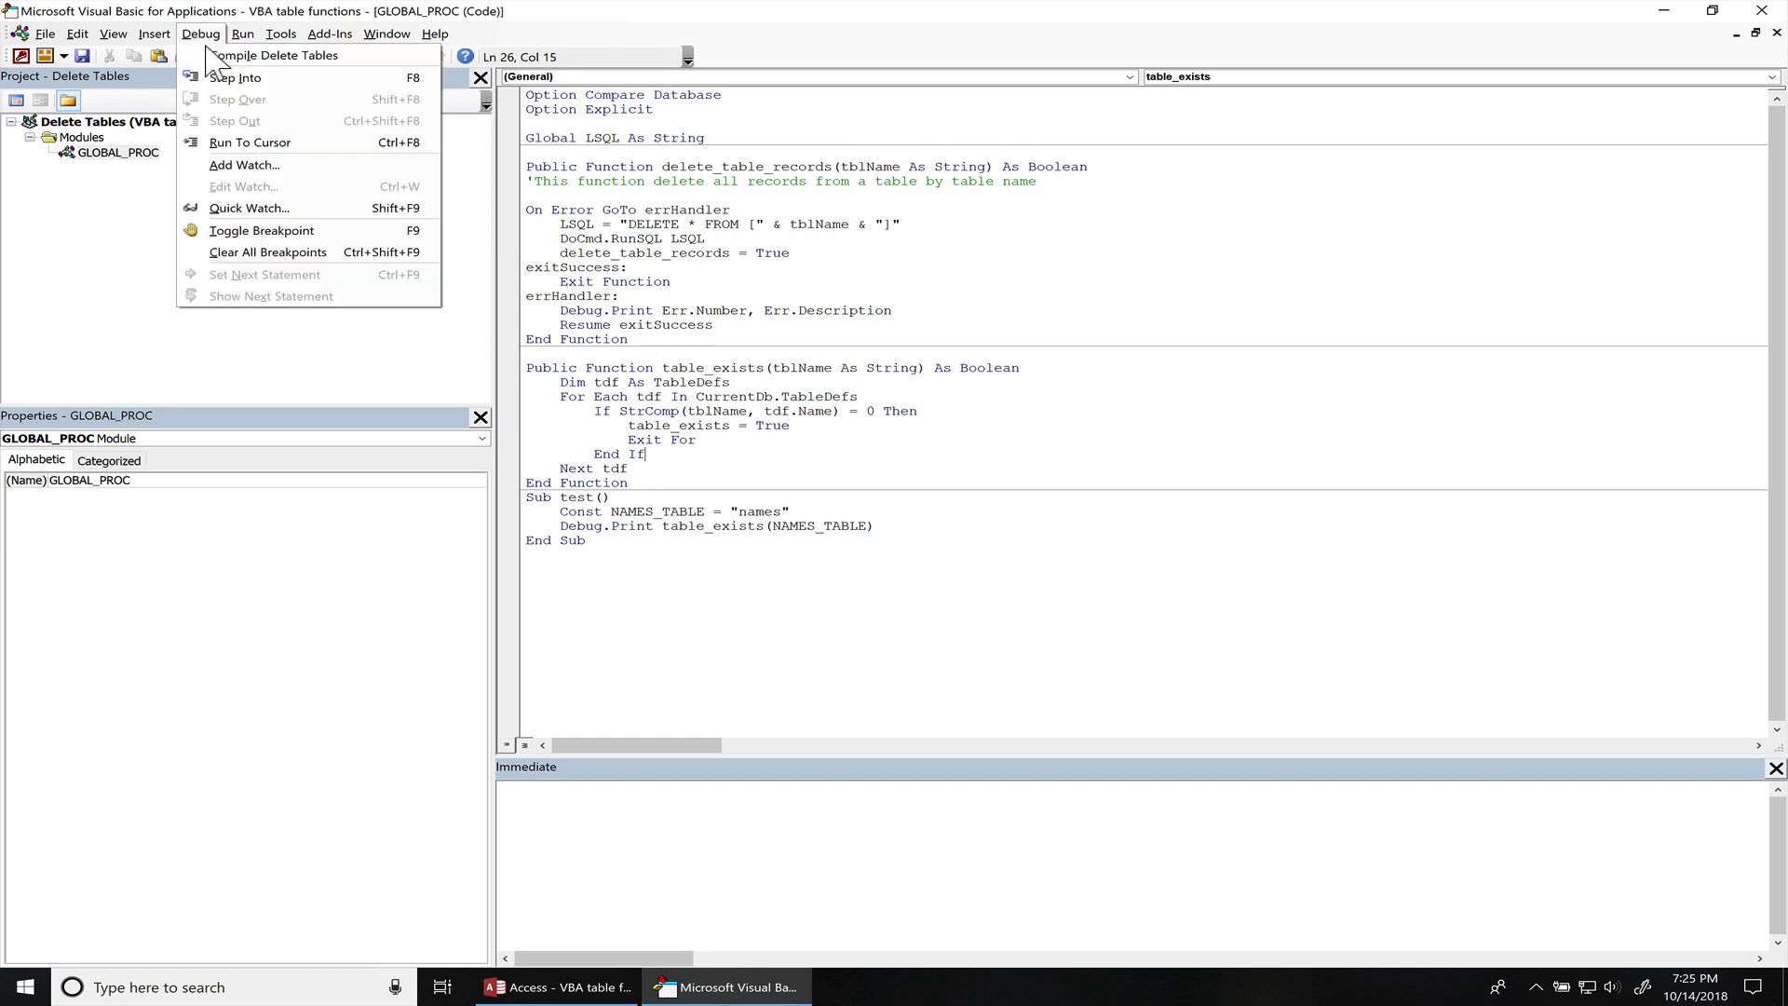
pyautogui.click(275, 55)
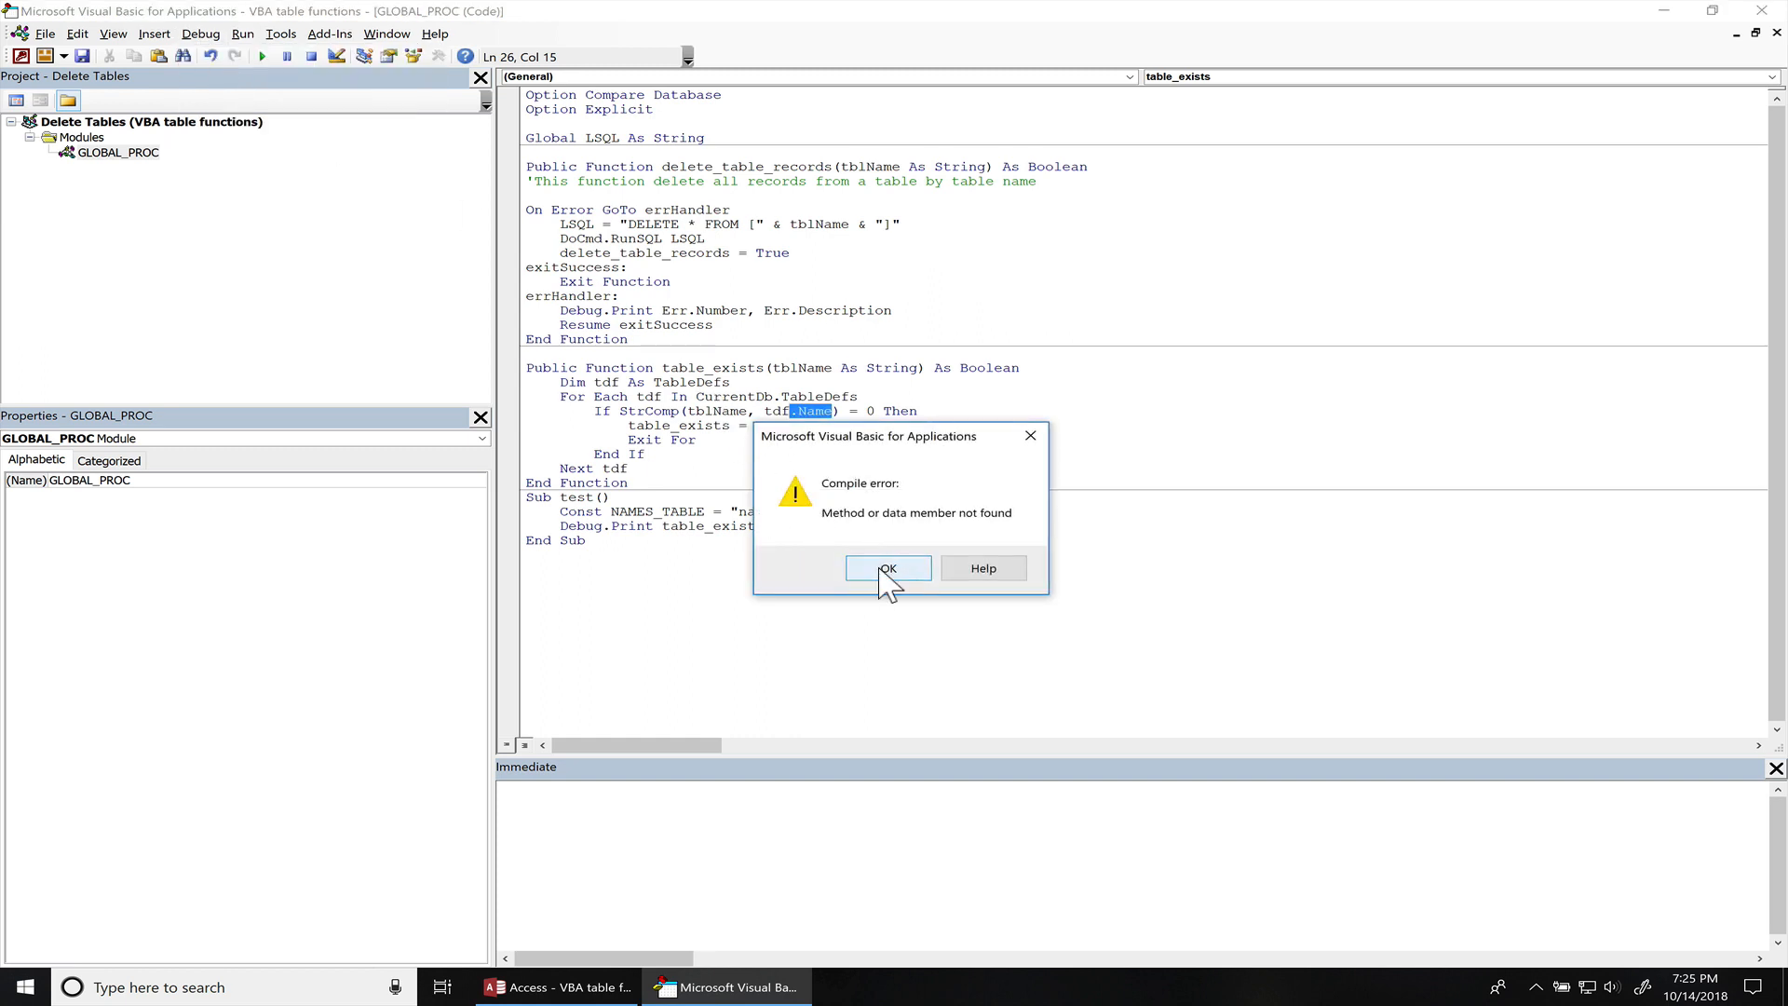
pyautogui.click(888, 568)
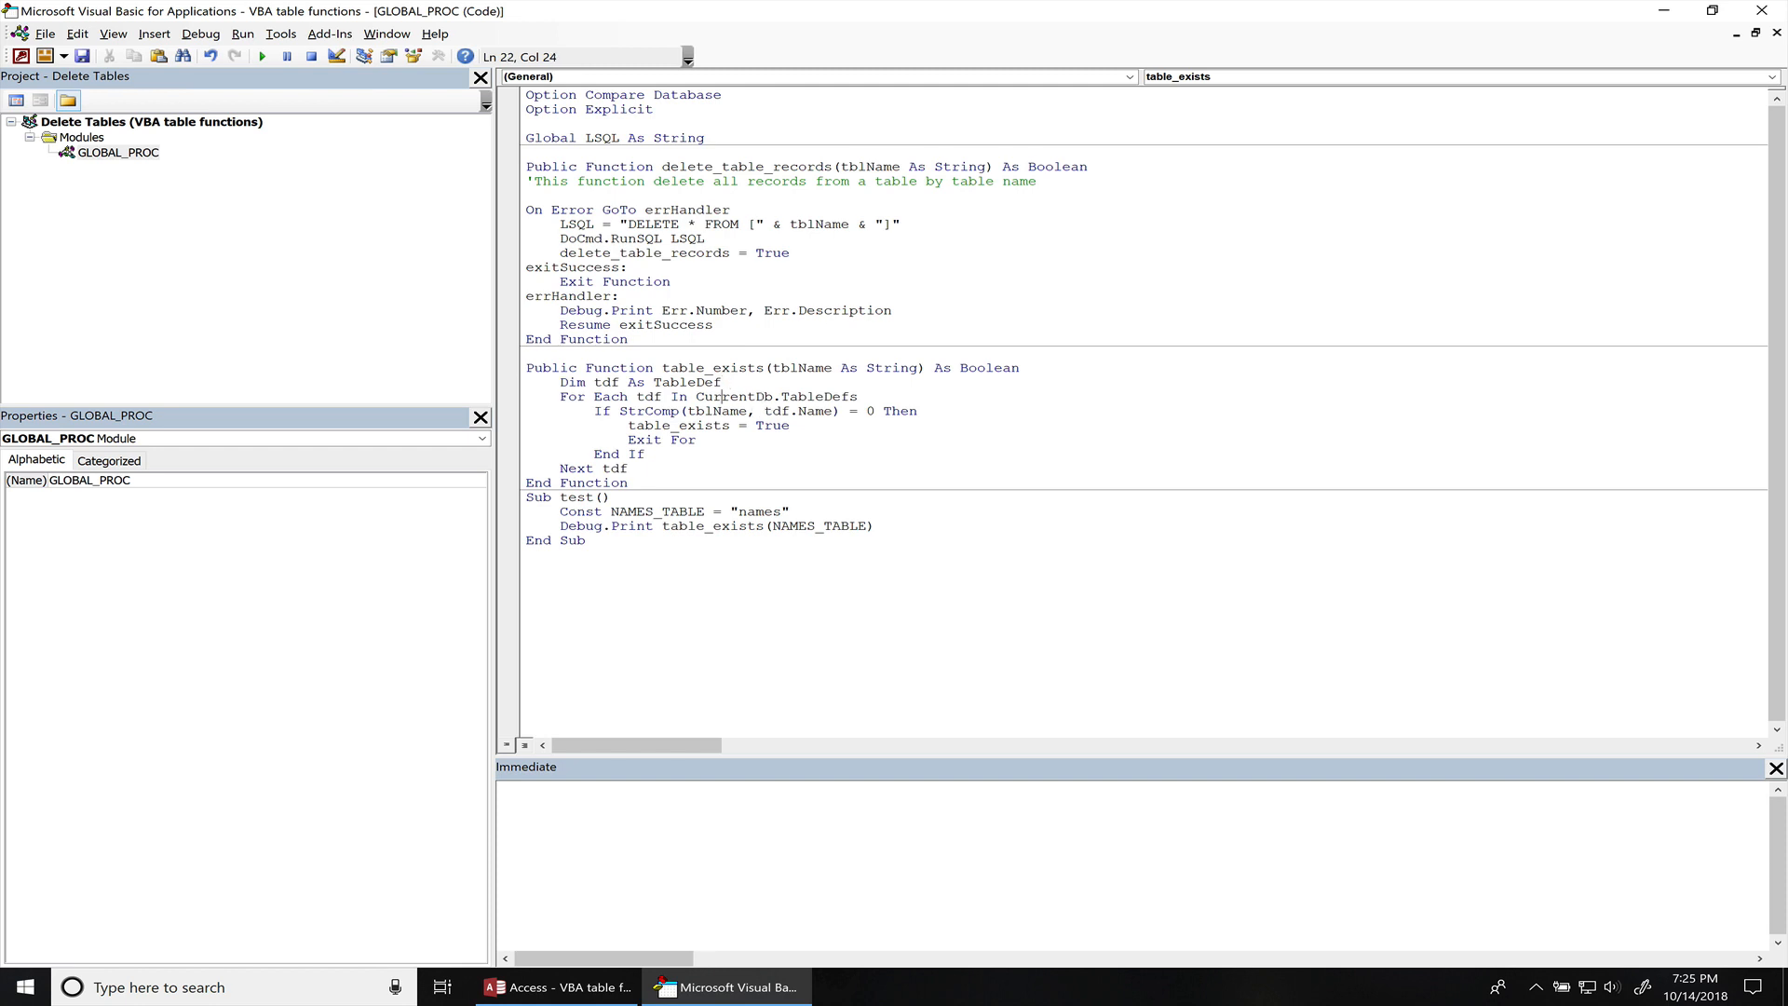
pyautogui.moveTo(706, 393)
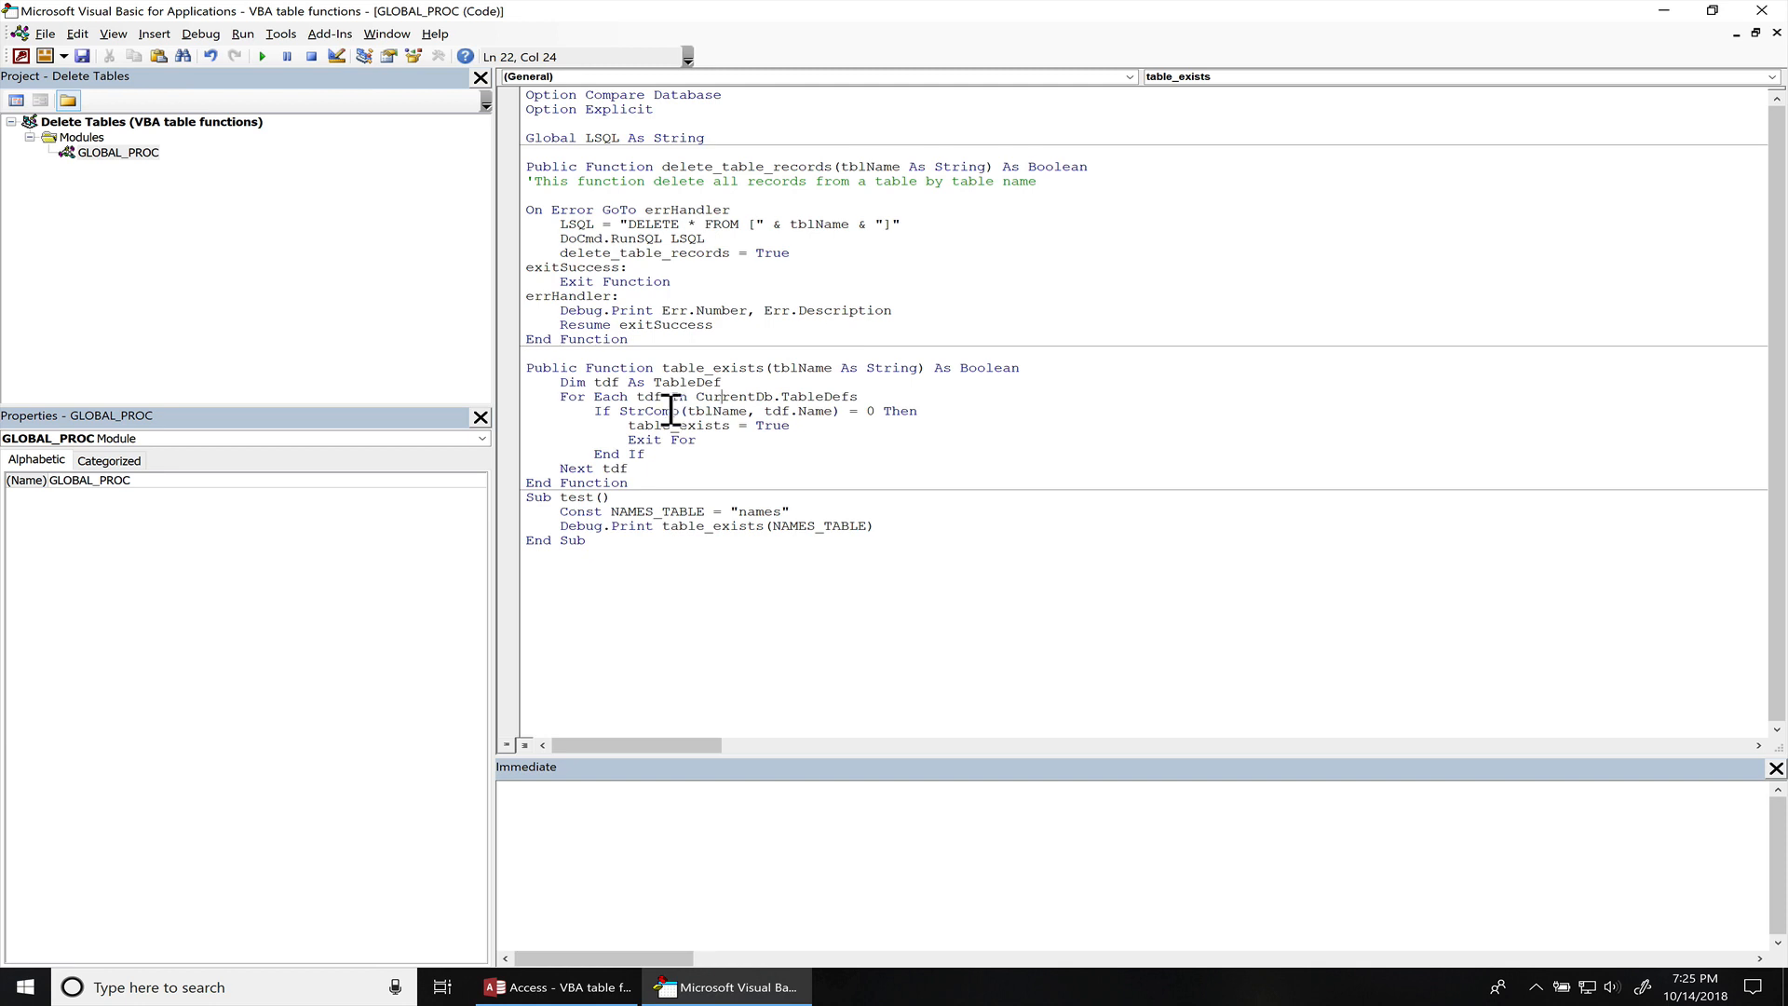
pyautogui.moveTo(819, 413)
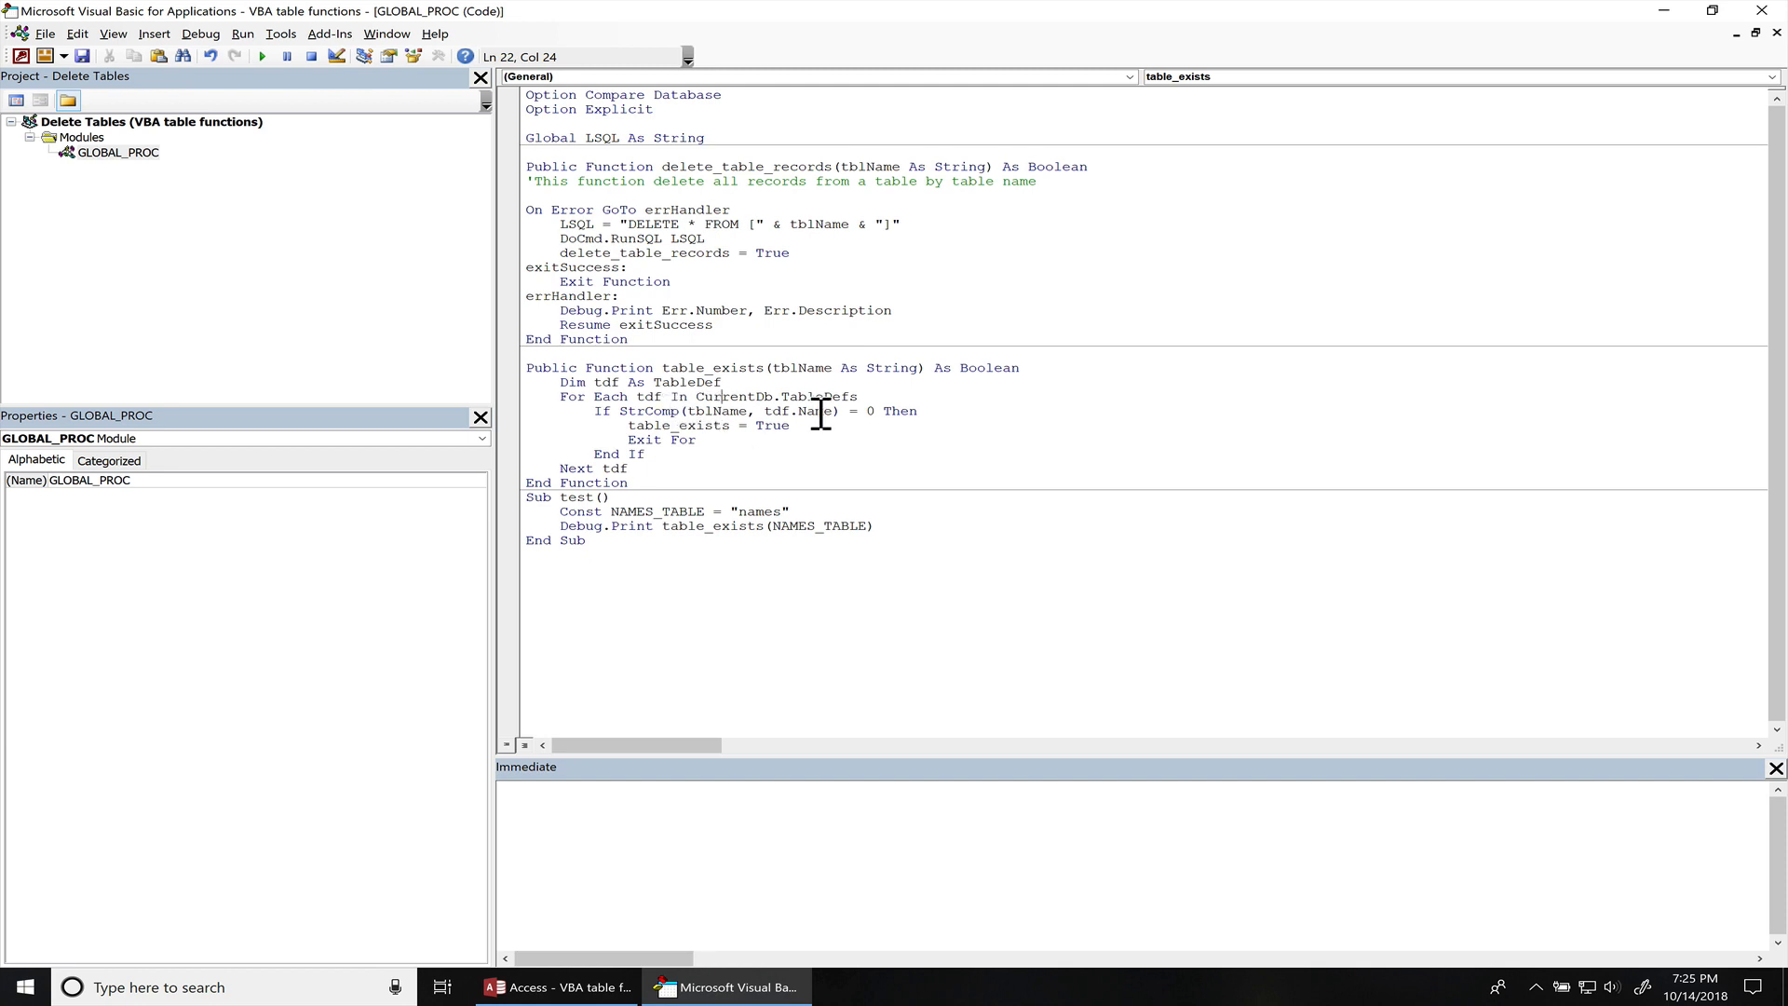
pyautogui.click(199, 34)
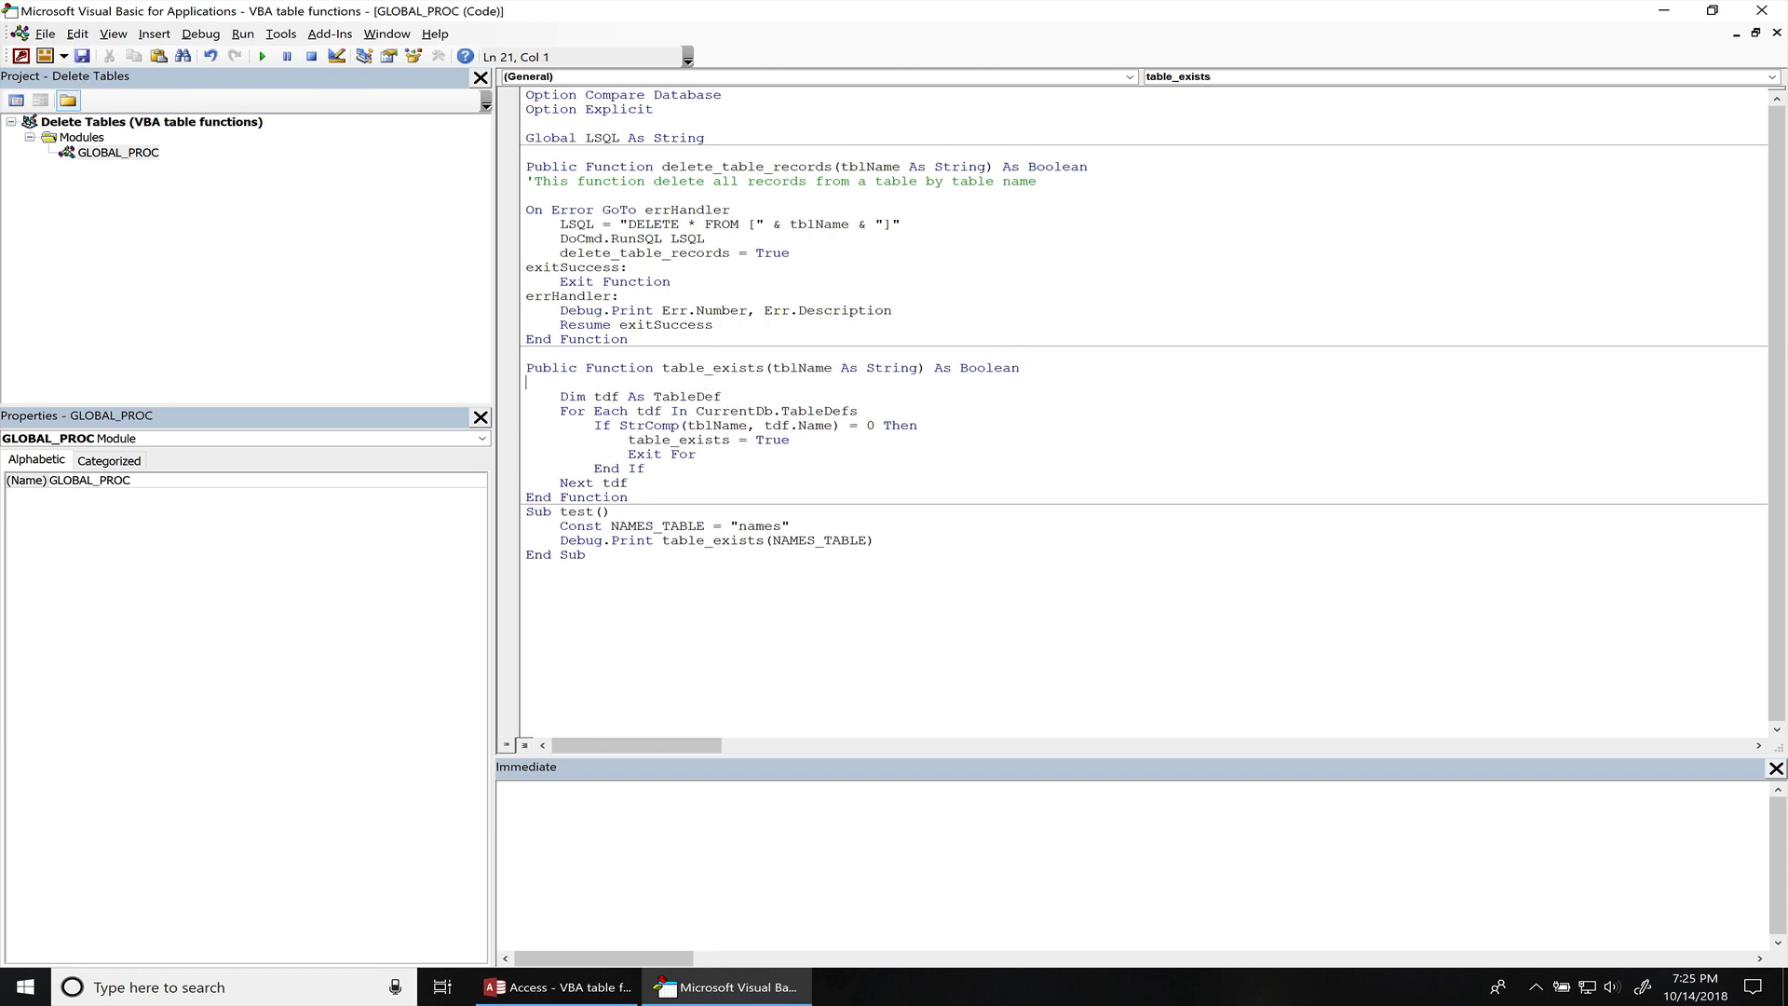
# - Add the comment 'return true if table exists in current database, otherwise returns false'
pyautogui.write("'")
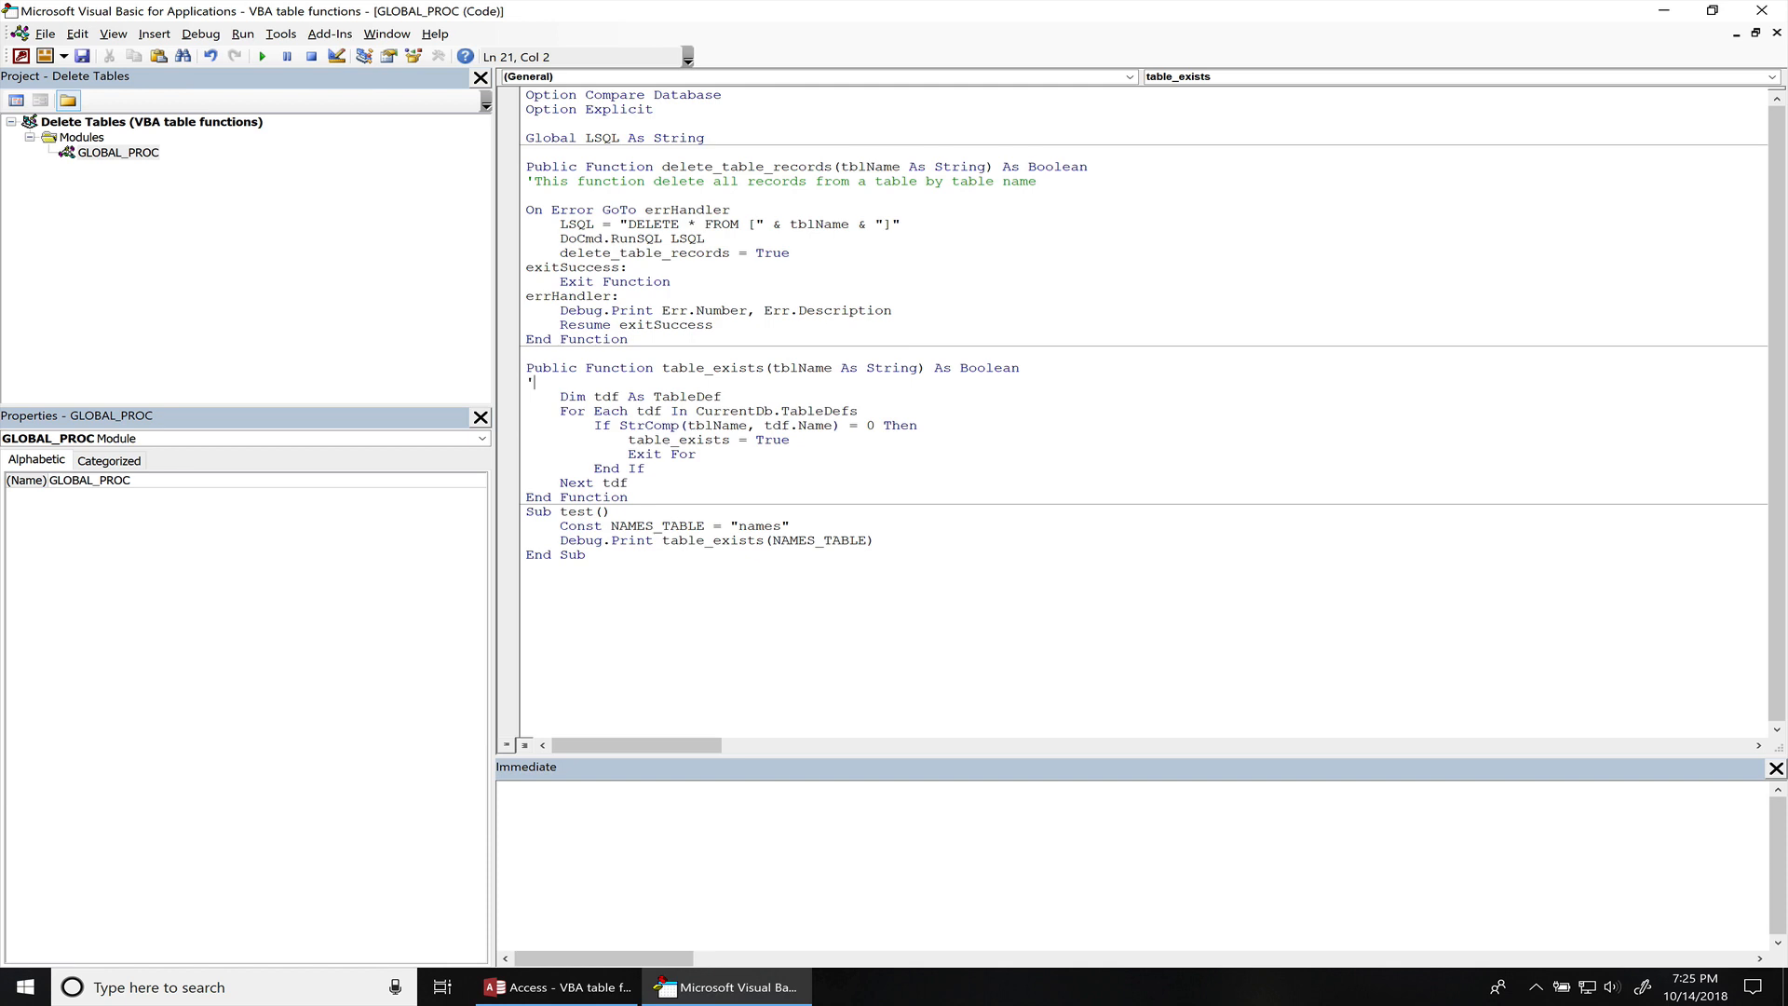
pyautogui.write('return true if')
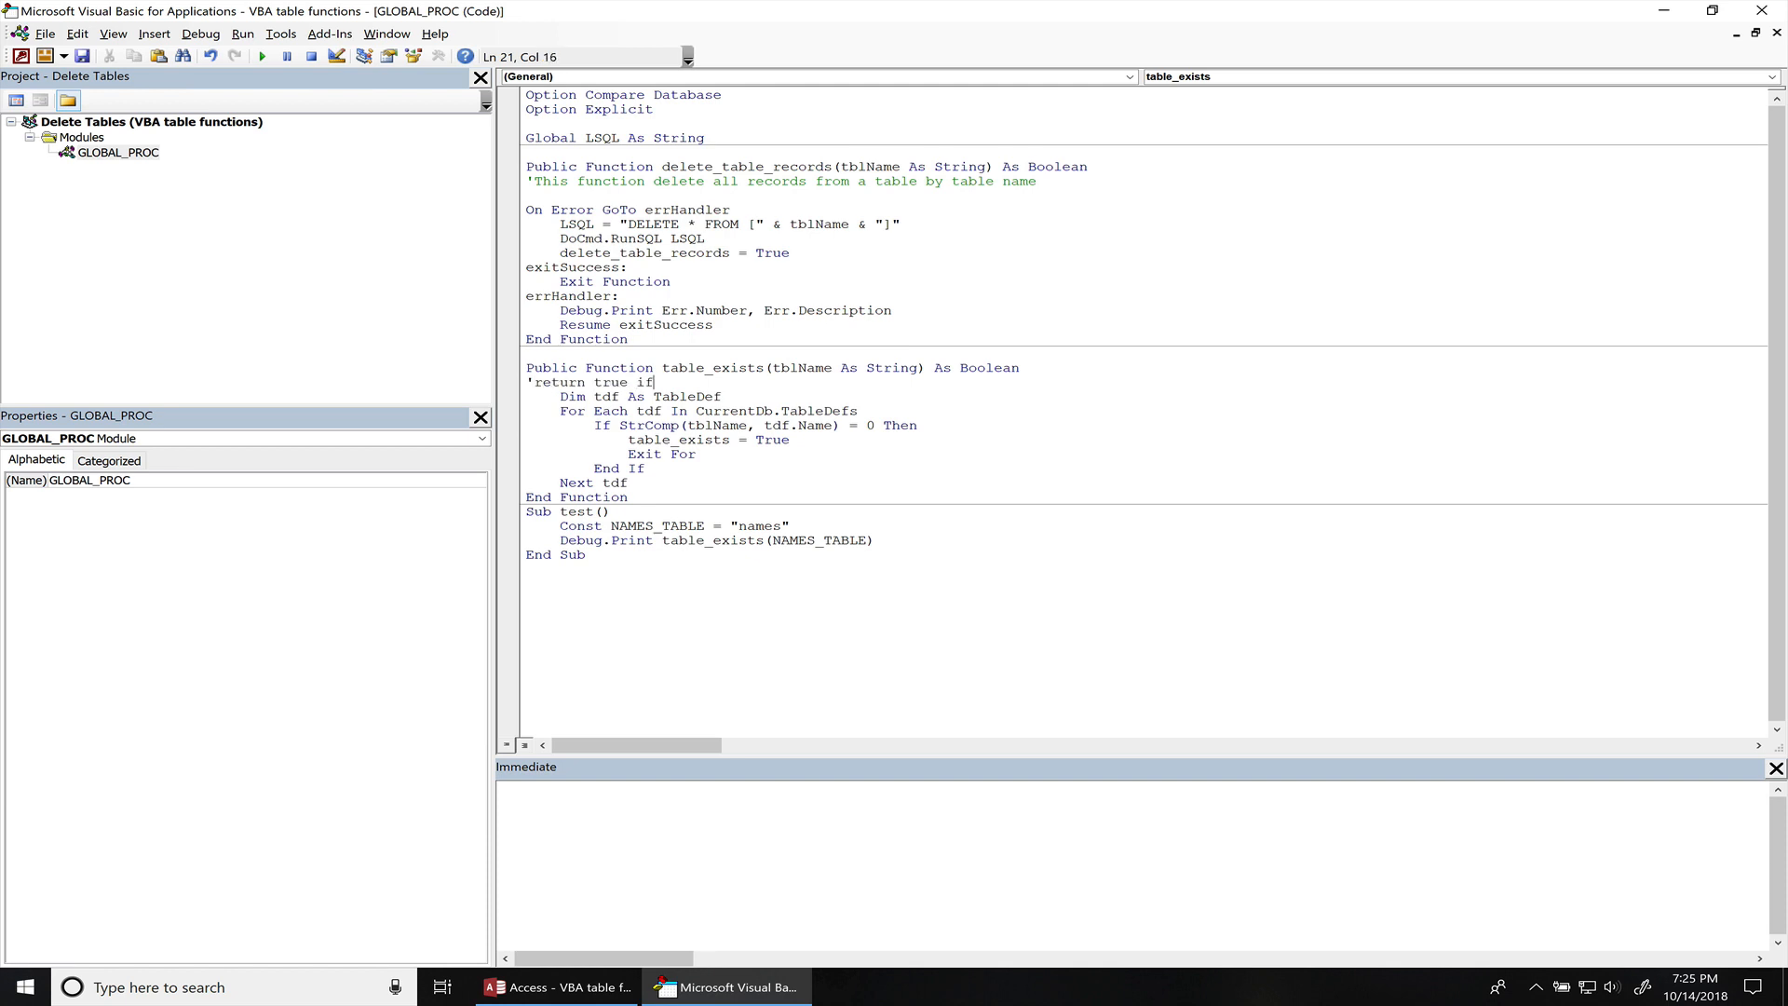
pyautogui.write('table')
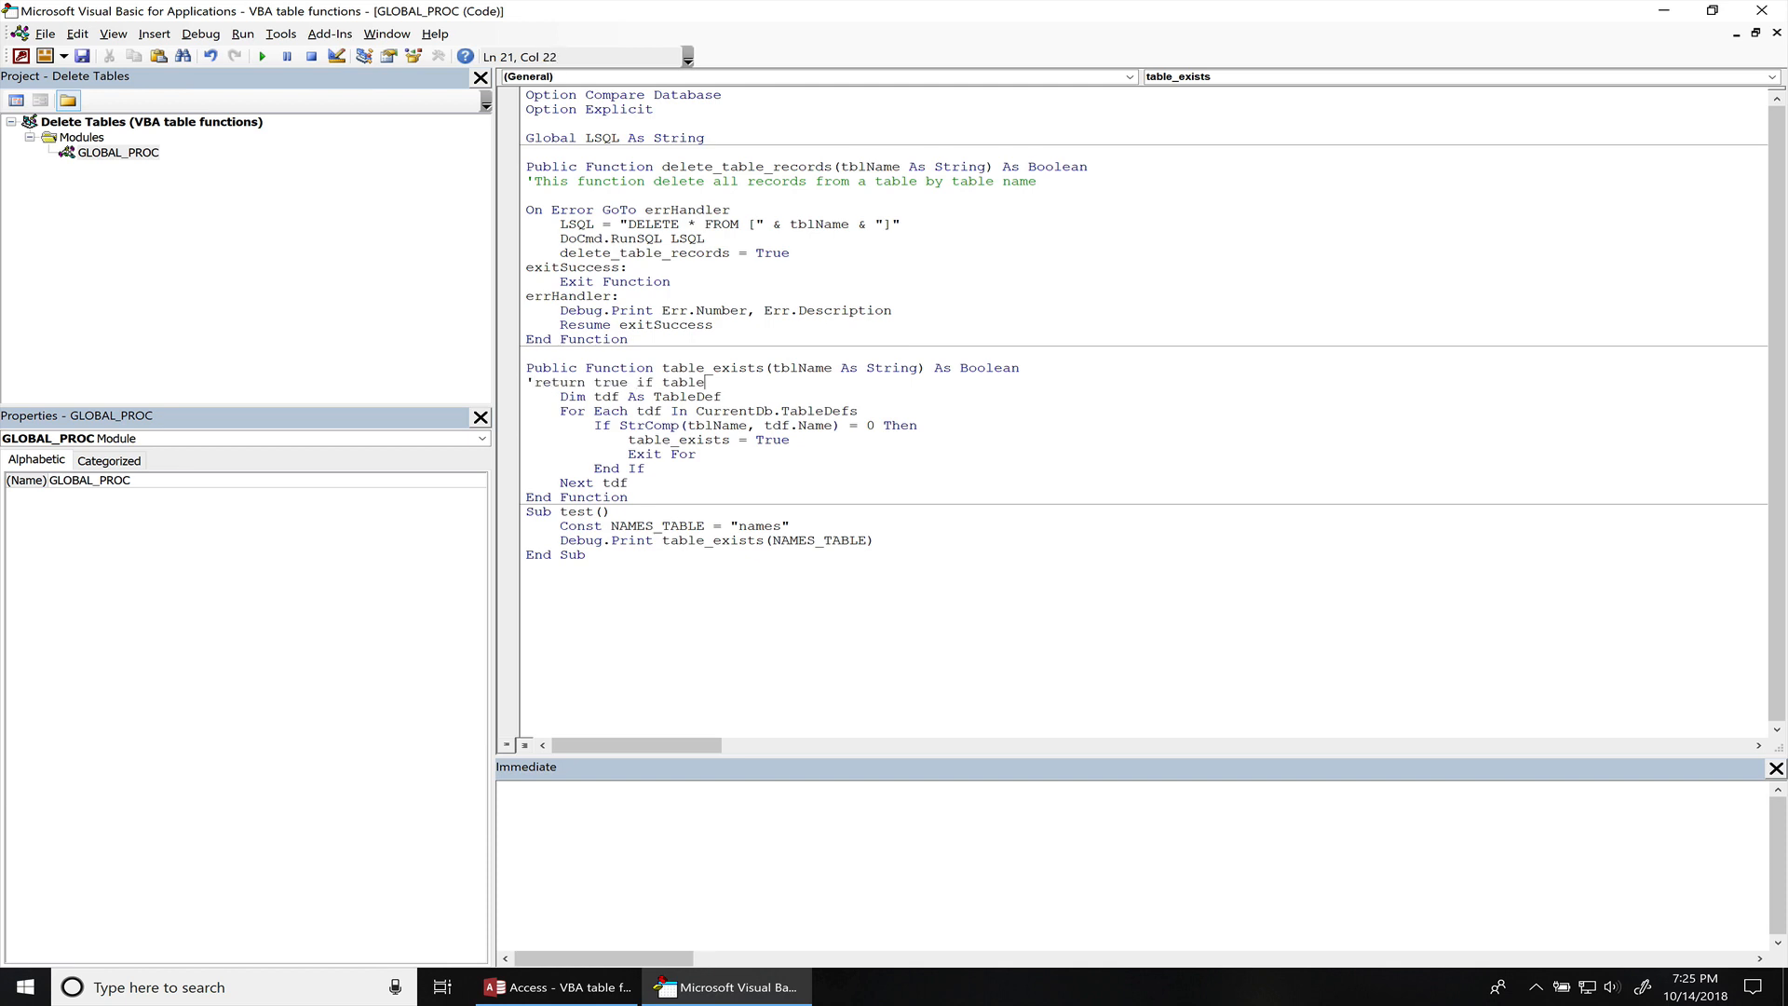
pyautogui.write('exists in current database else ret')
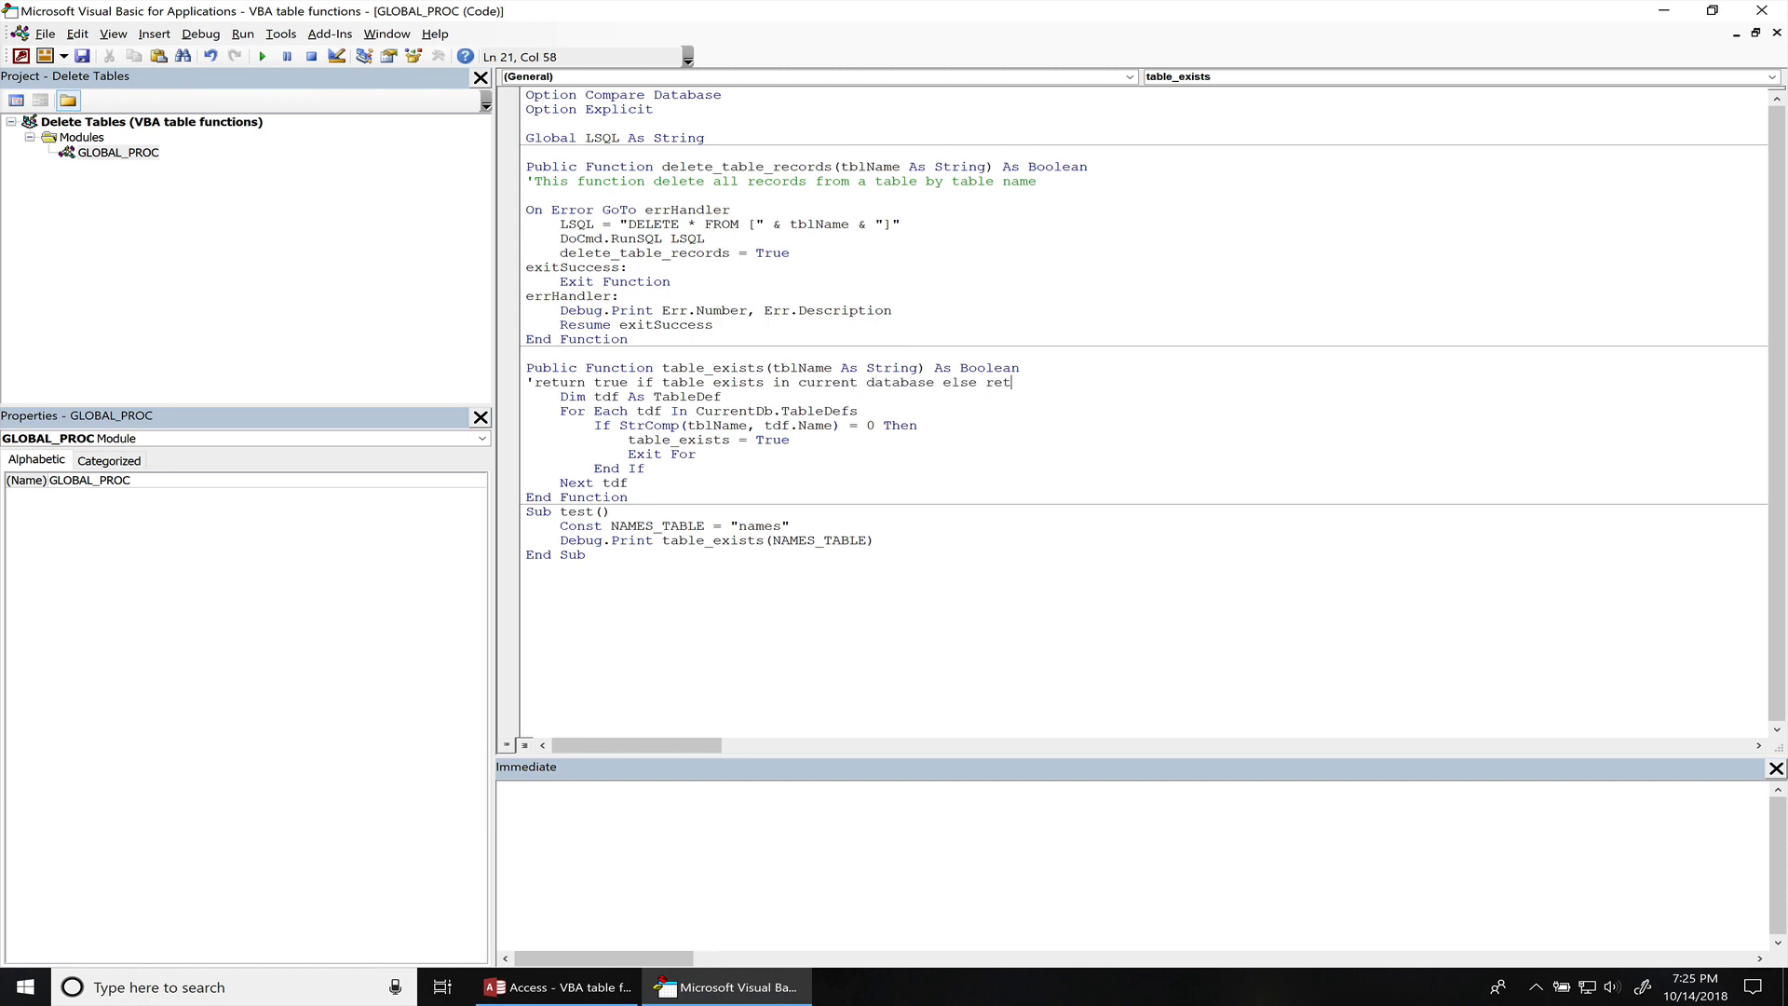
pyautogui.write('urns false')
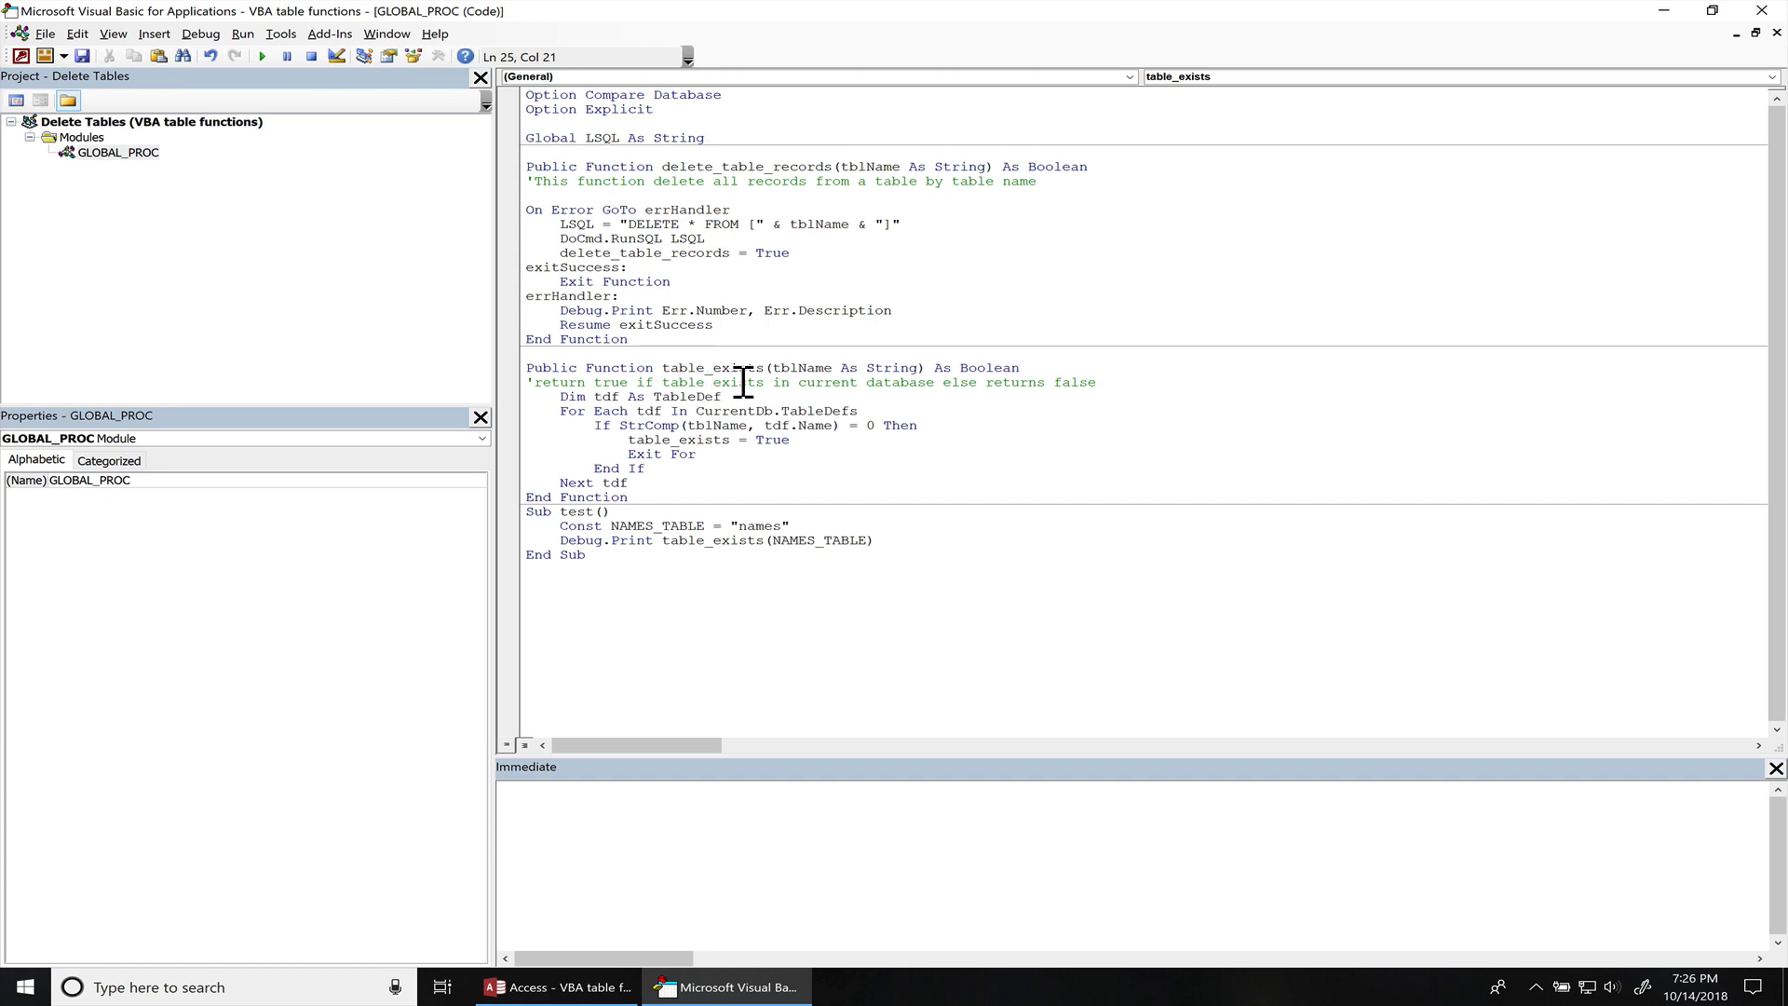
# - Run Sub test with F5, printing True for the names table
pyautogui.doubleClick(709, 367)
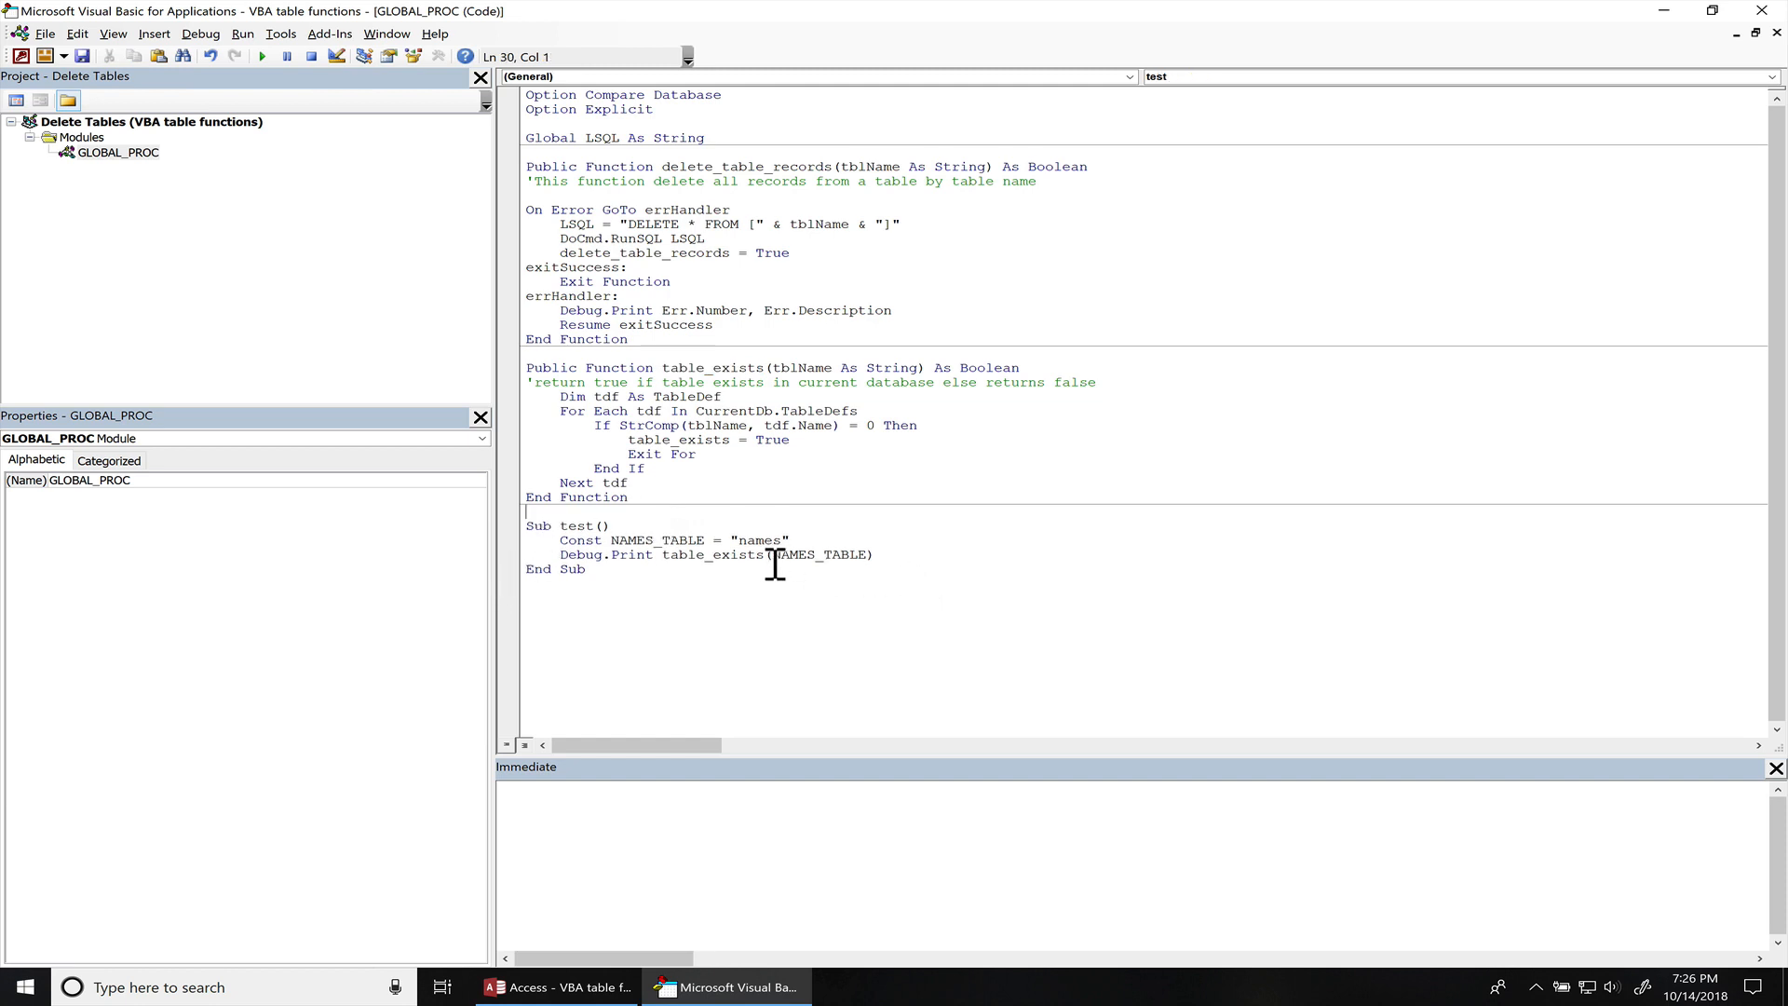
pyautogui.doubleClick(712, 554)
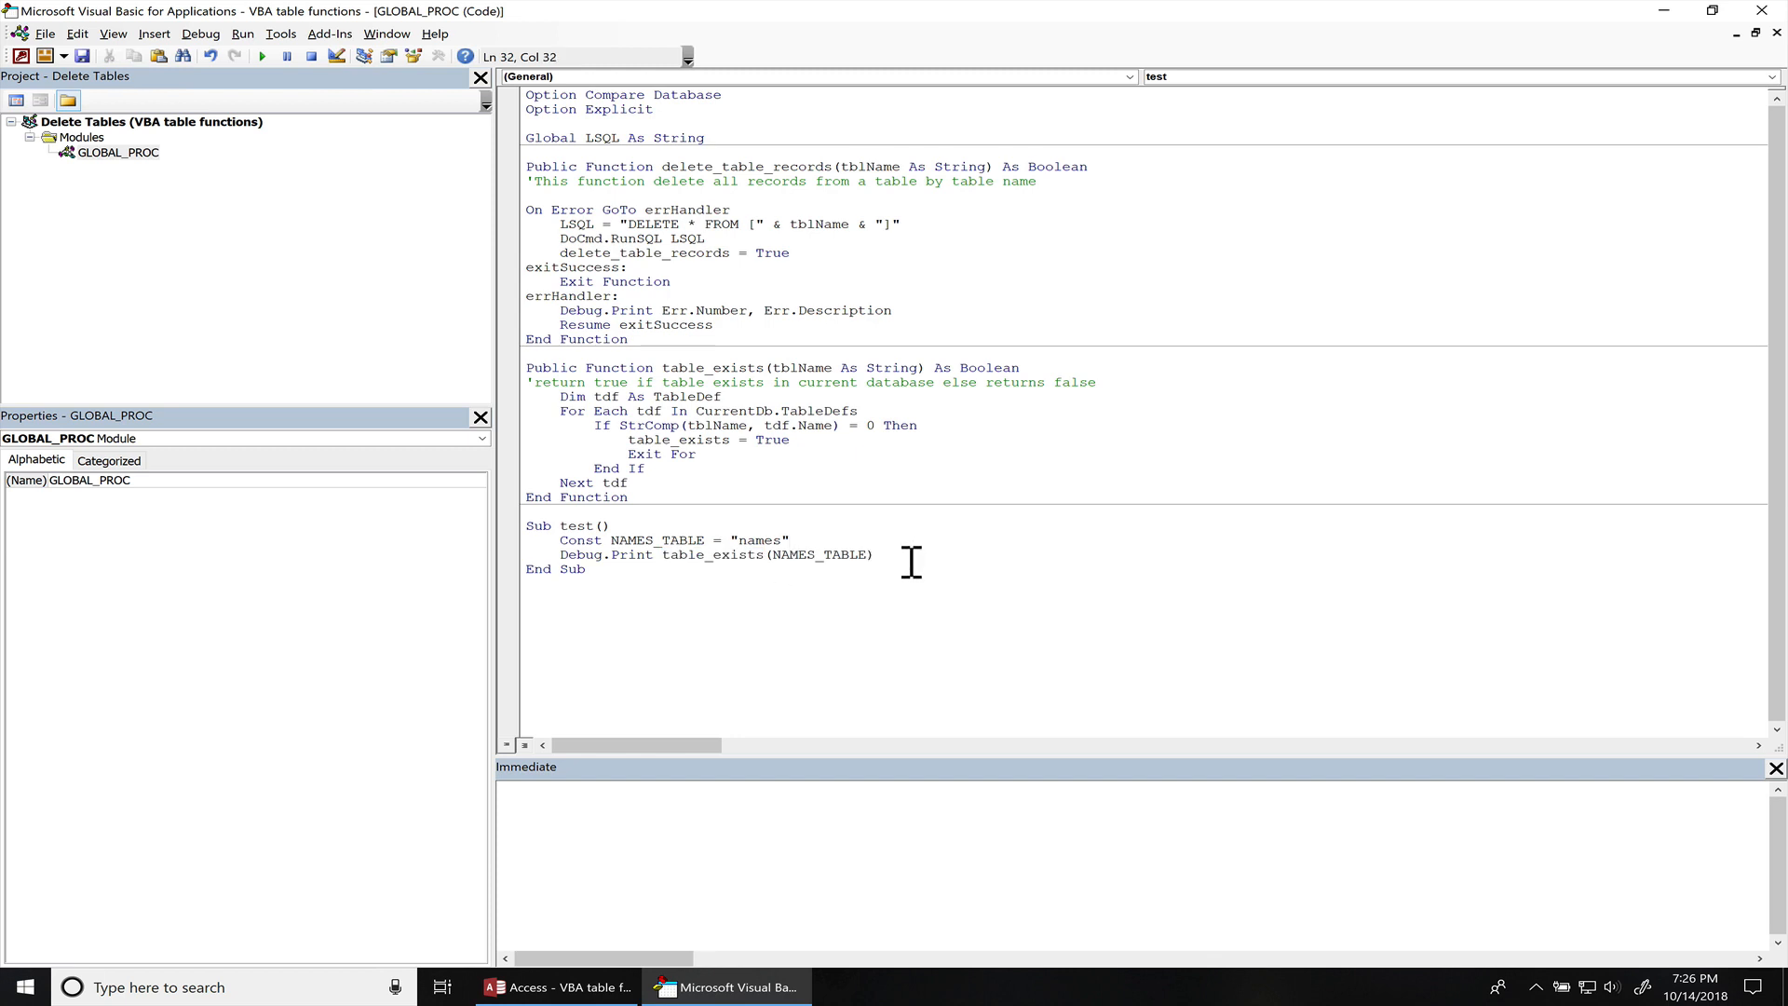
pyautogui.press('F5')
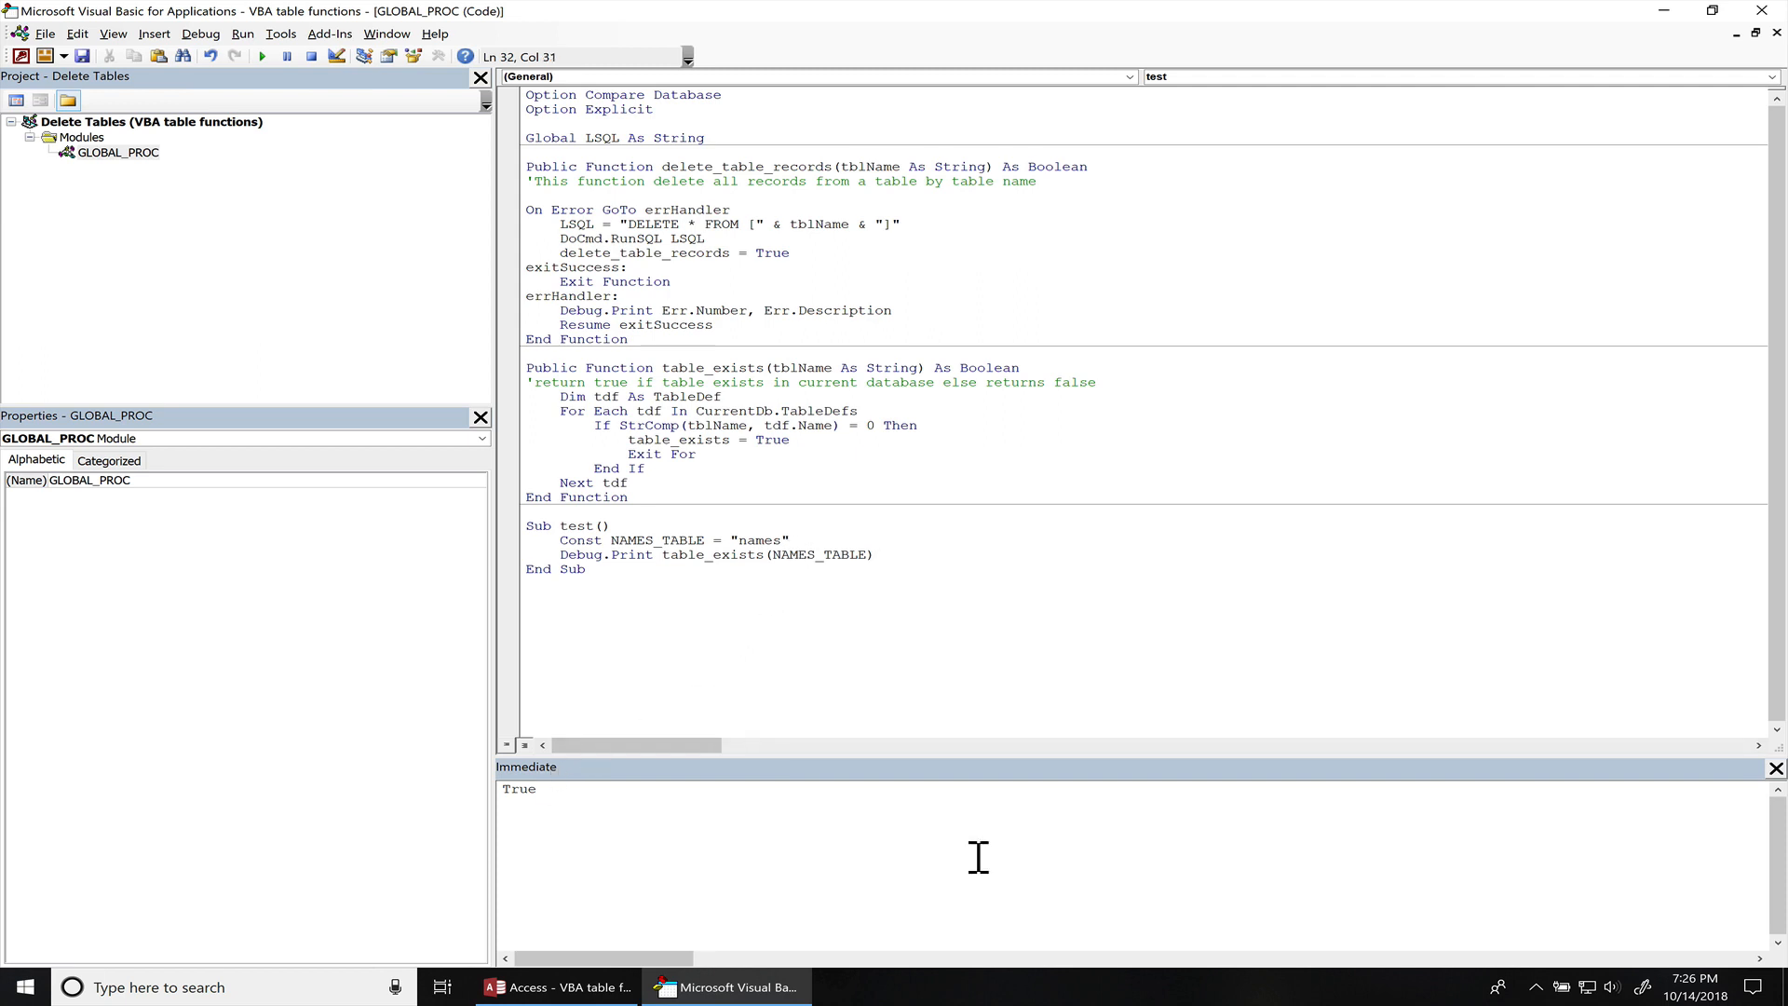
# - Change the table constant to names1 and rerun the test, printing False
pyautogui.write('1')
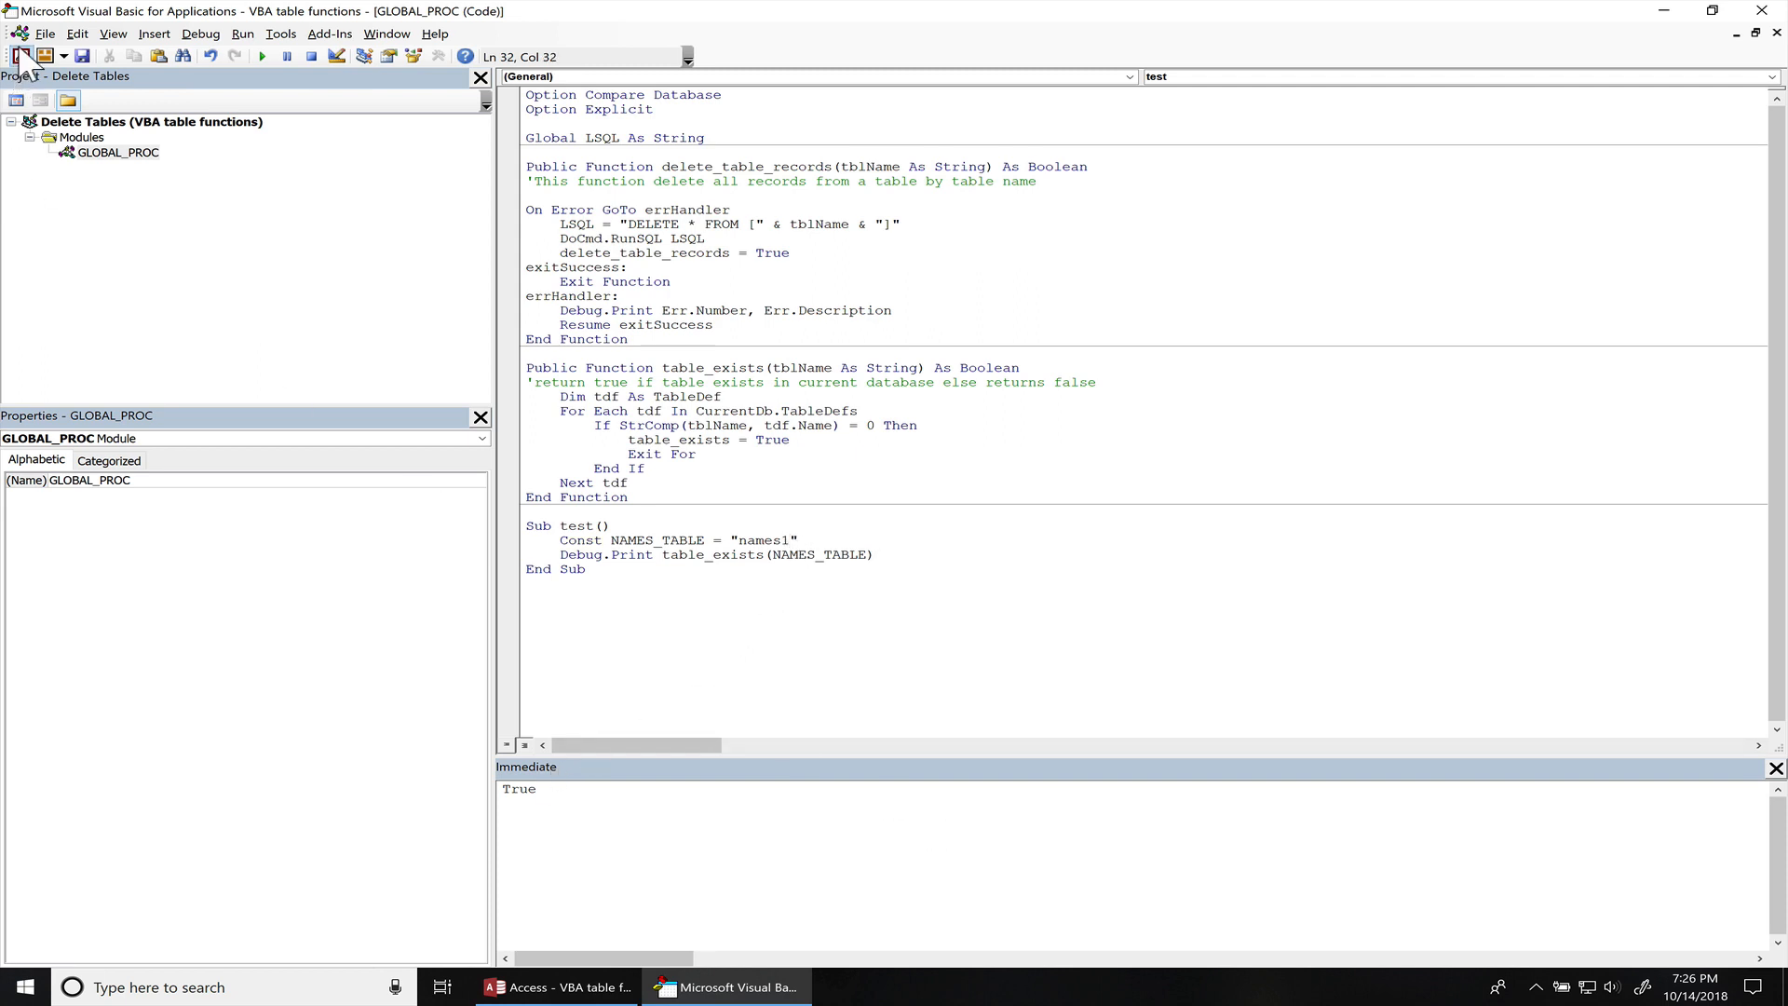
pyautogui.click(557, 986)
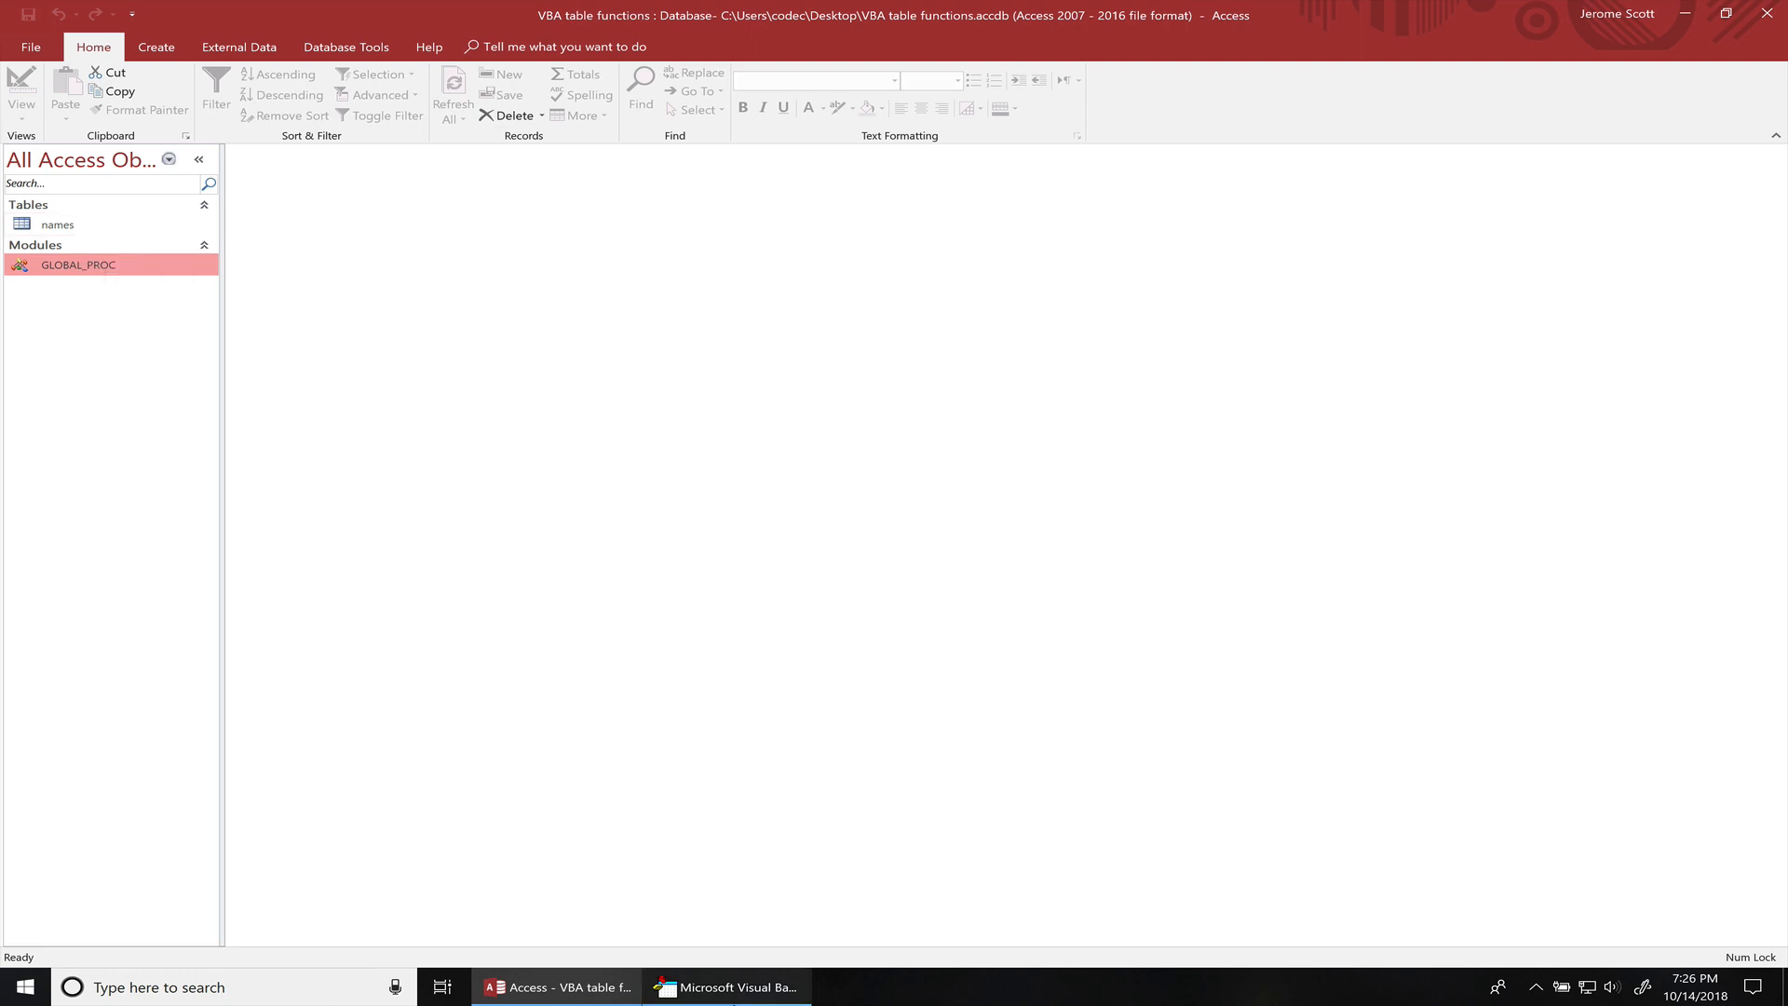
pyautogui.click(726, 986)
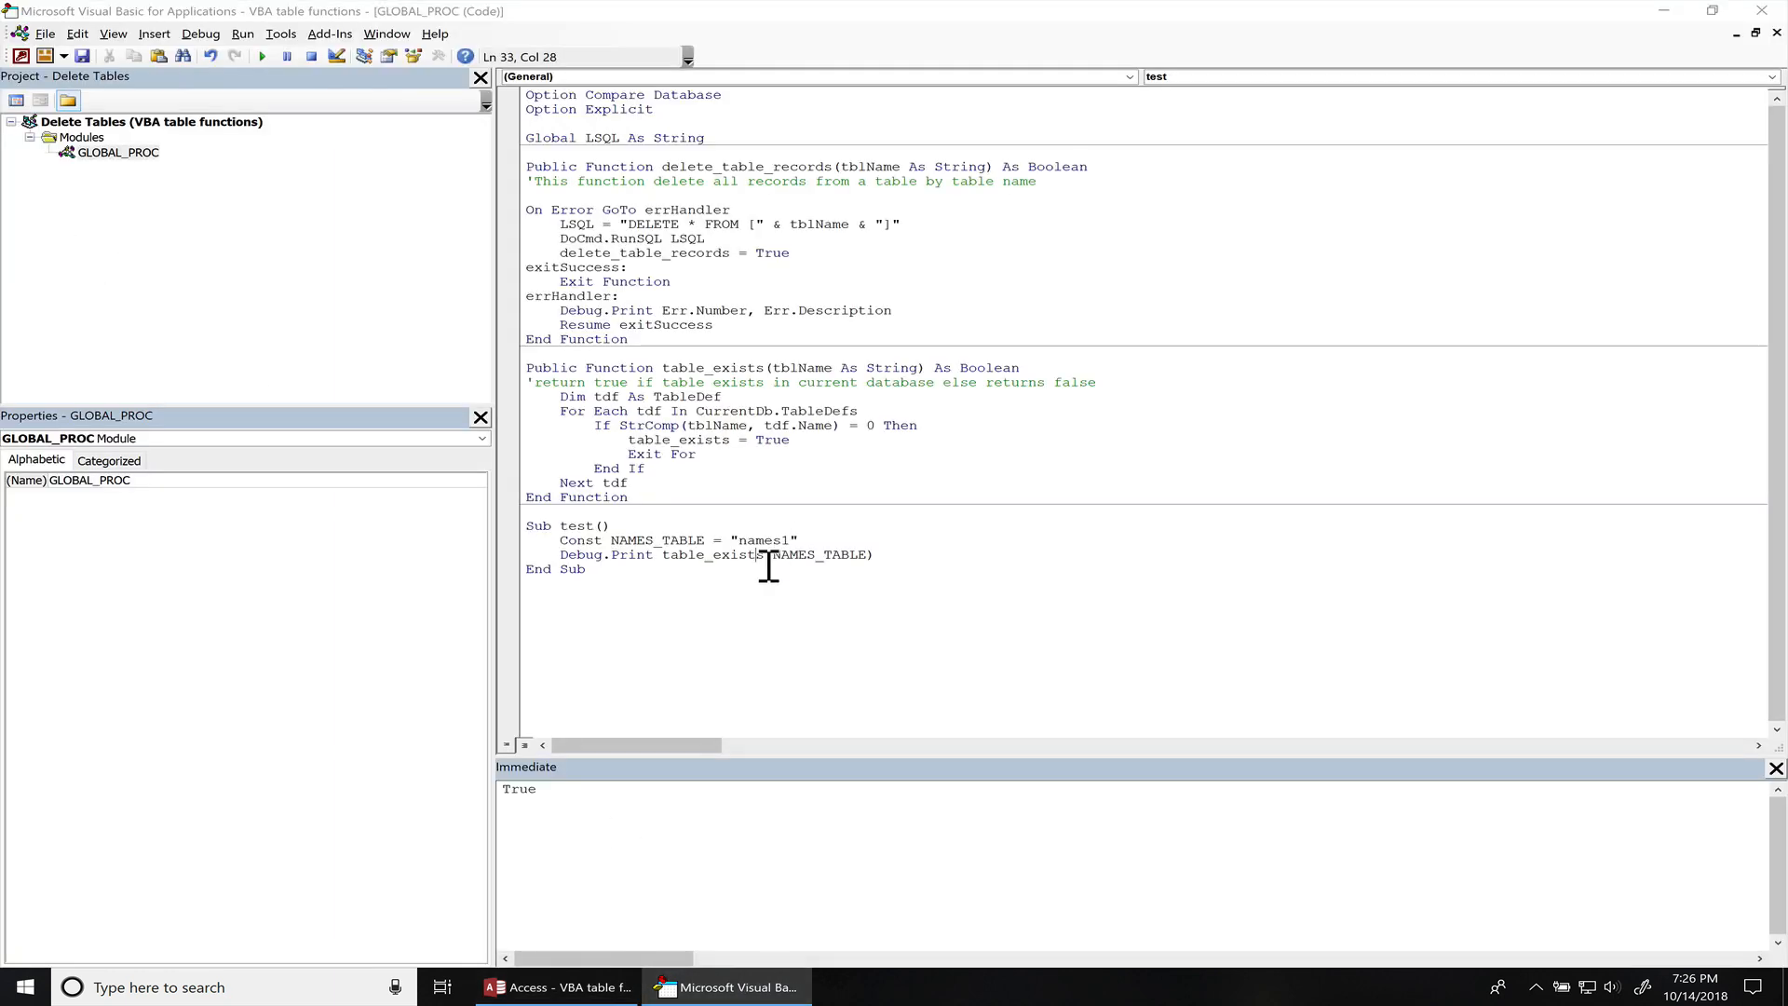
pyautogui.press('F5')
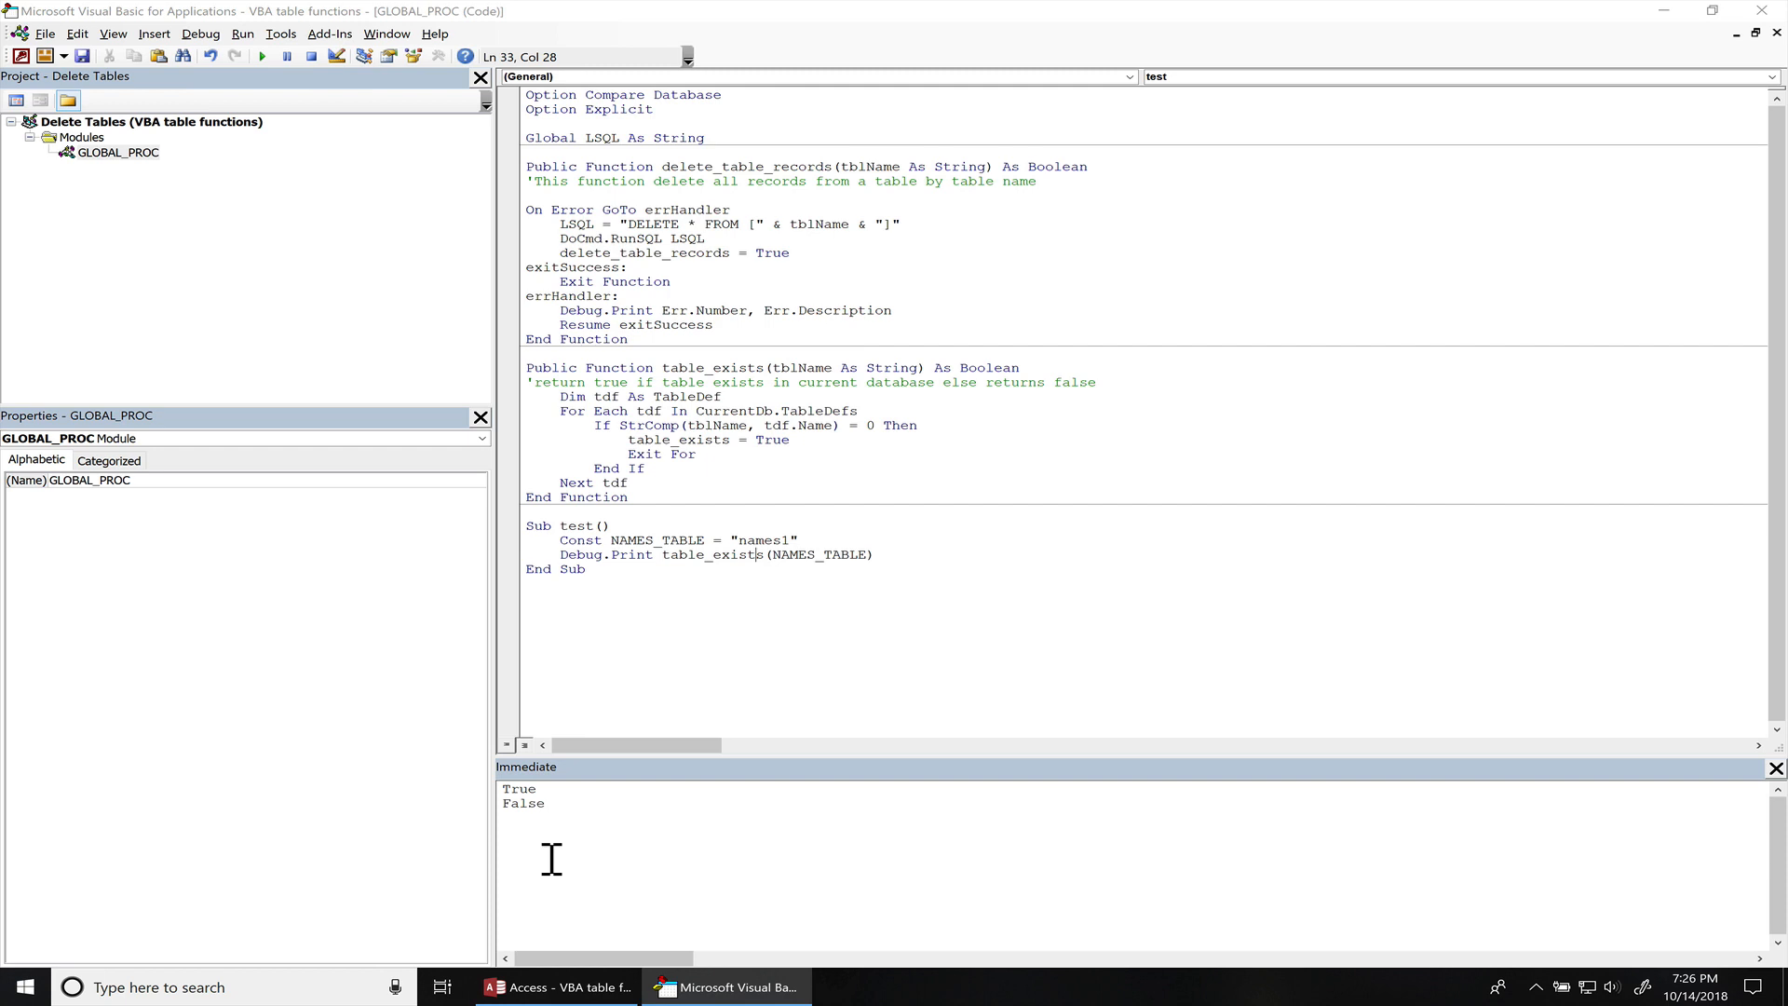
pyautogui.moveTo(809, 588)
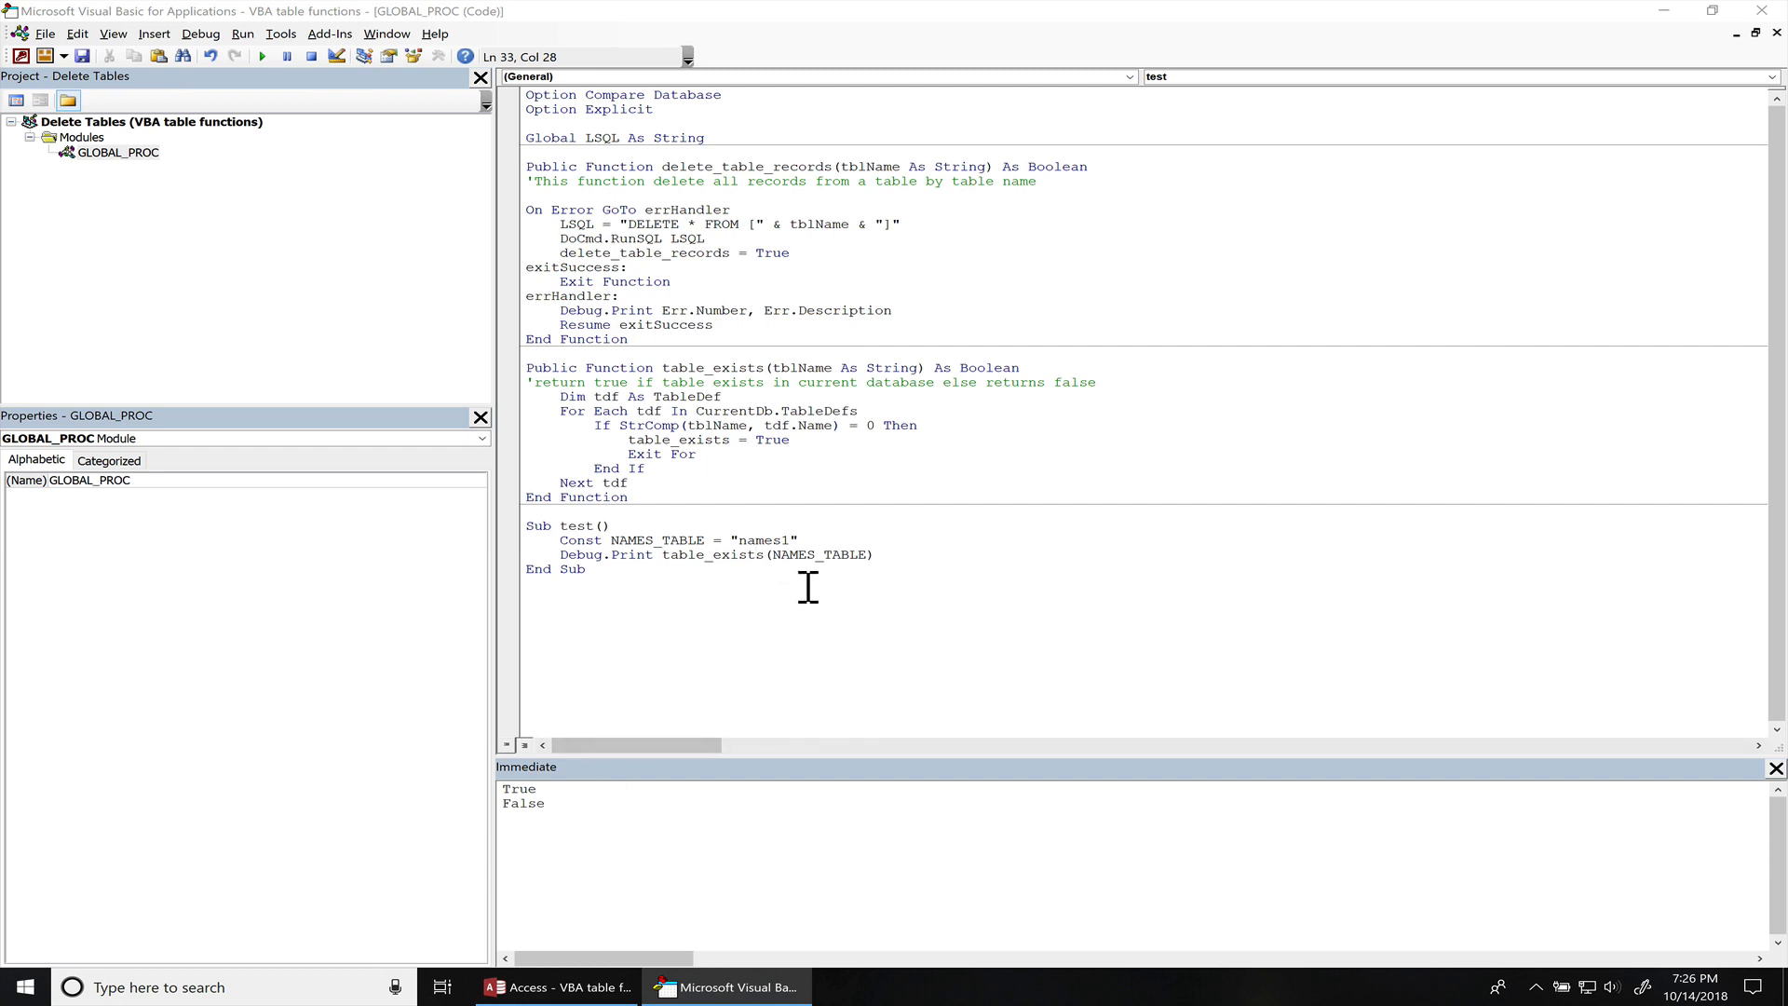
# - Wrap the DELETE and RunSQL lines in 'If table_exists(tblName) Then … End If'
pyautogui.doubleClick(710, 367)
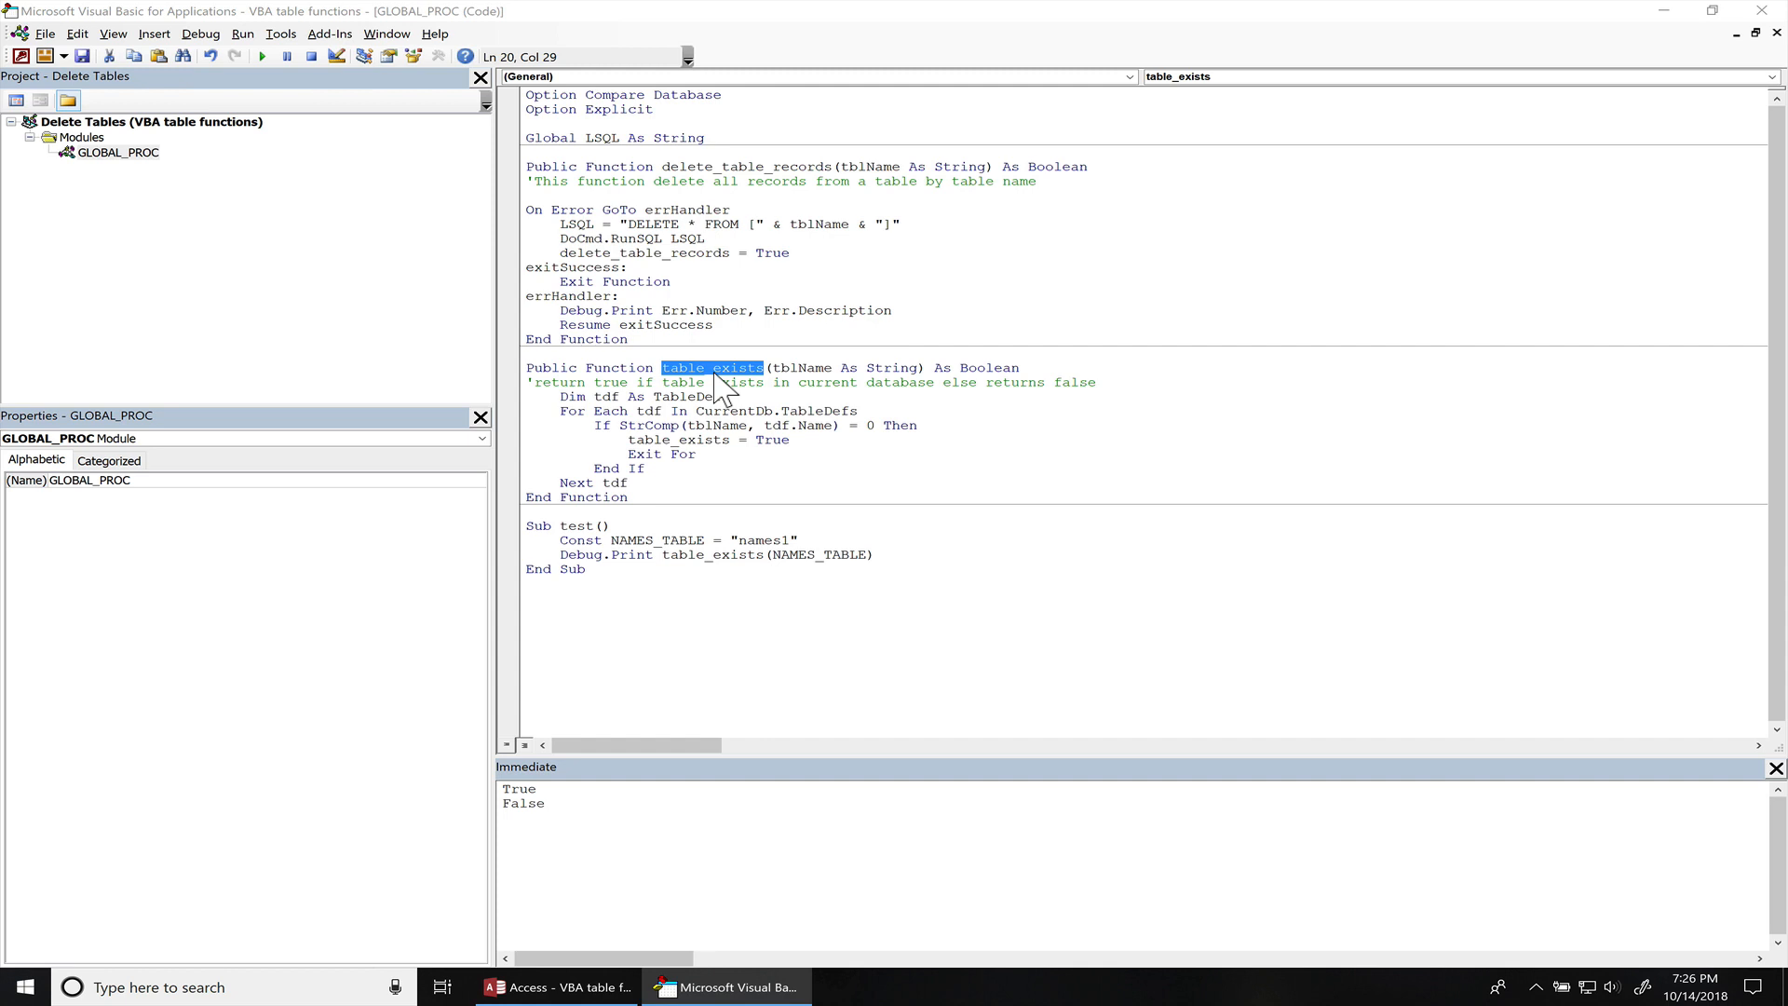
pyautogui.moveTo(742, 193)
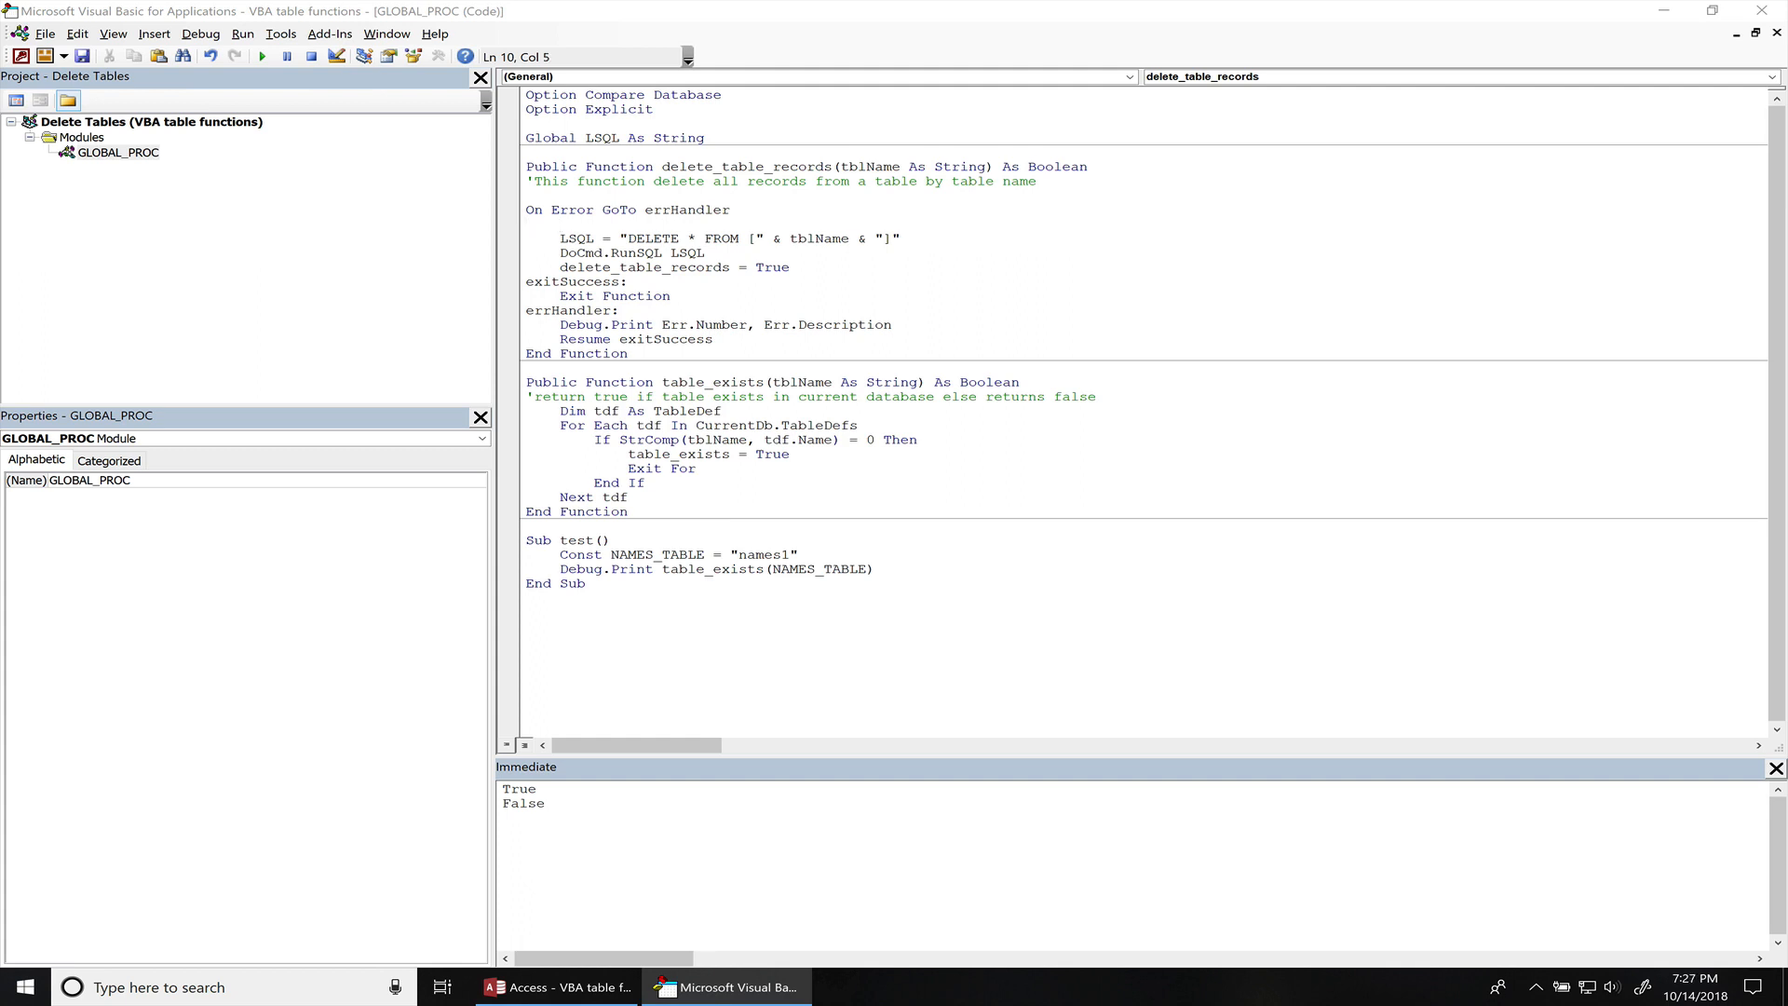
pyautogui.write('if table_exists')
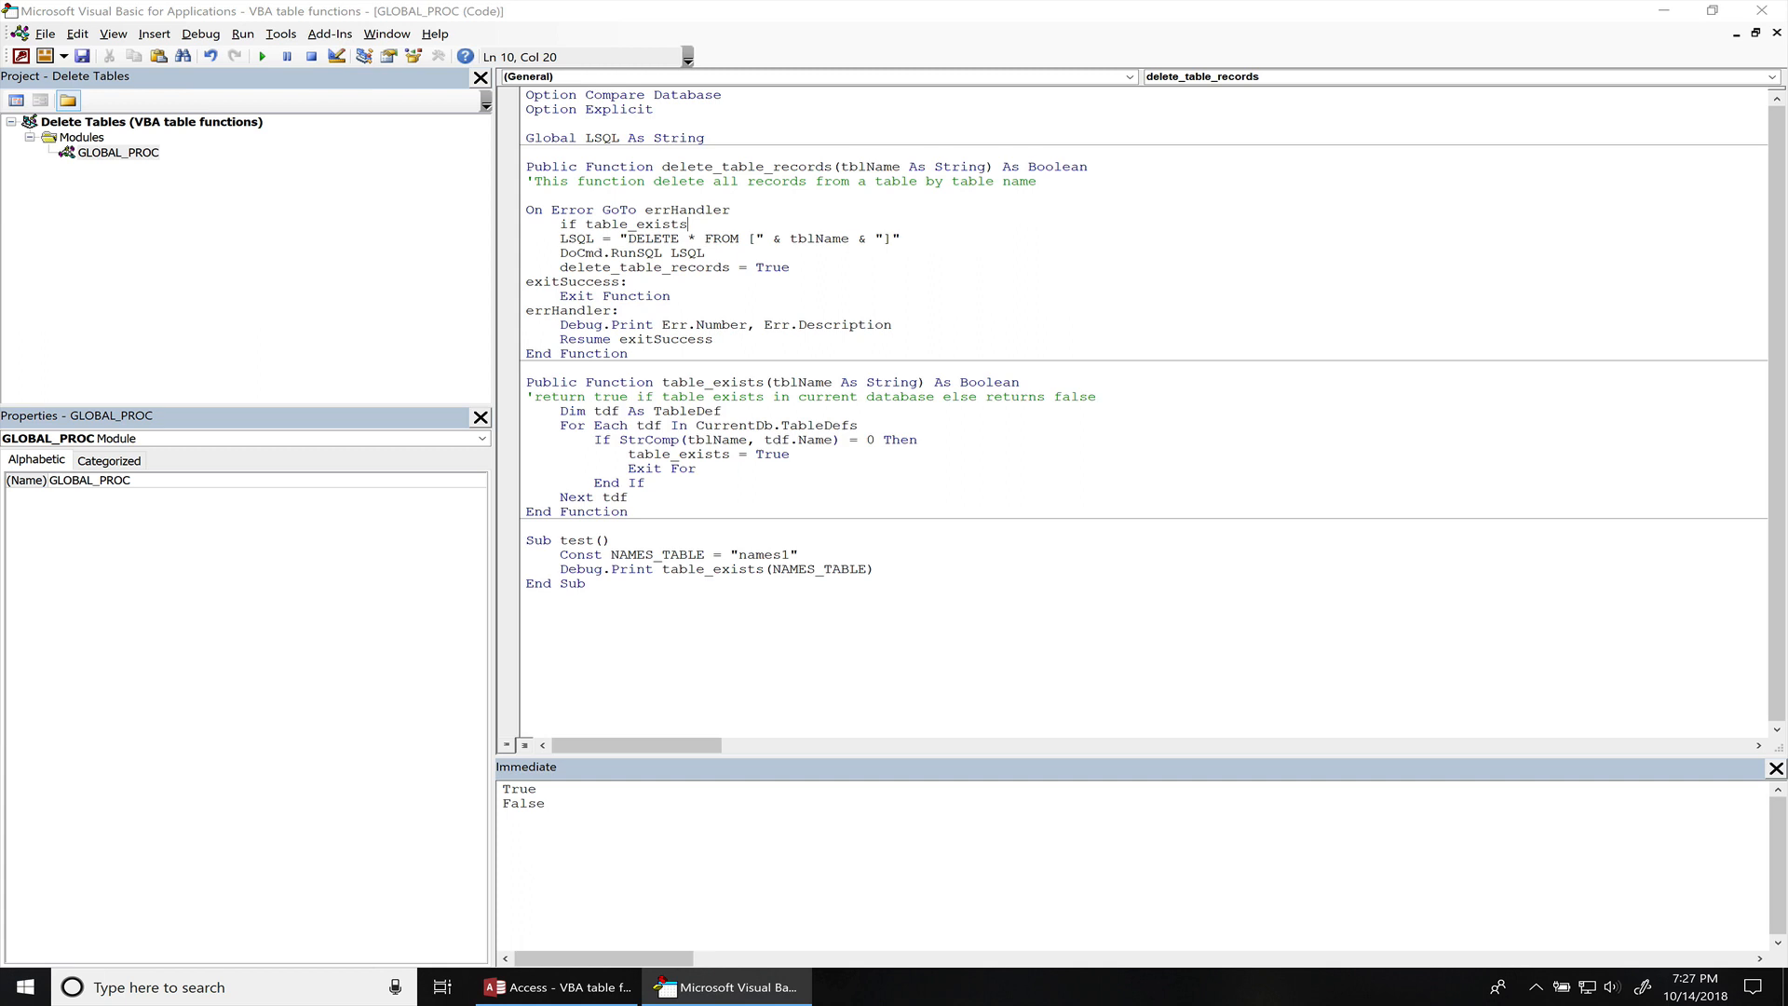
pyautogui.write('(tblName')
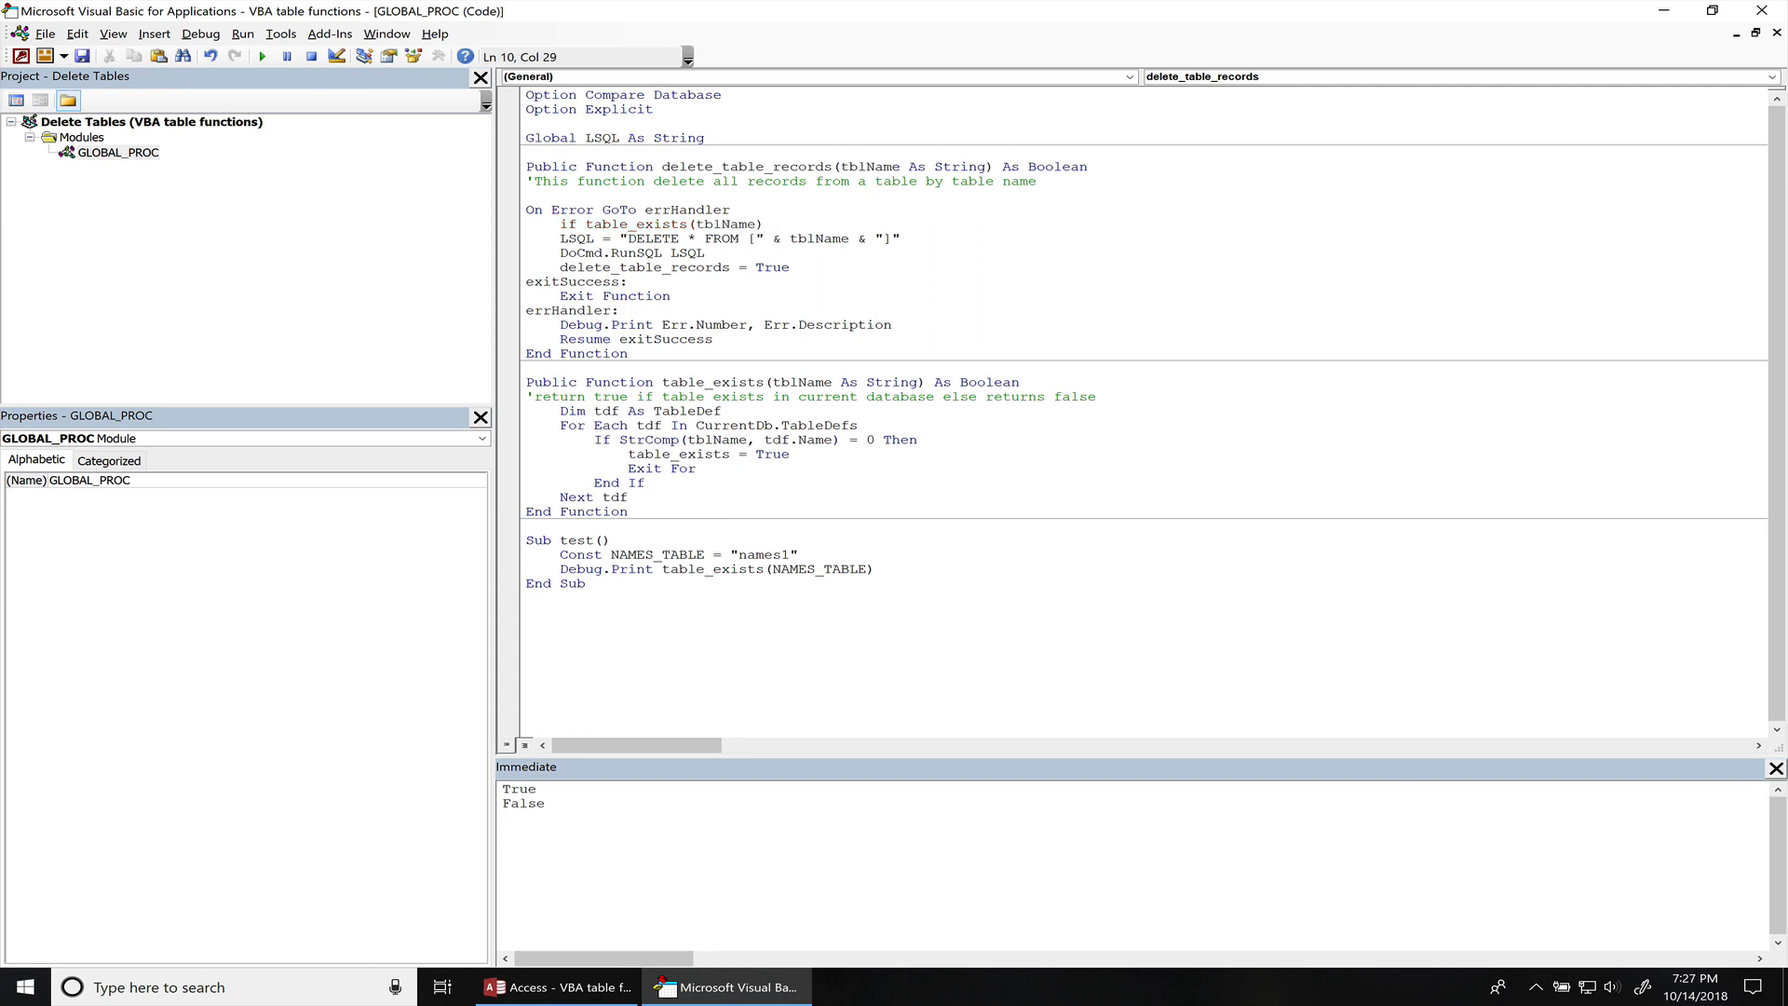
pyautogui.write('then')
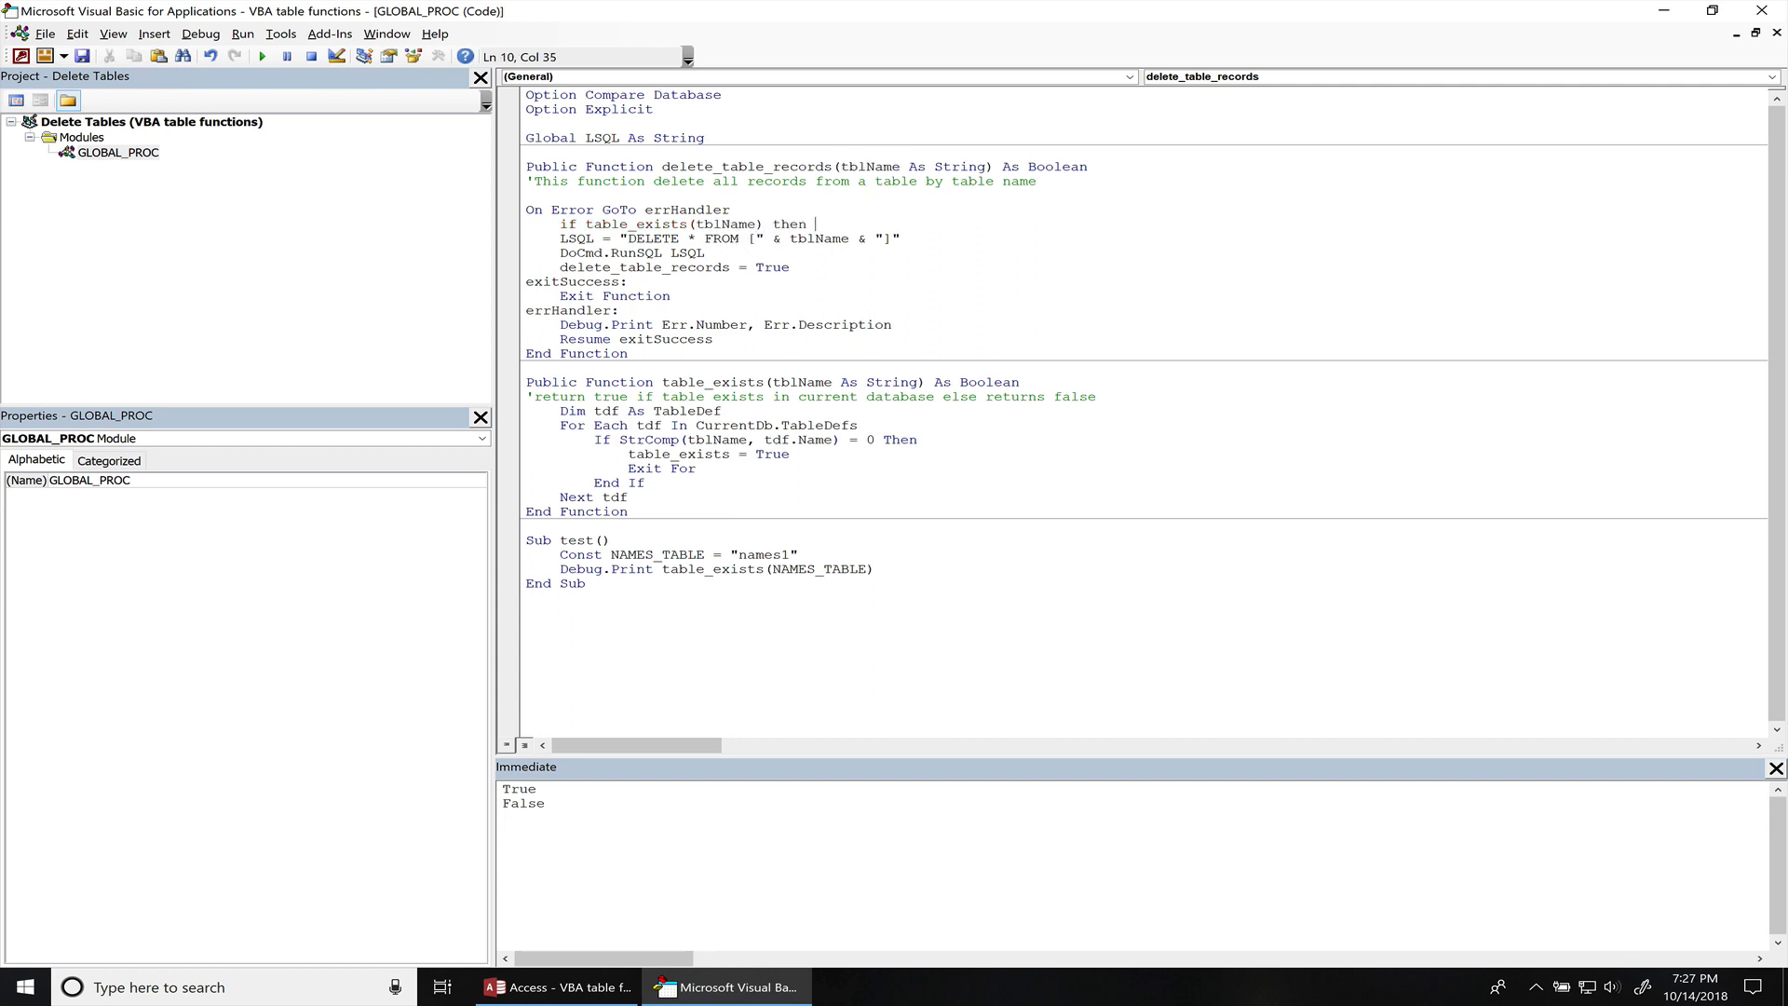
pyautogui.moveTo(511, 238); pyautogui.dragTo(706, 253)
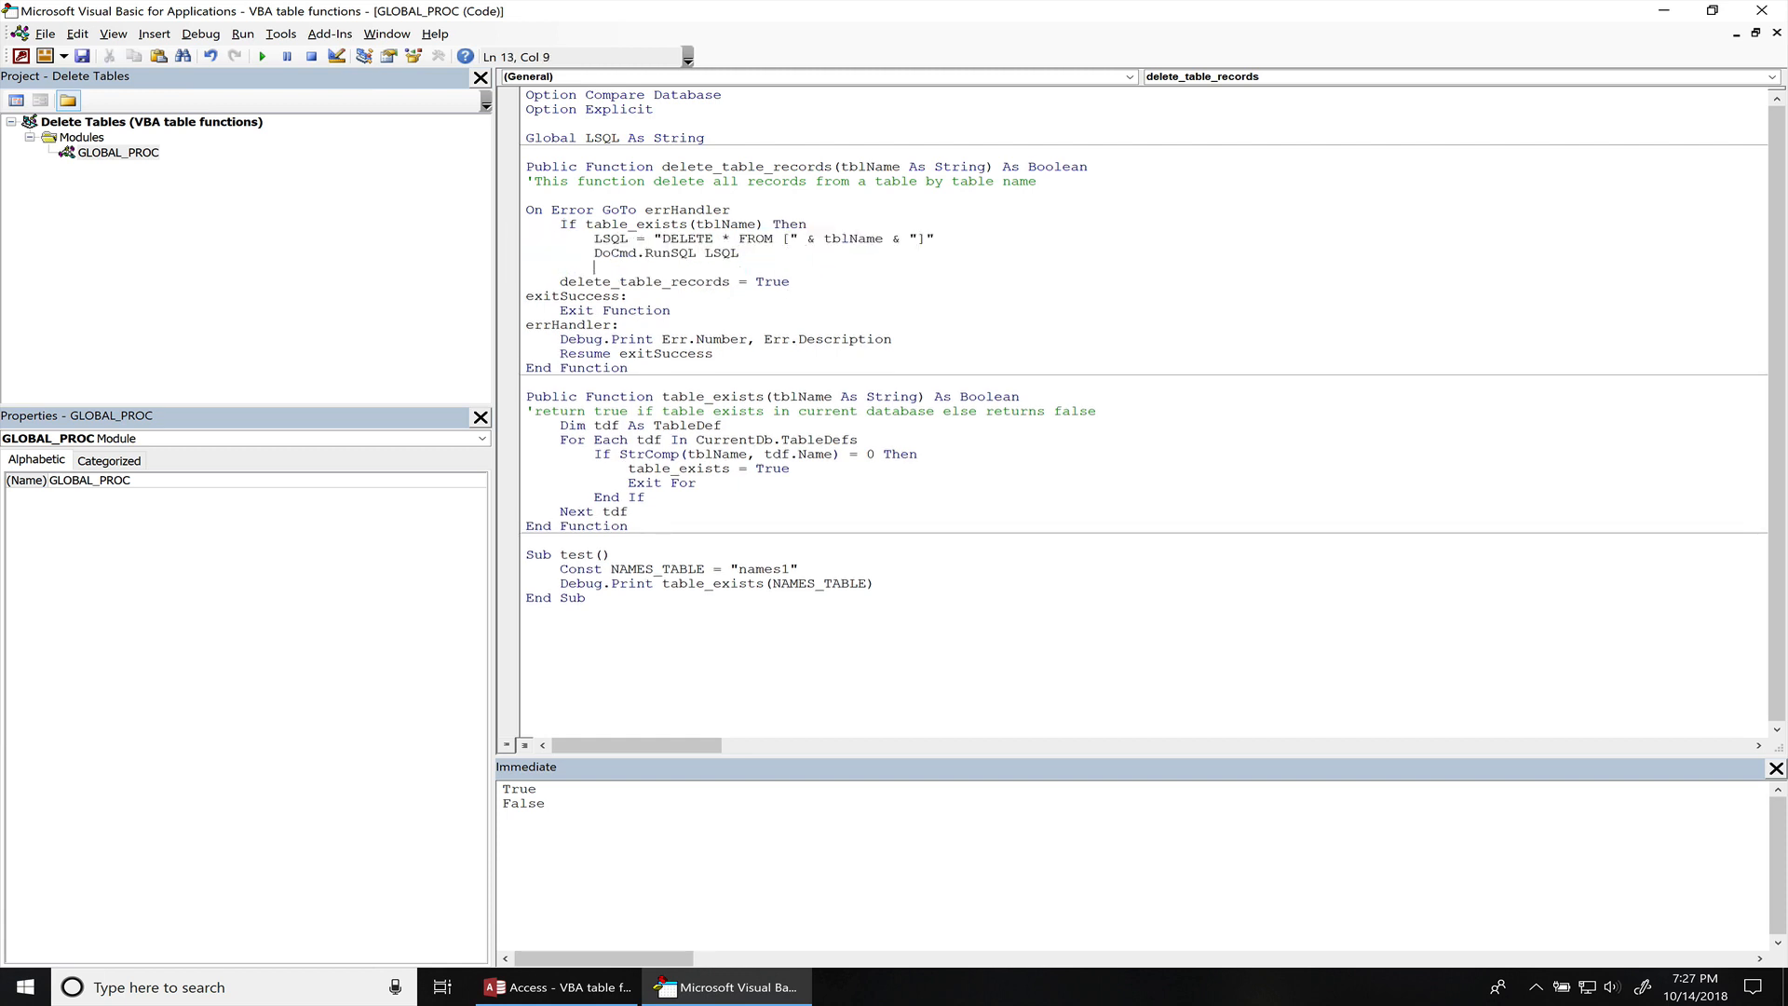
pyautogui.write('end if')
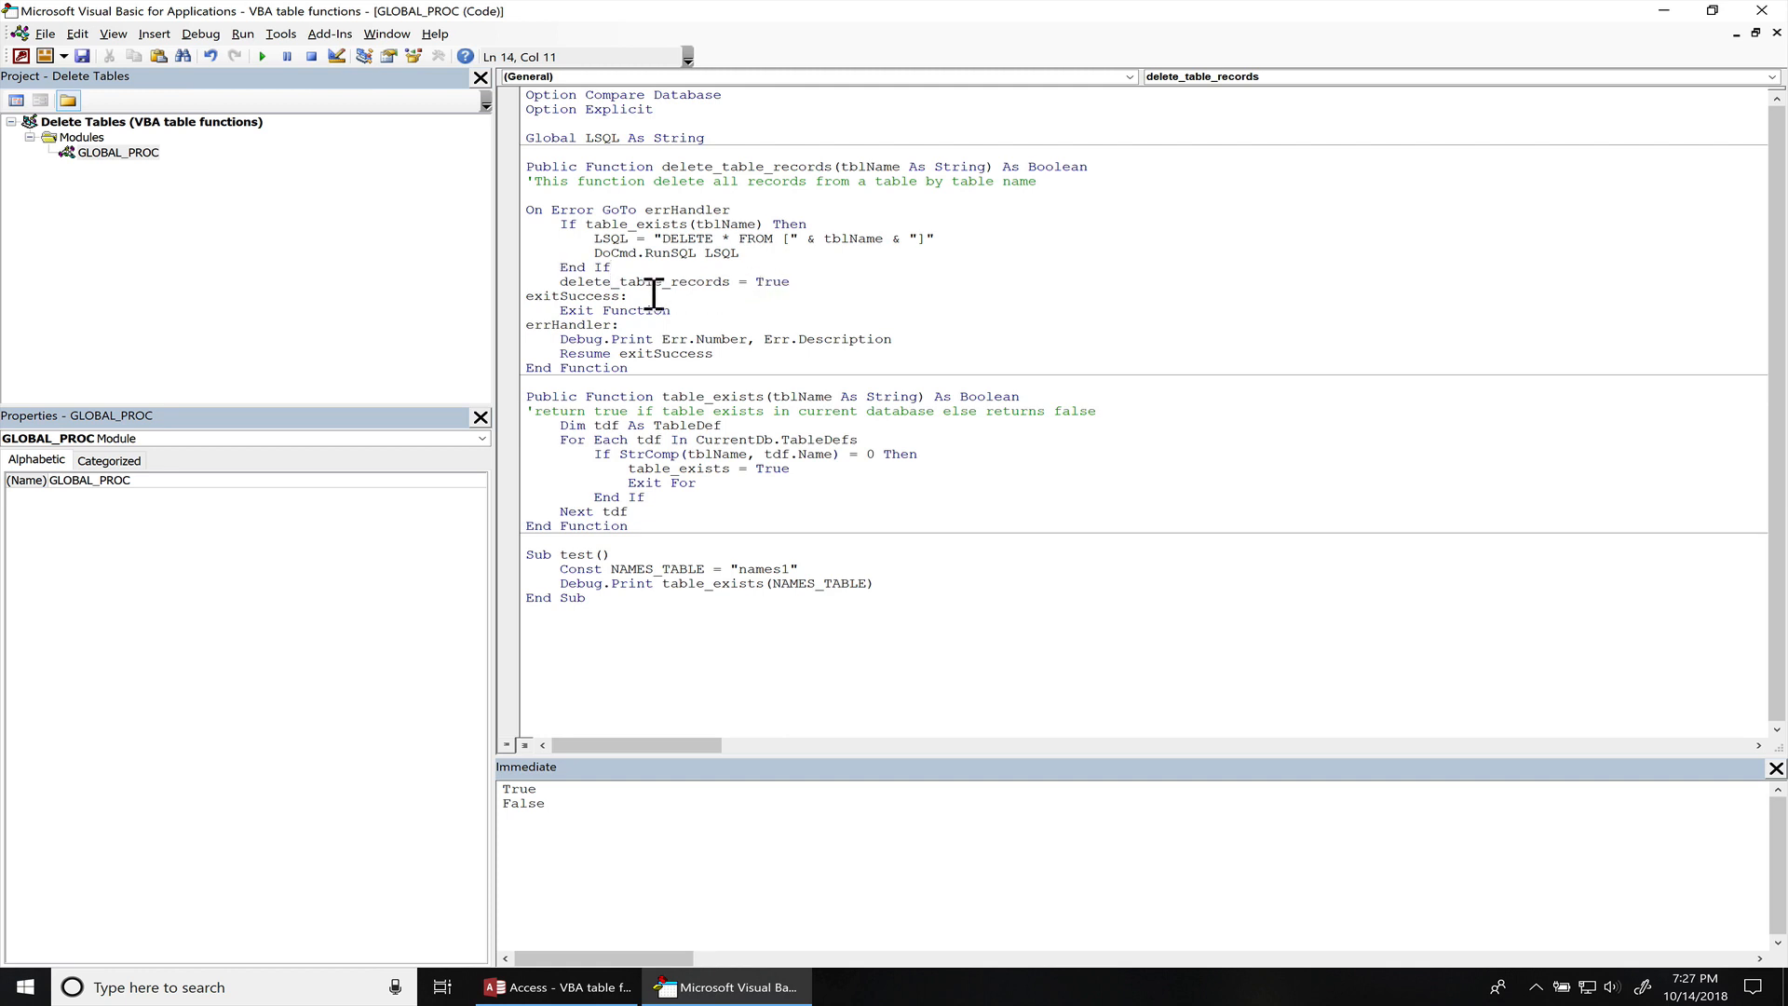
pyautogui.moveTo(767, 281)
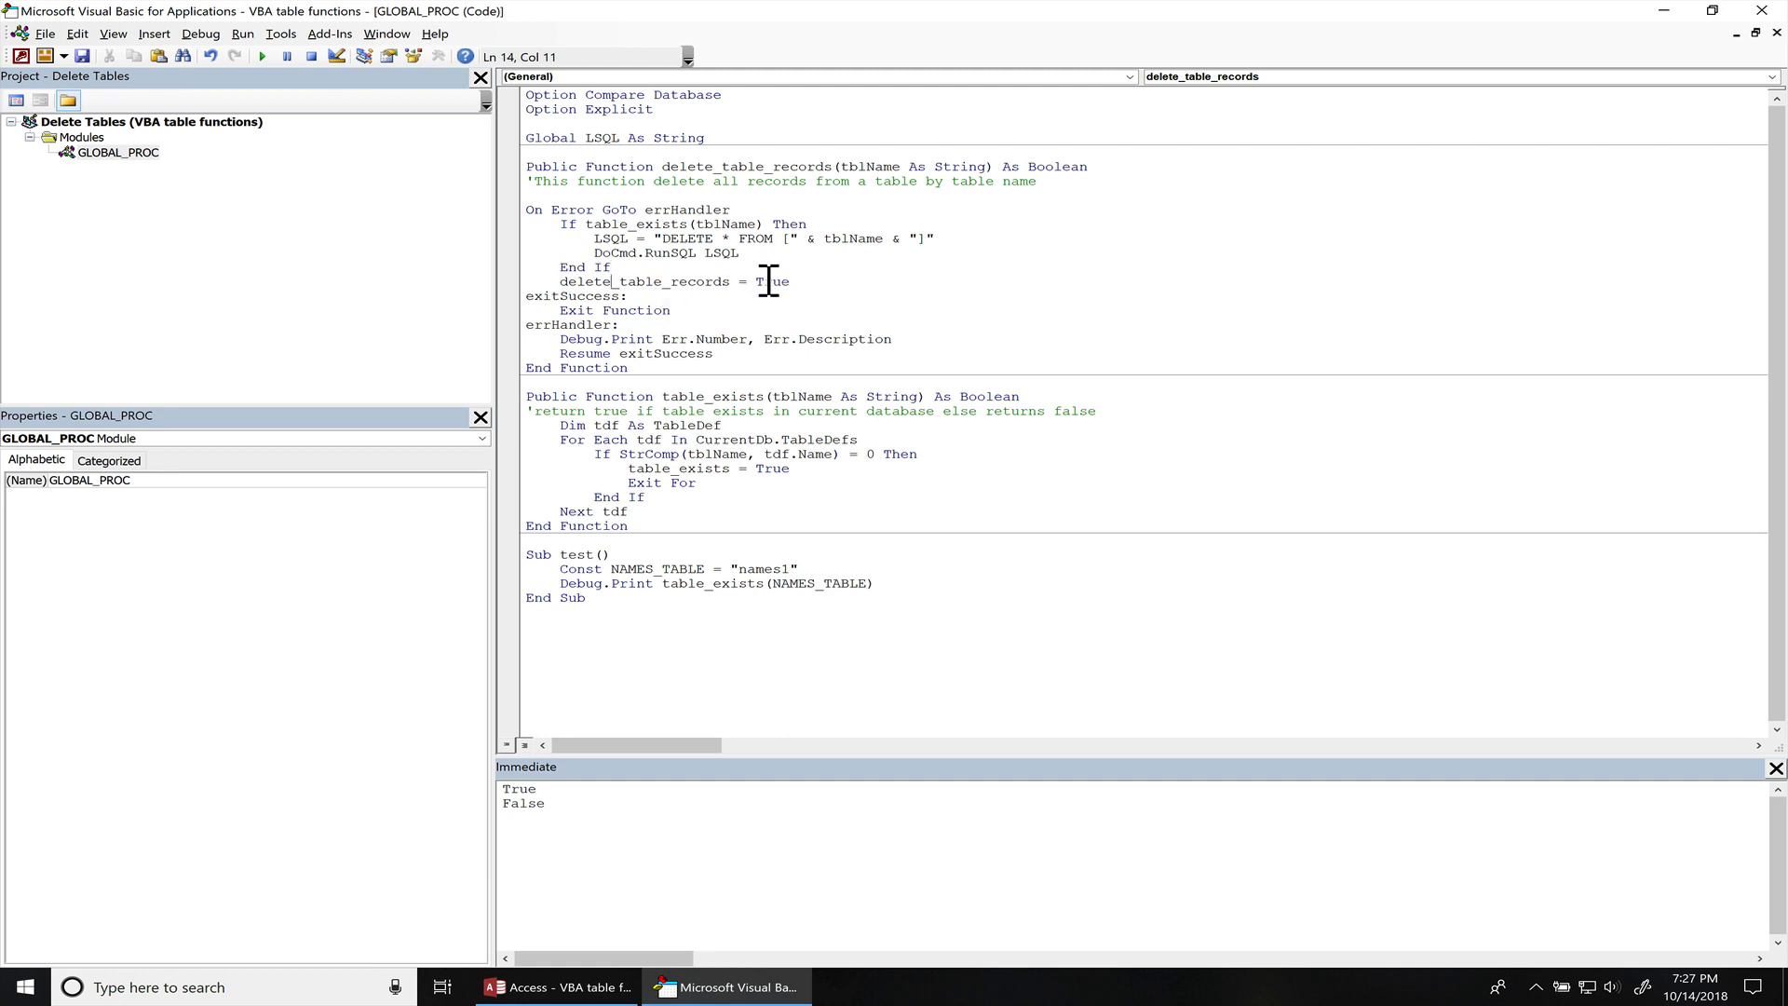
pyautogui.moveTo(735, 687)
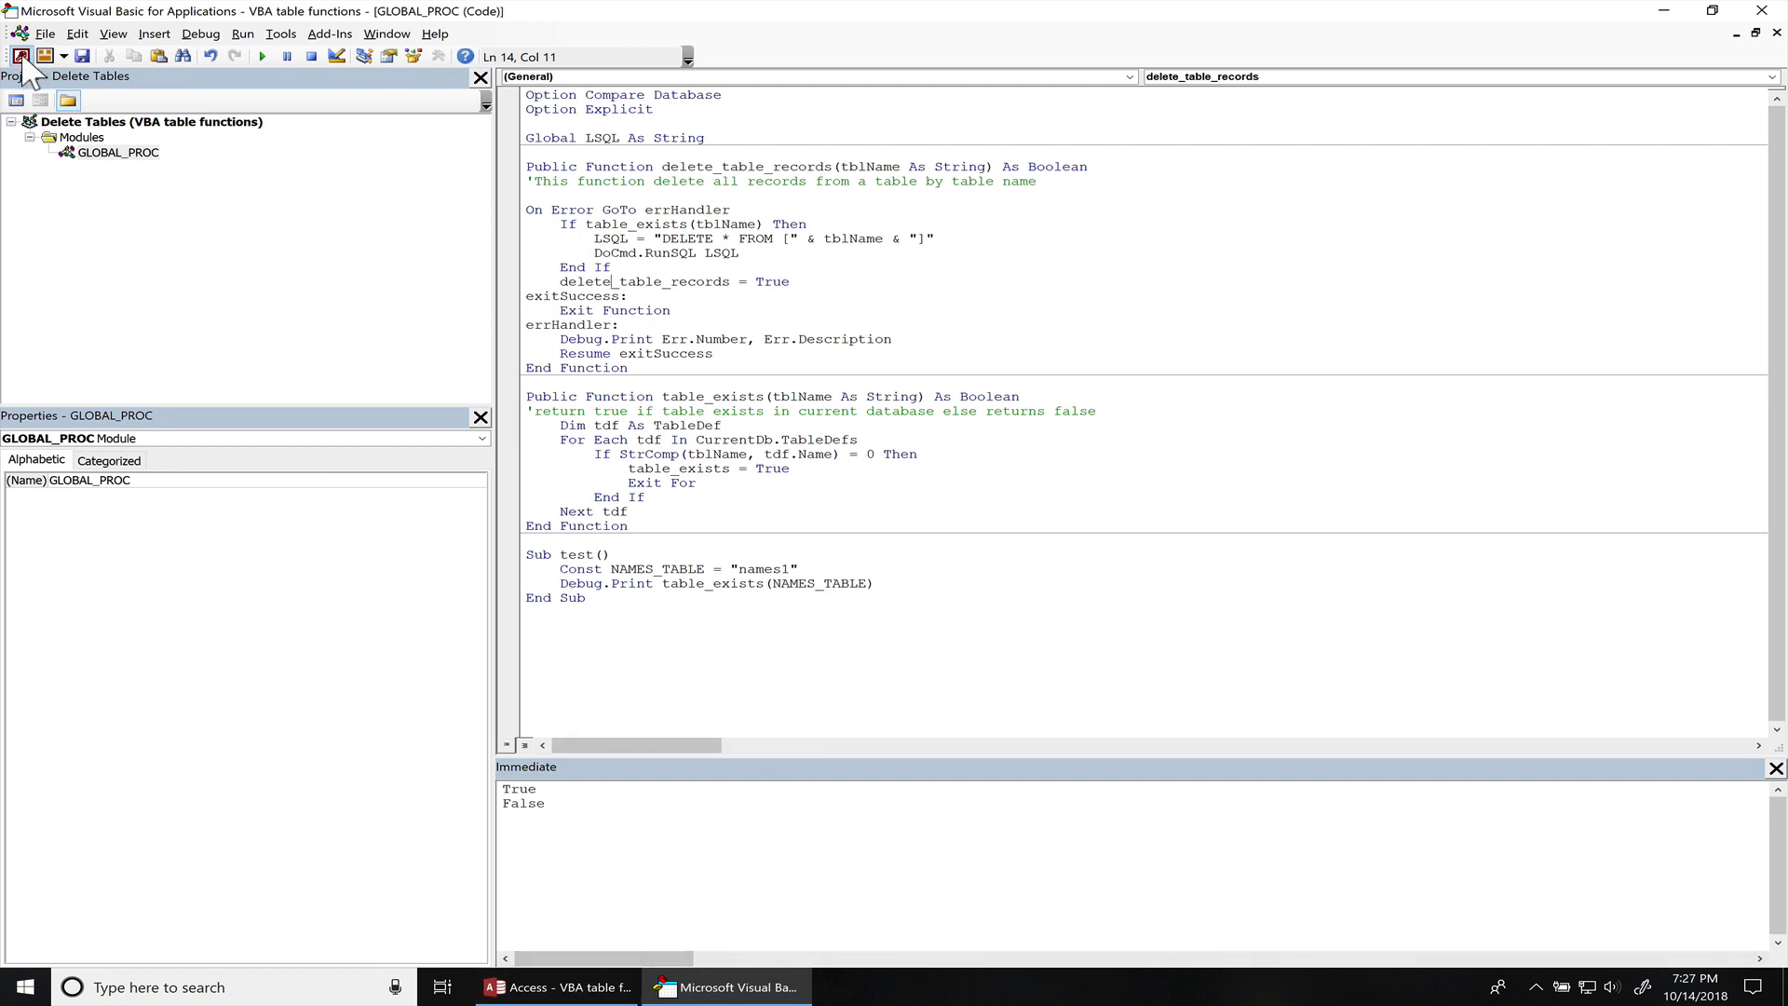
# - Check the Access names table still has two records, then select delete_table_records
pyautogui.click(558, 986)
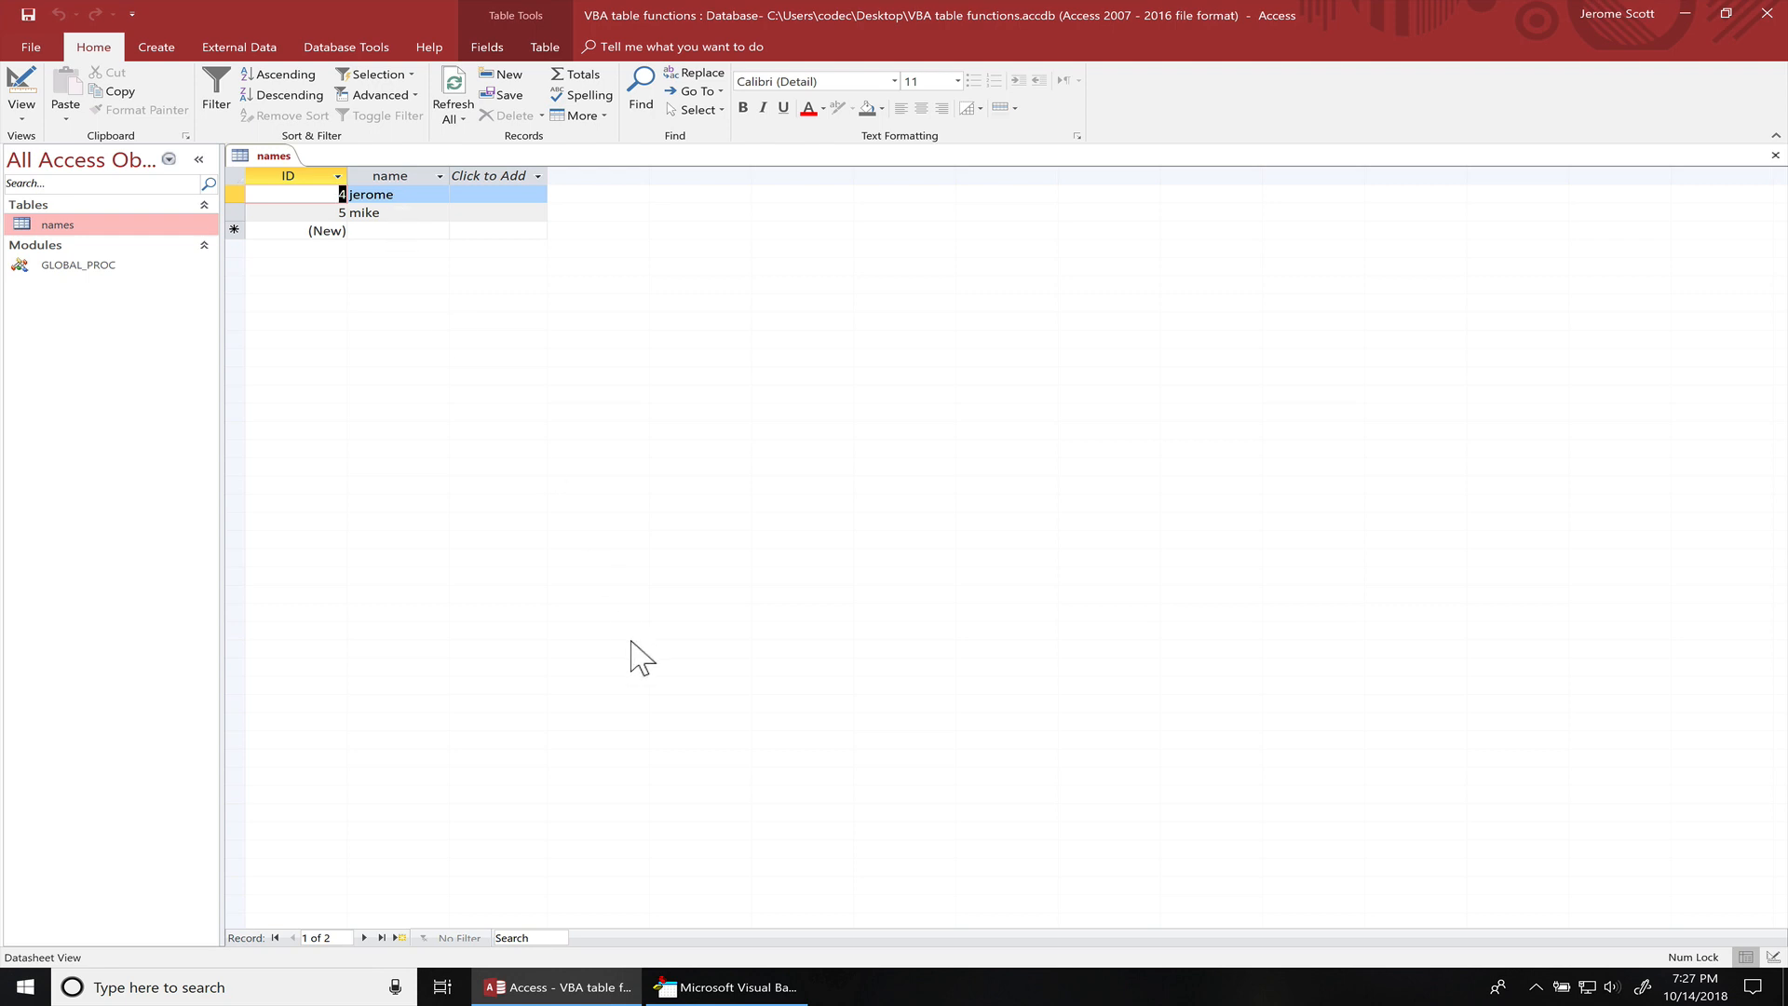
pyautogui.click(725, 986)
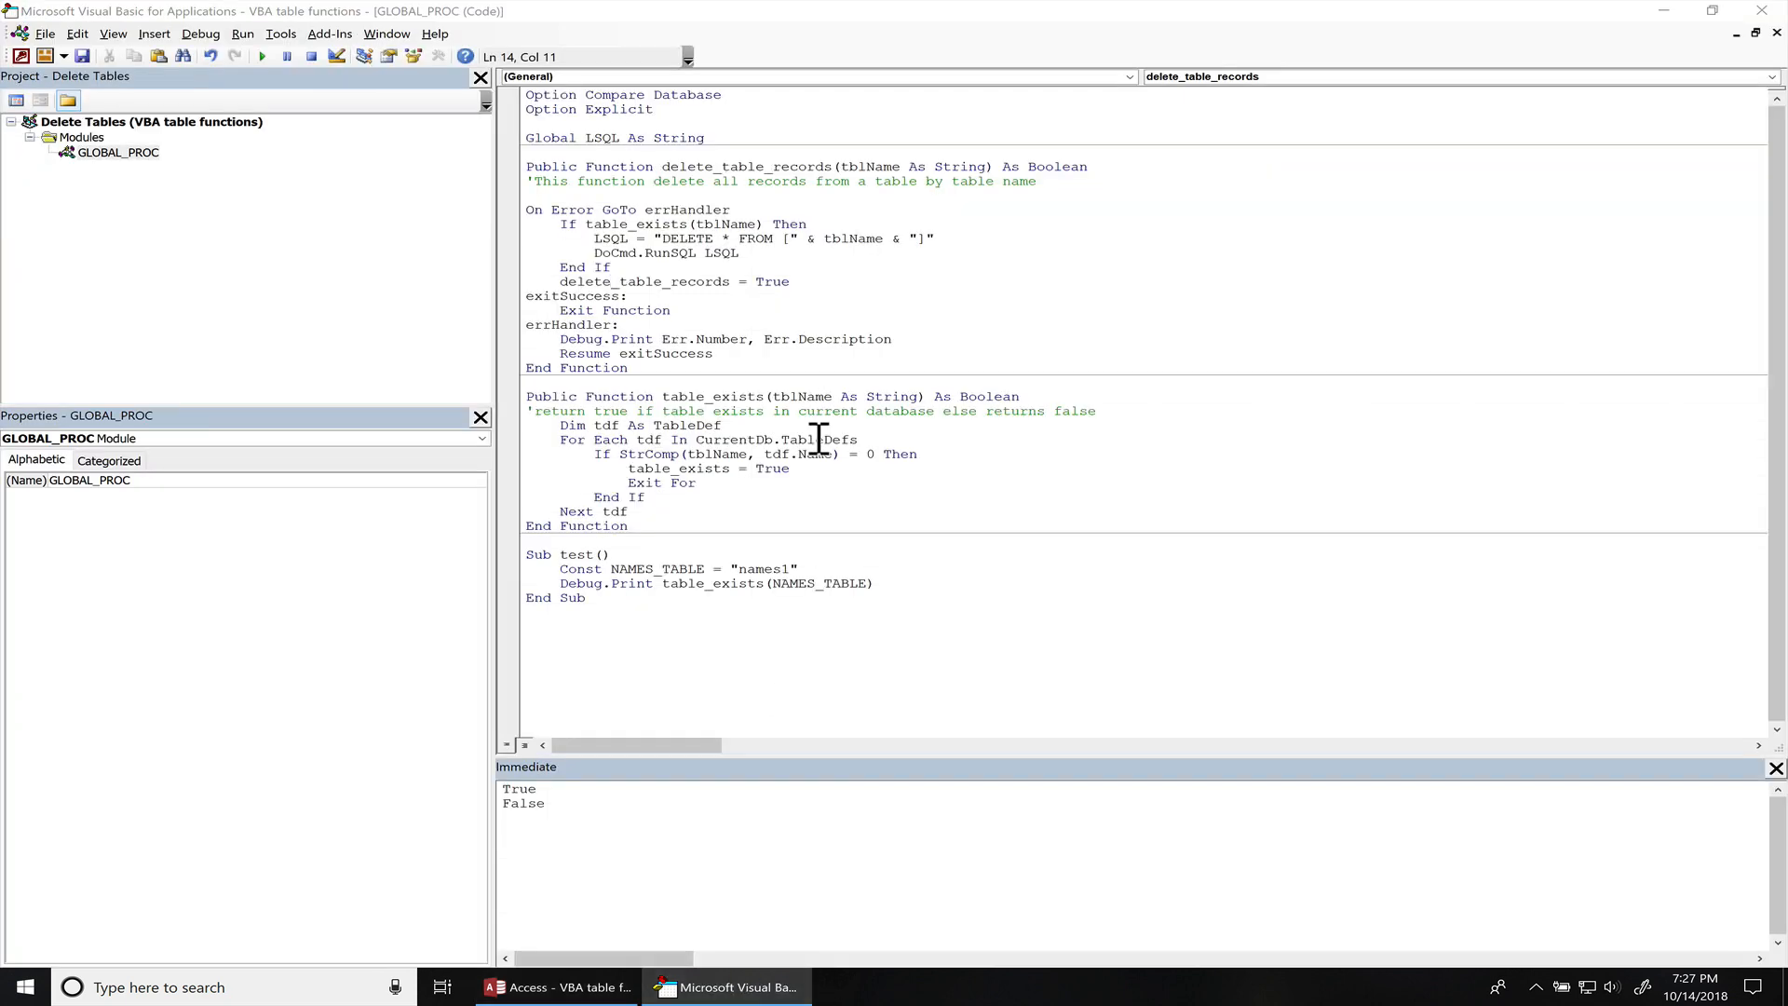
pyautogui.doubleClick(746, 166)
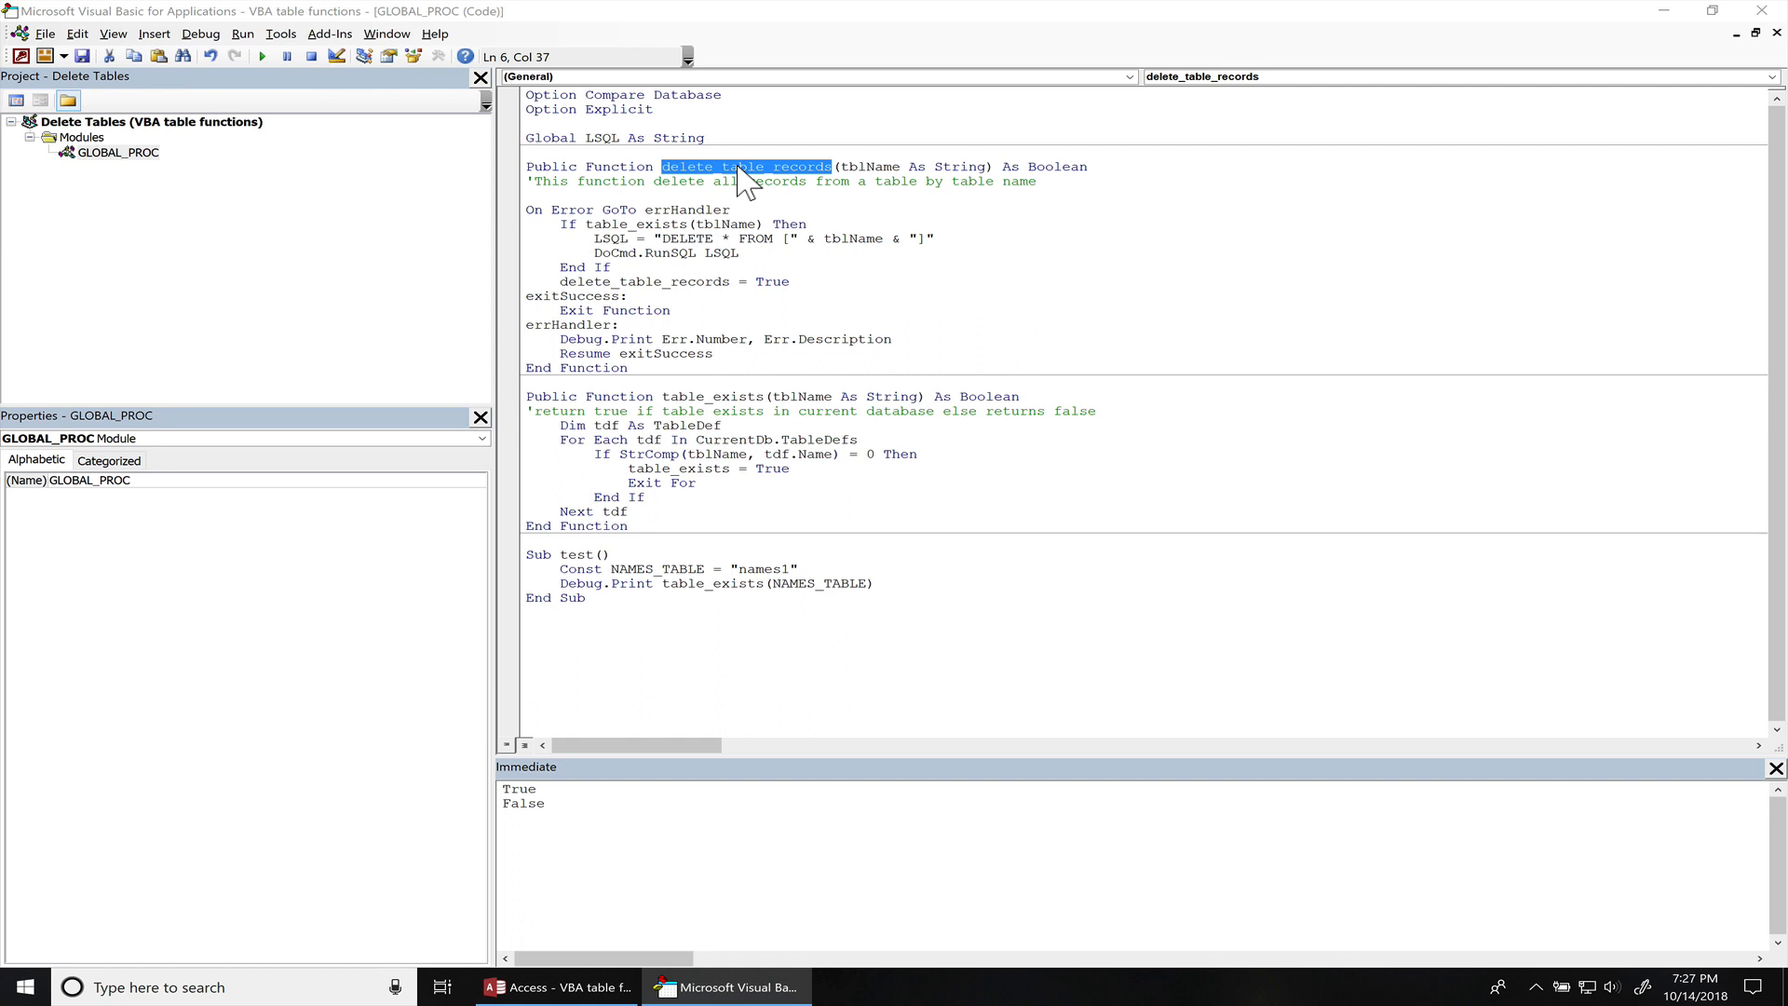
pyautogui.moveTo(689, 627)
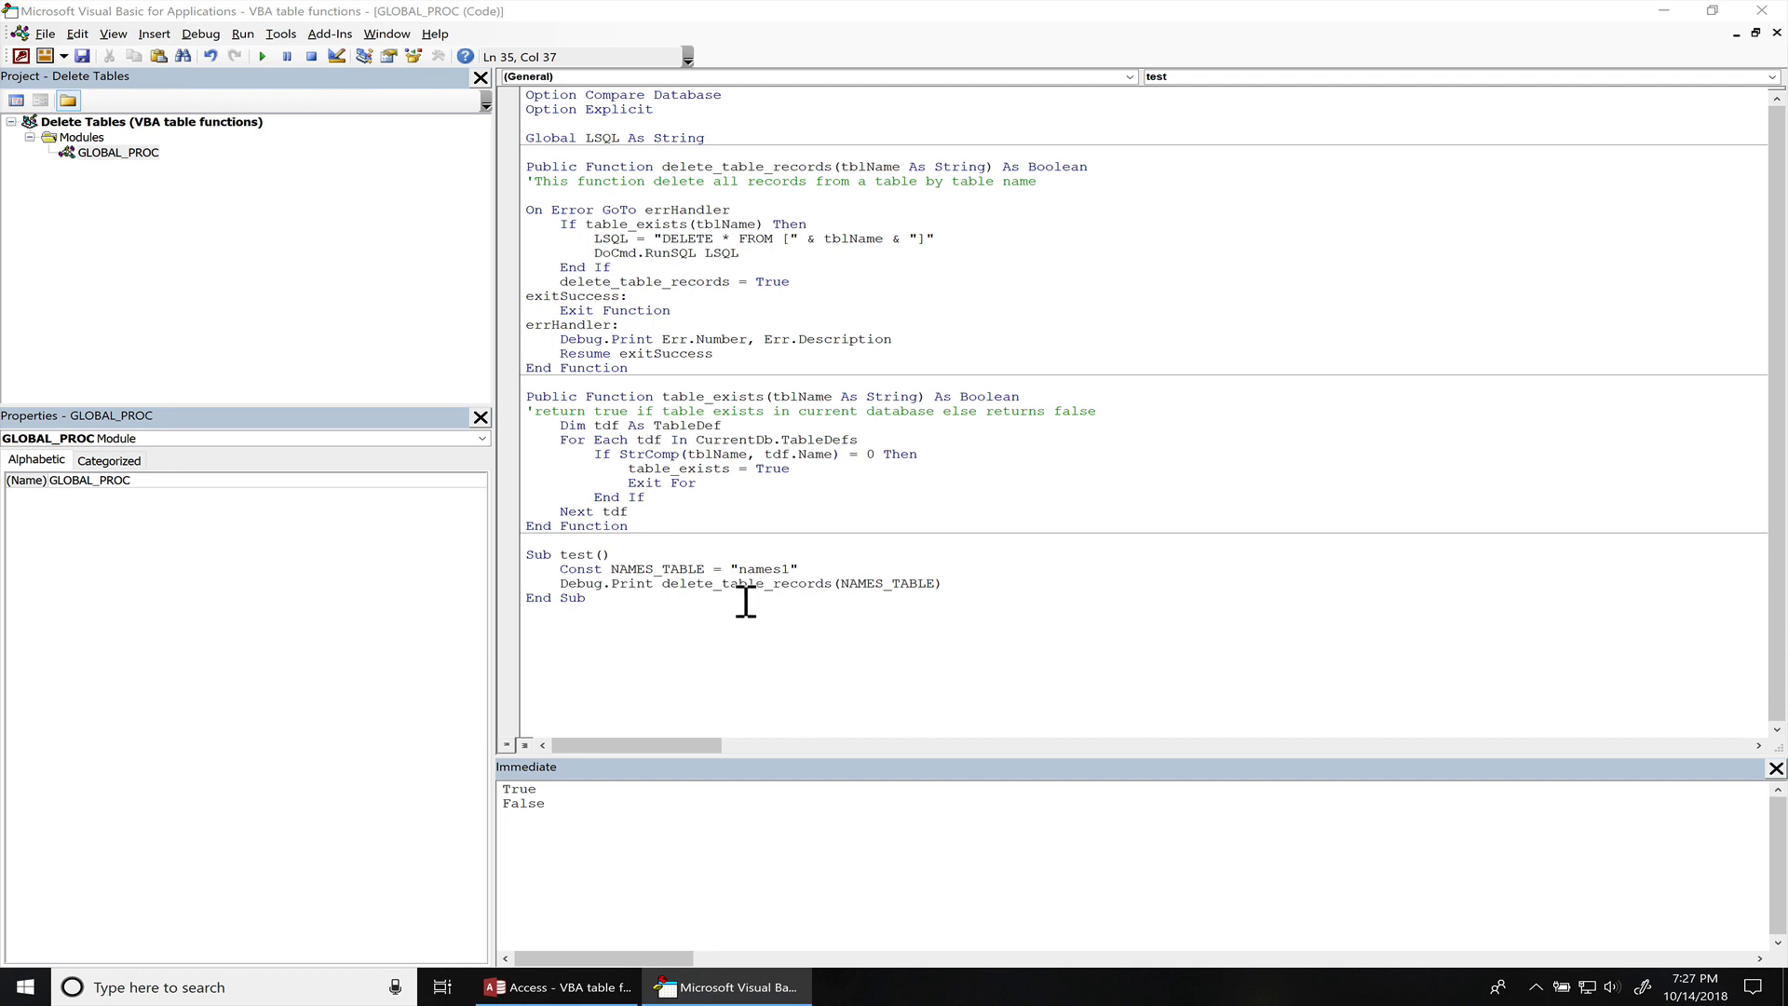
pyautogui.moveTo(798, 596)
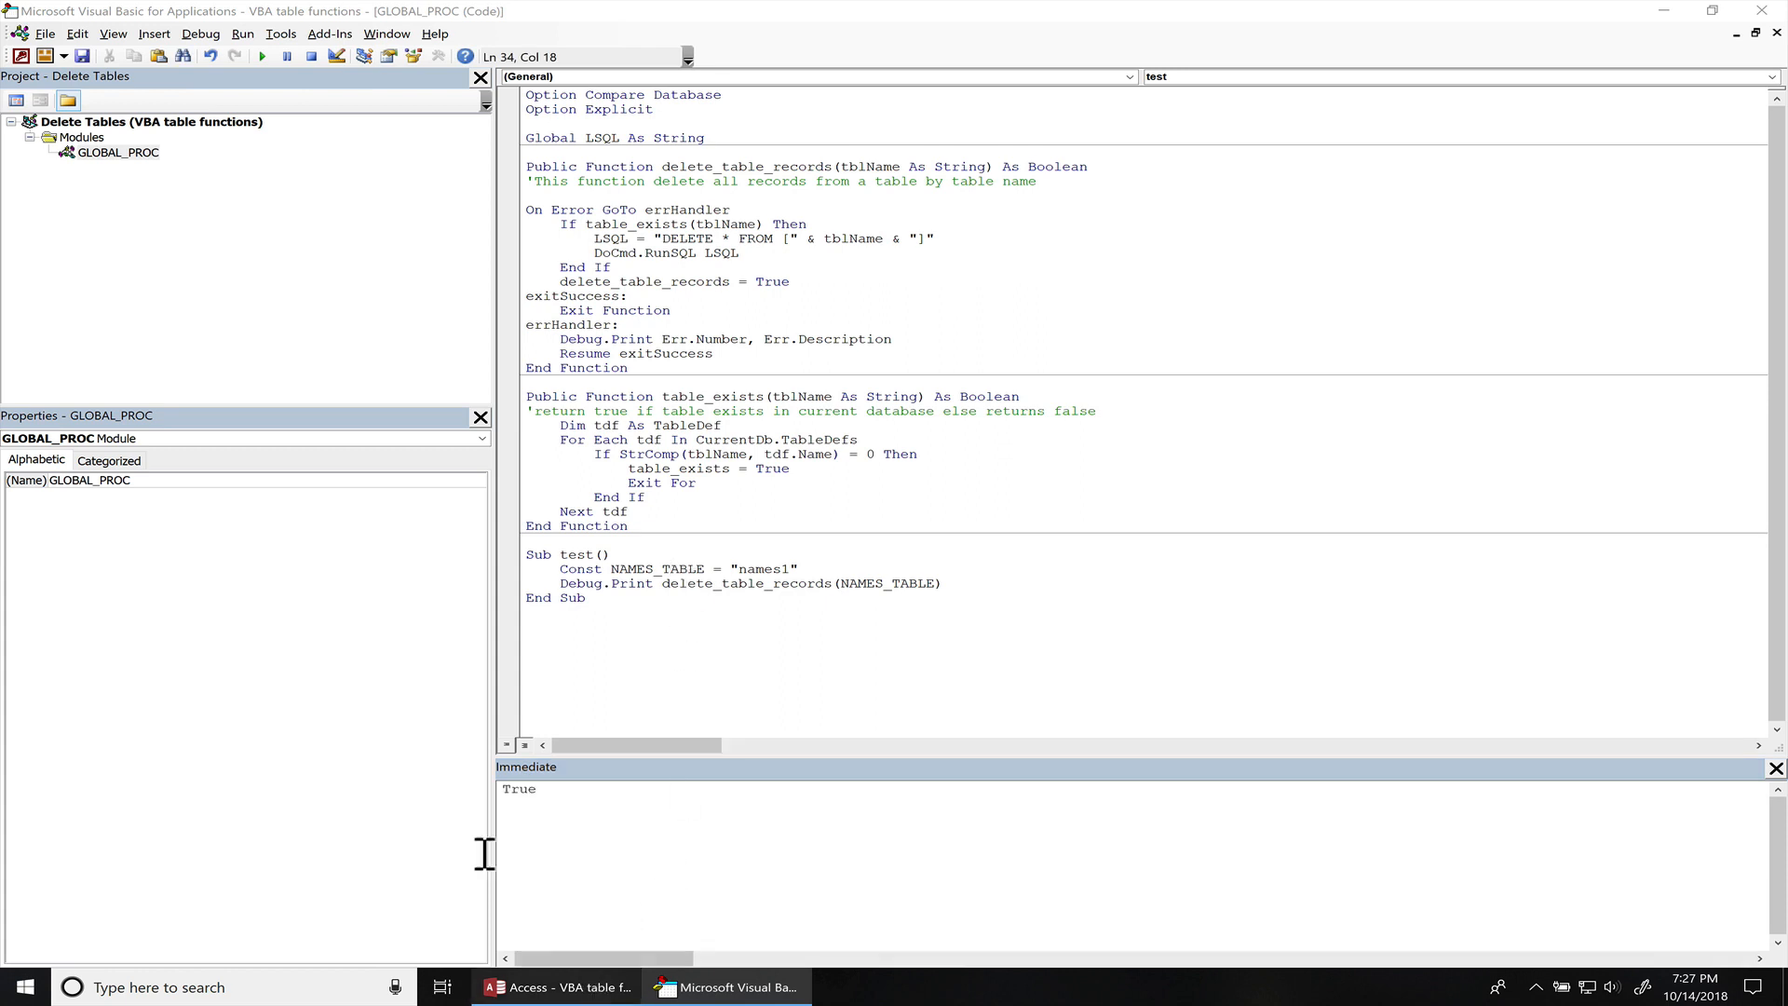
# - Change the constant to 'names', run the test, and confirm the Access names table is empty
pyautogui.click(557, 986)
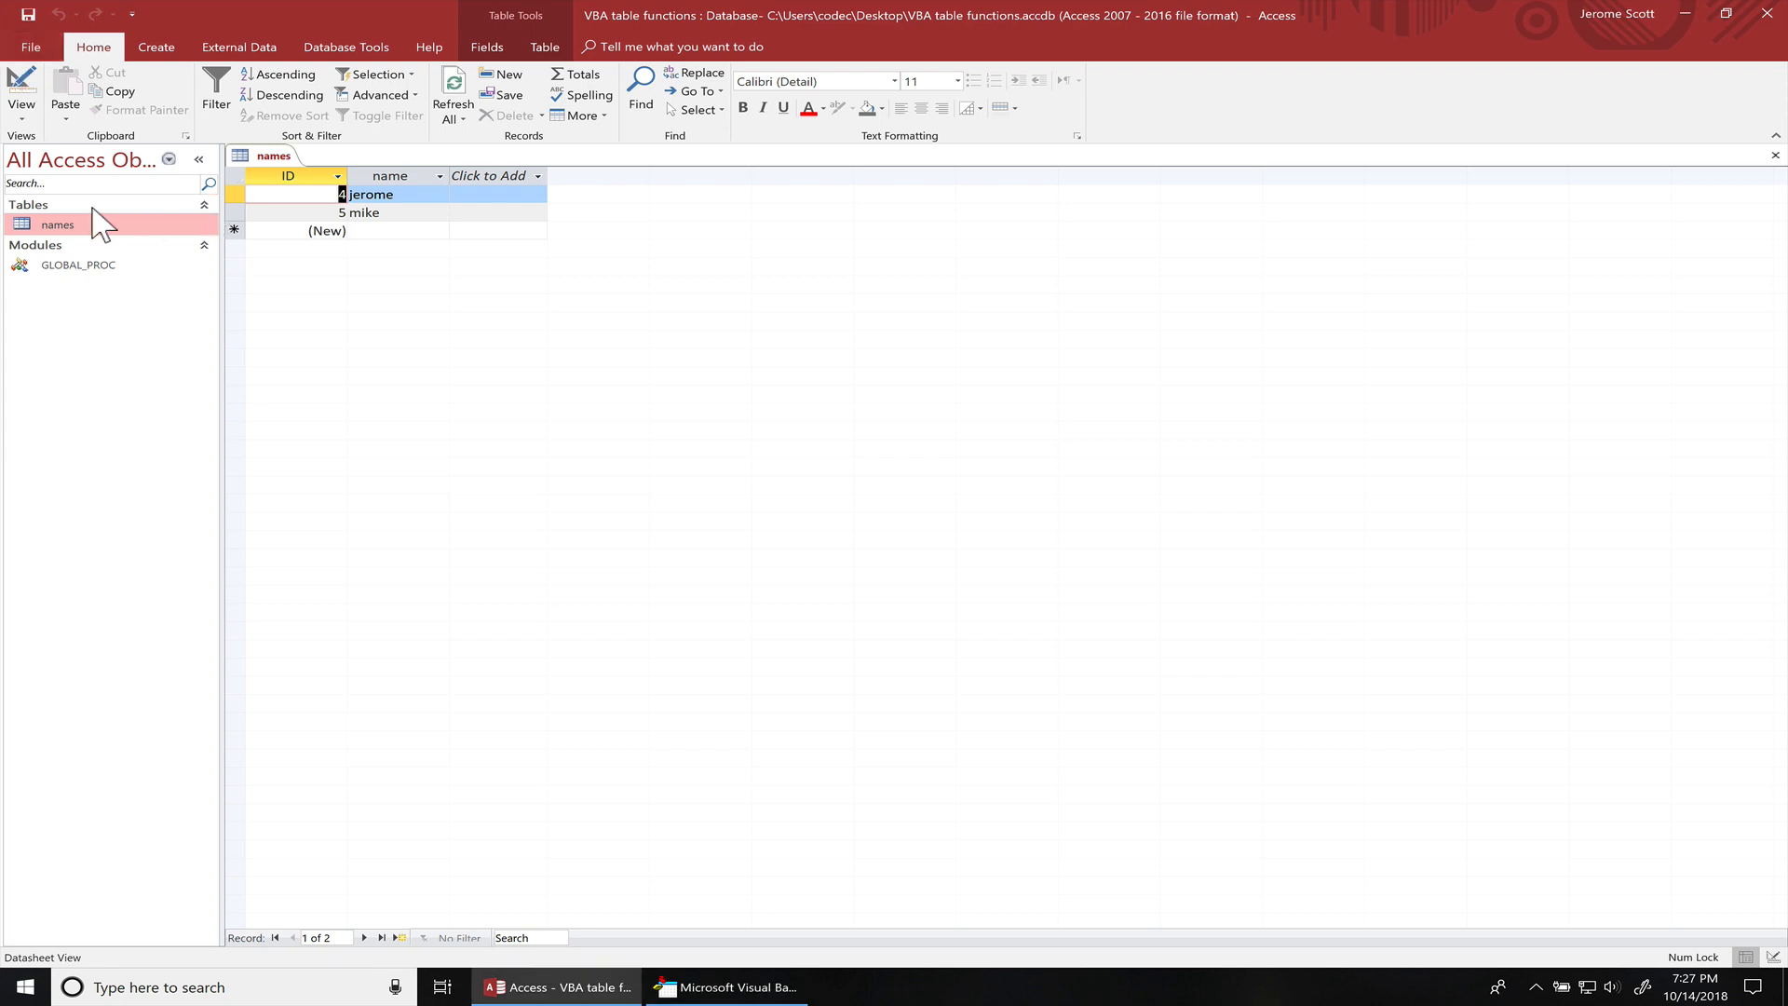
pyautogui.click(727, 986)
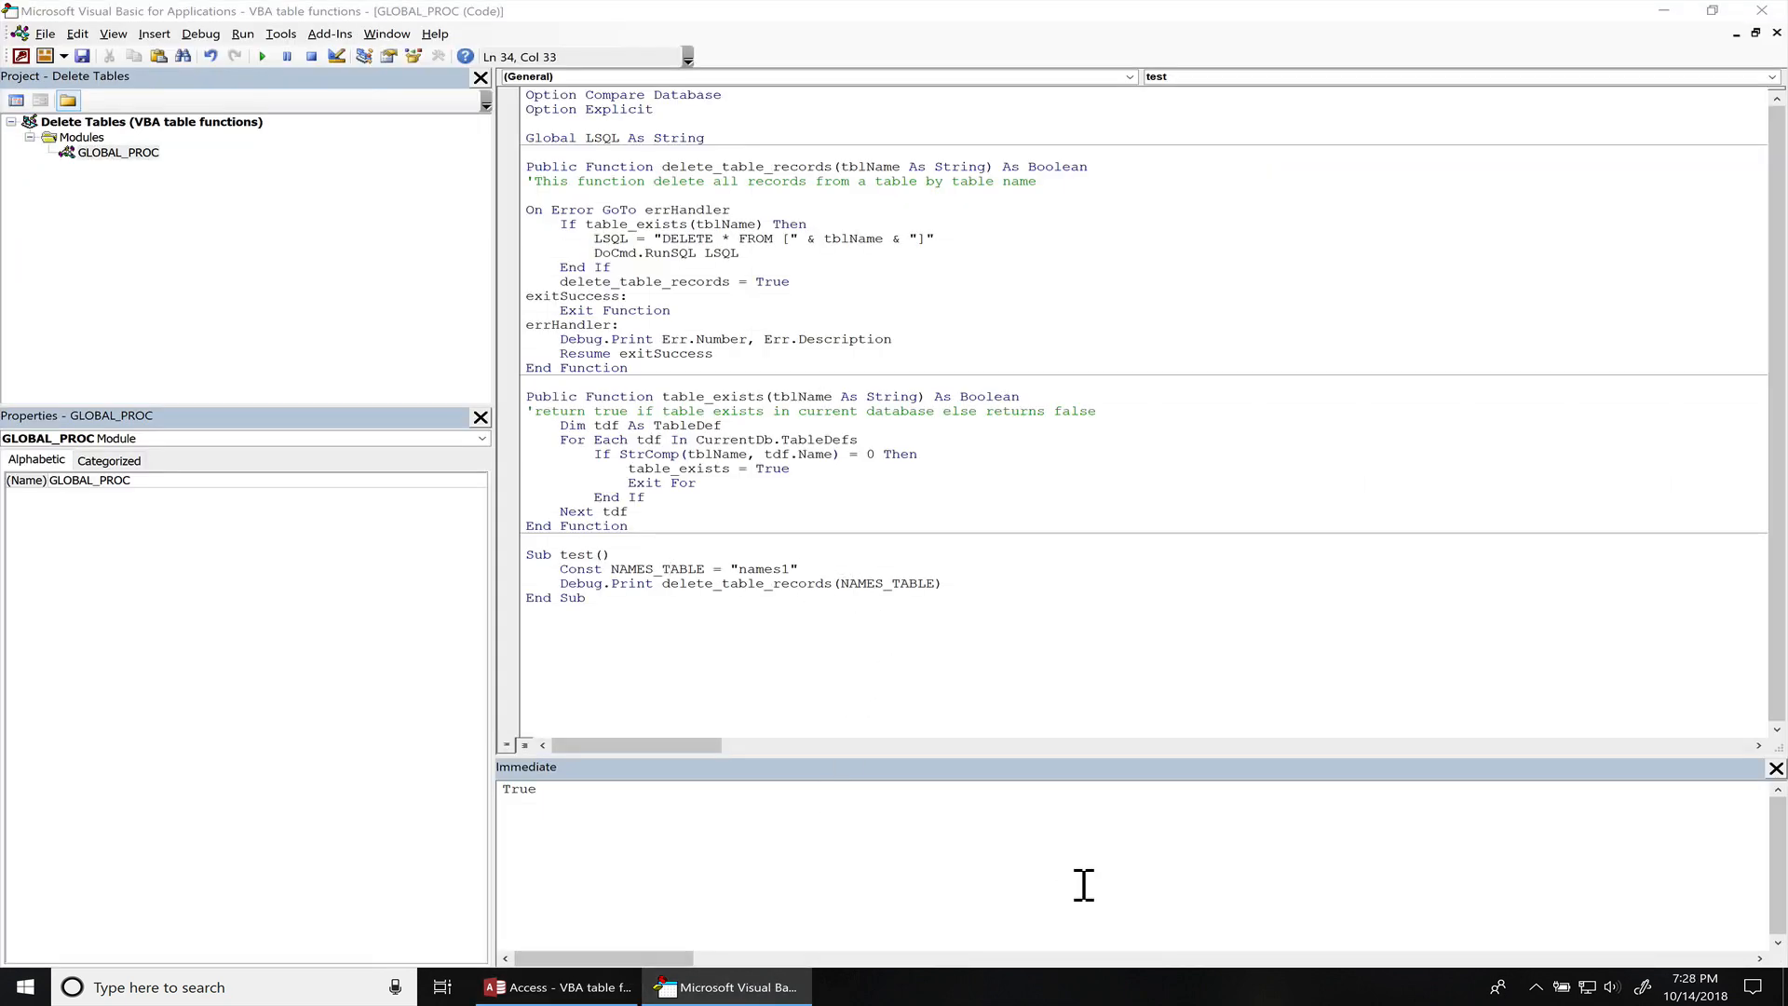
pyautogui.press('Backspace')
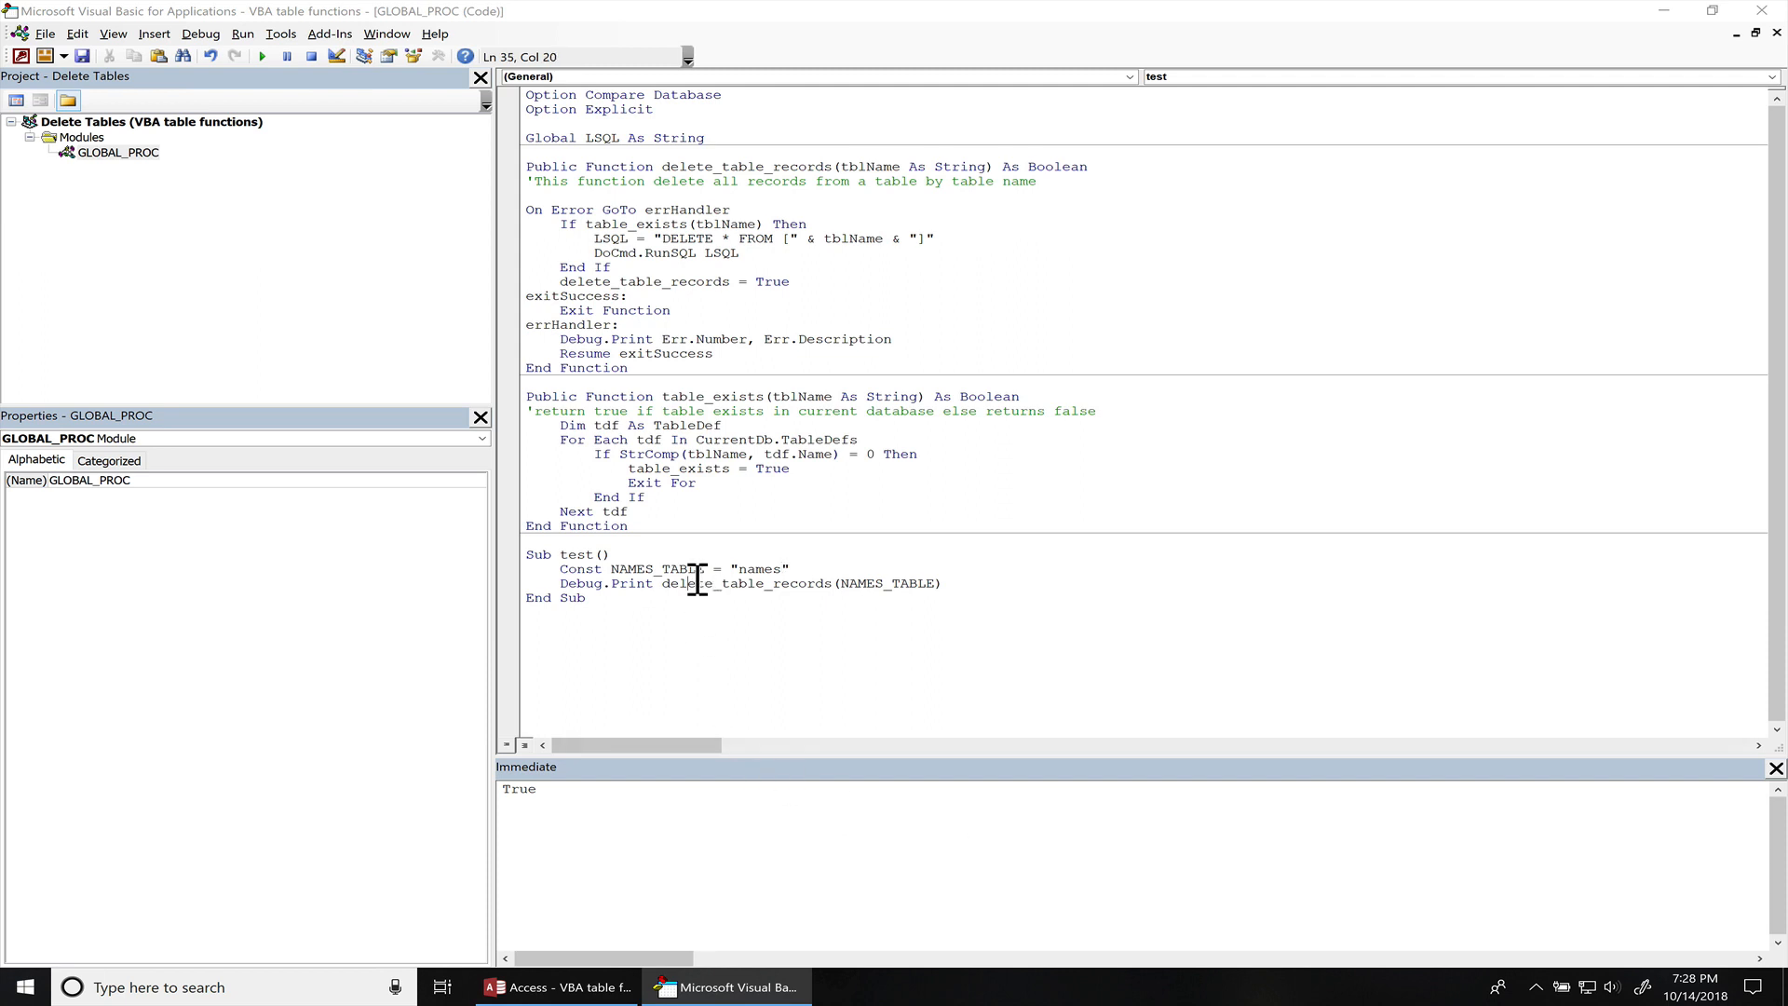
pyautogui.press('F5')
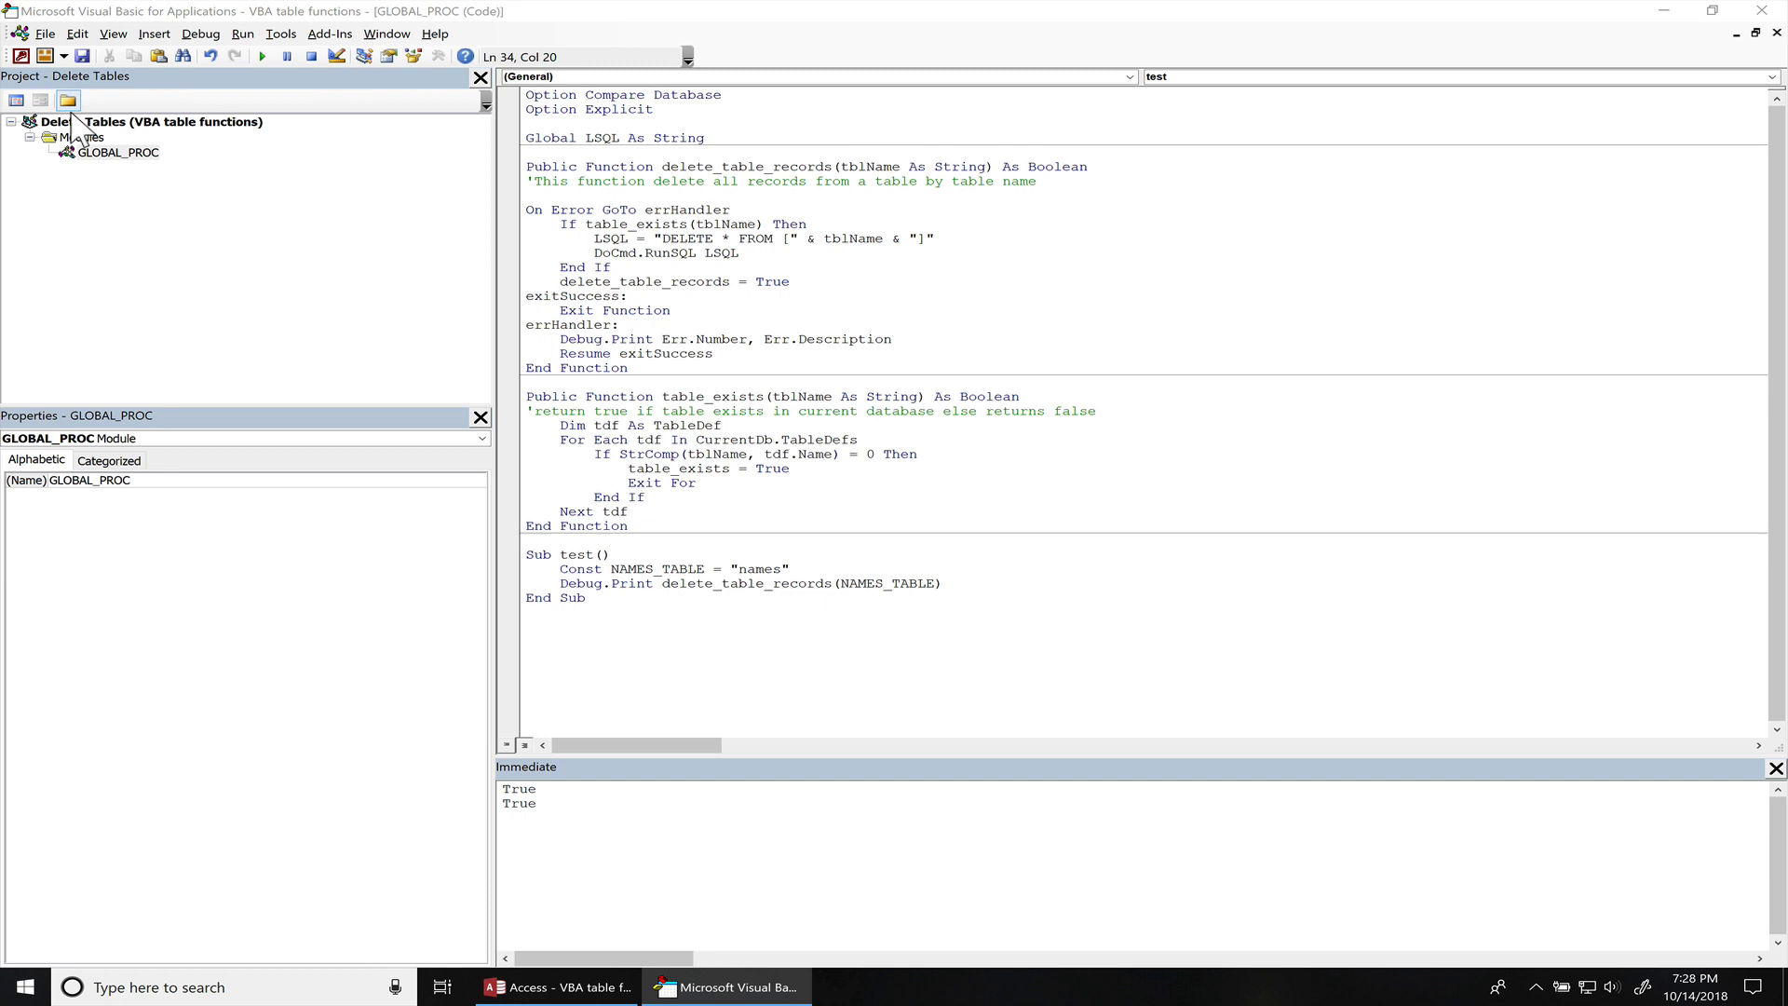
pyautogui.click(558, 986)
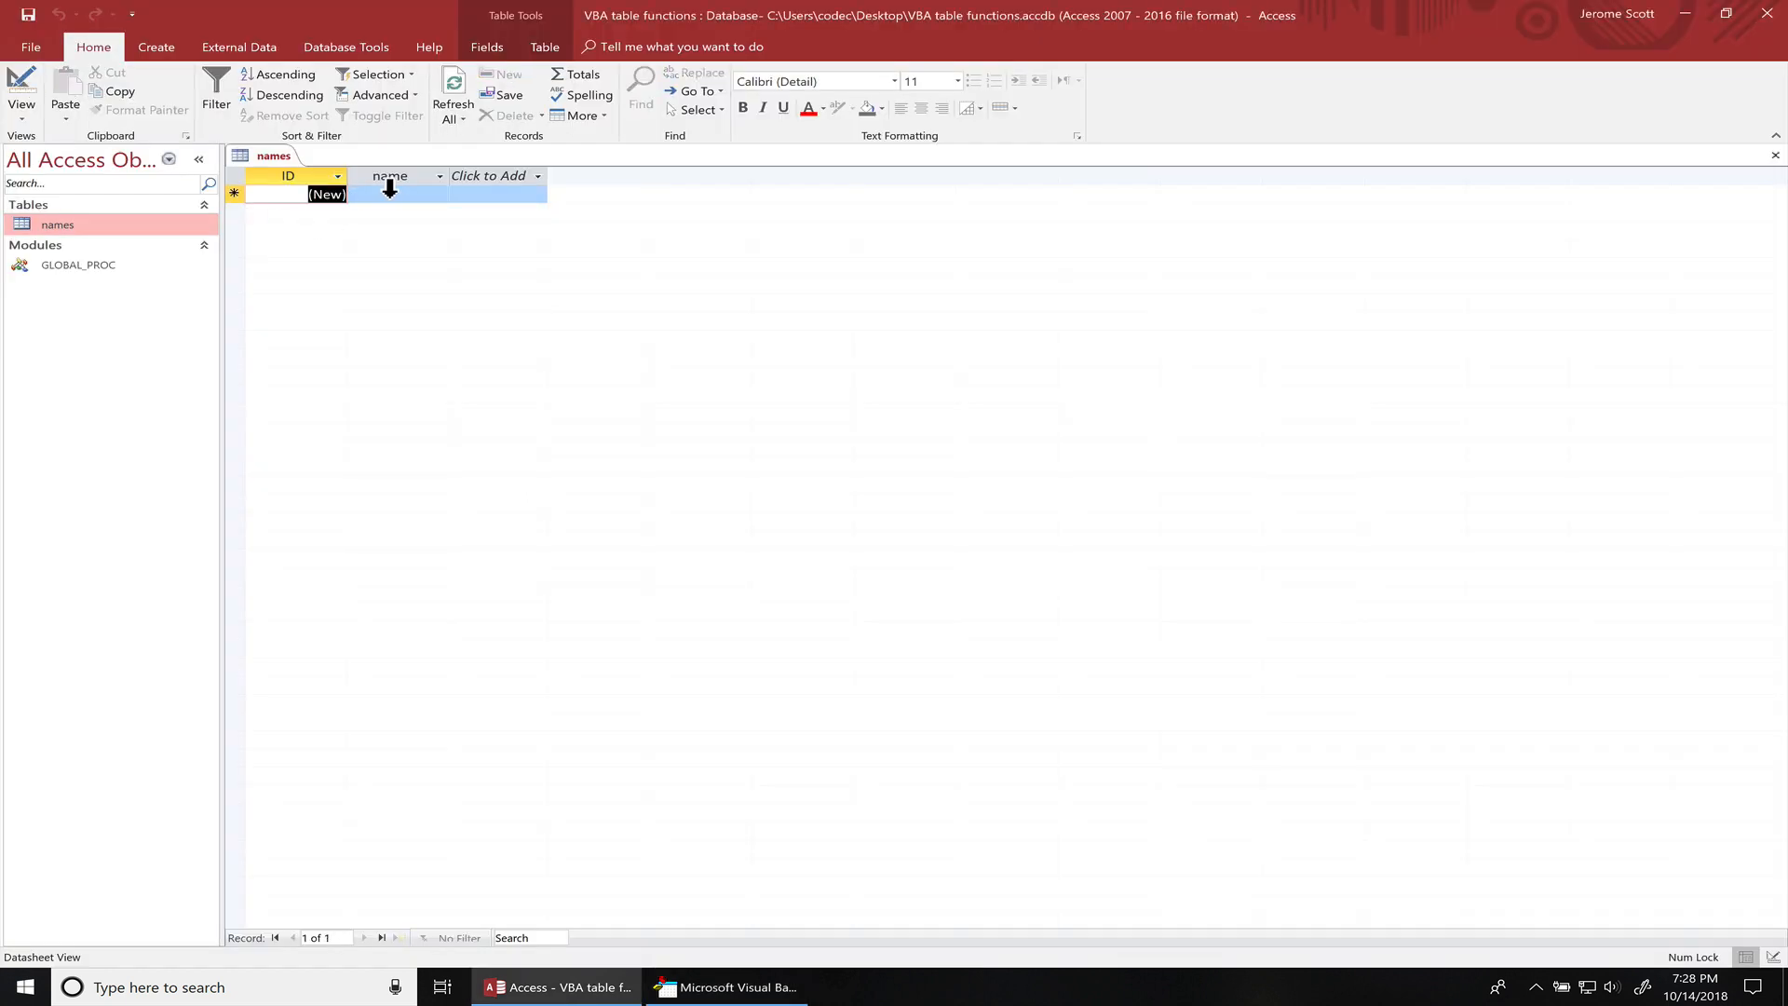
pyautogui.click(726, 986)
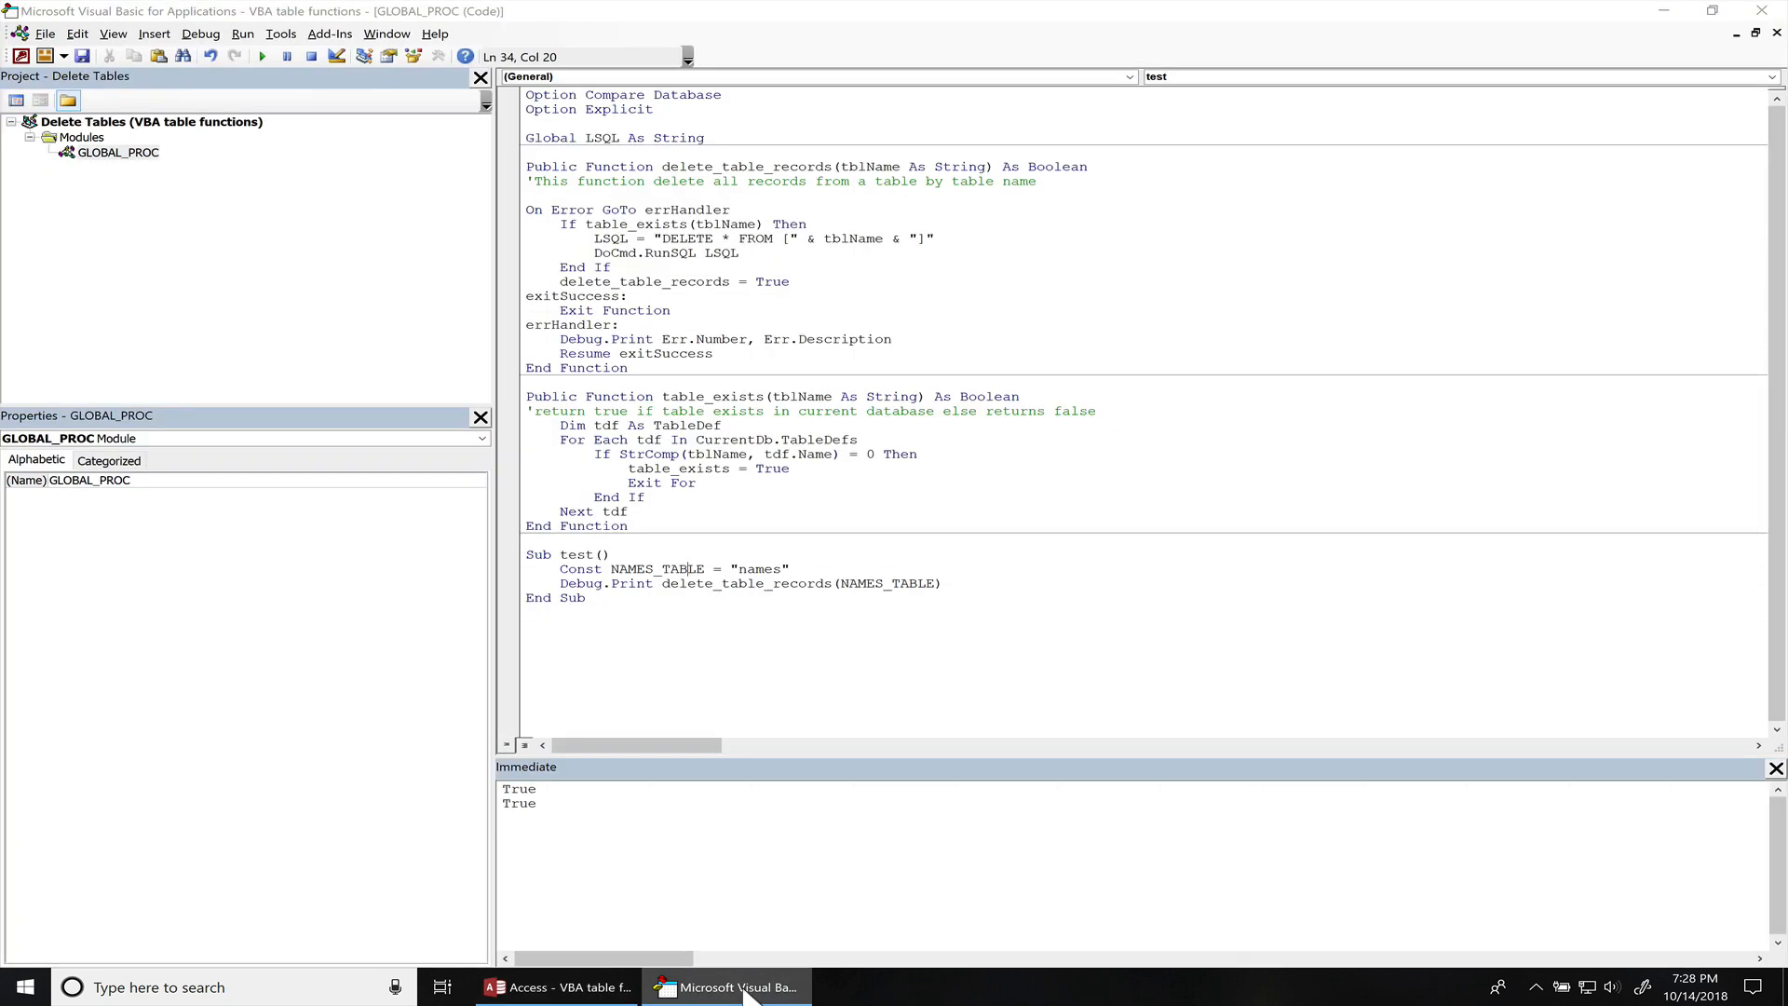
pyautogui.click(787, 568)
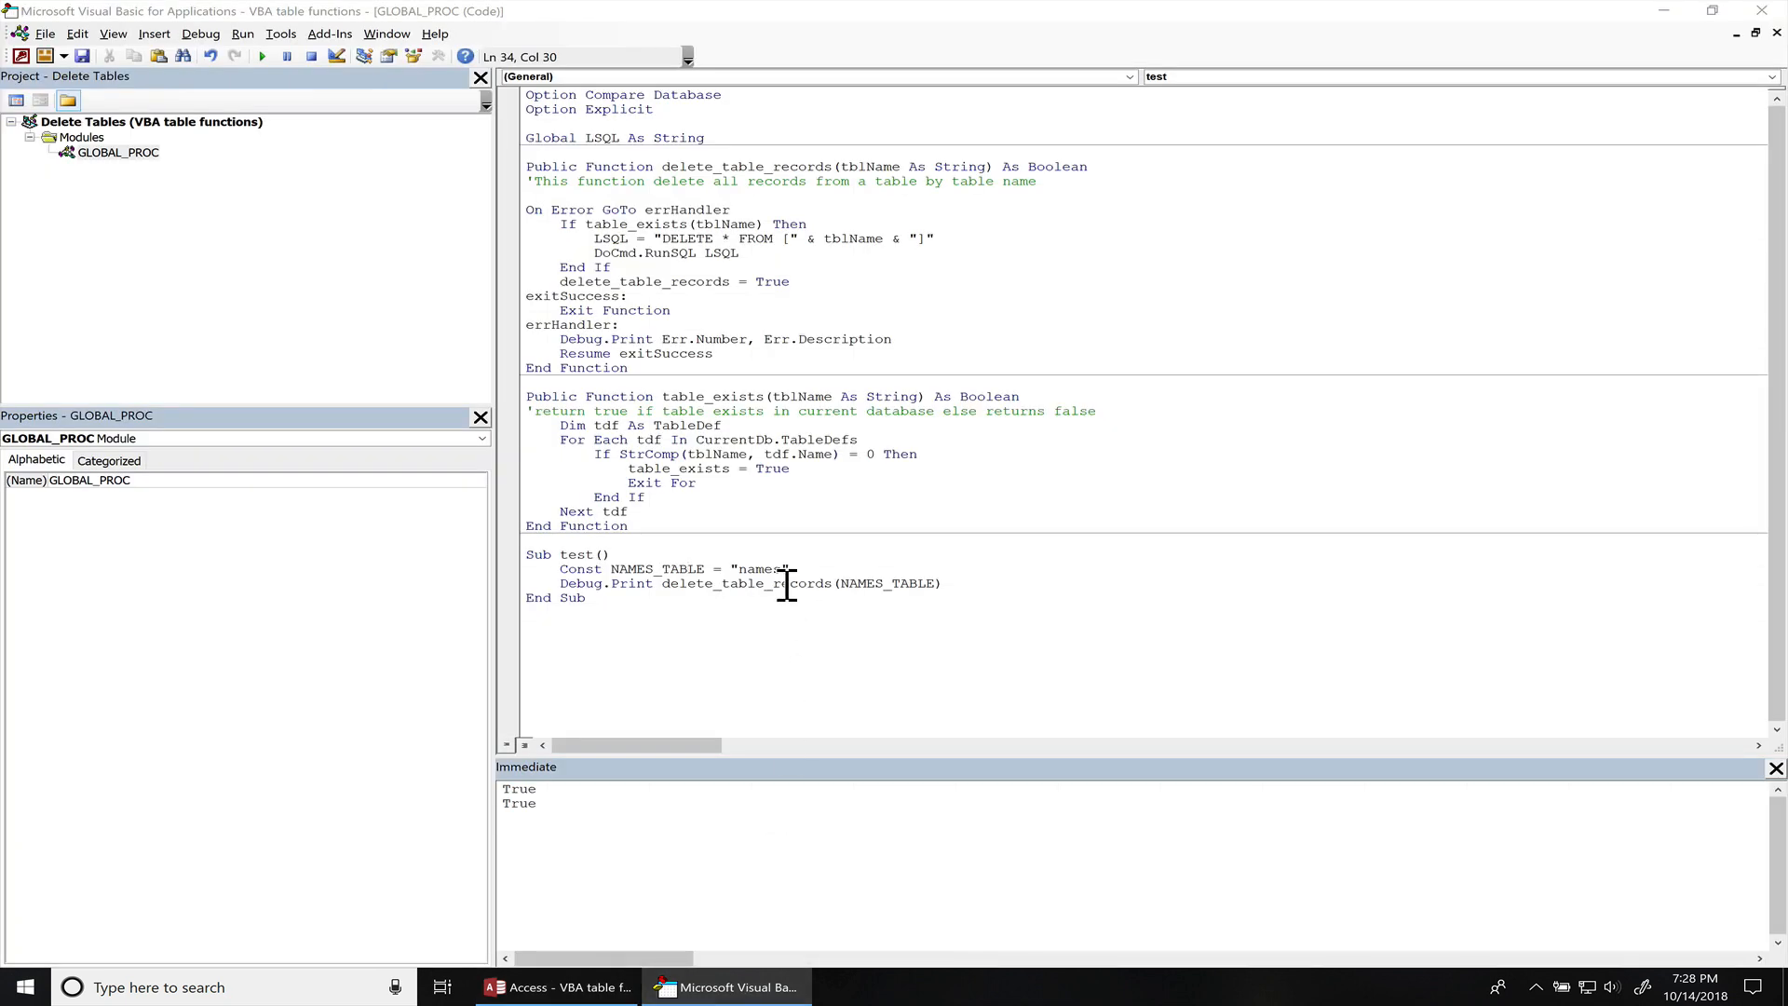